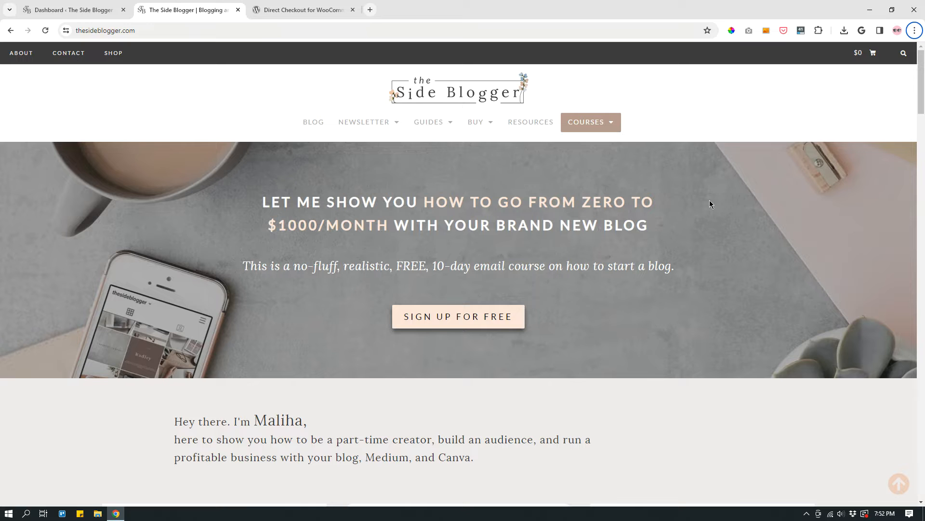
Step: Look over the current page, then go to the site's Shop page from the top bar
scroll("down", 3)
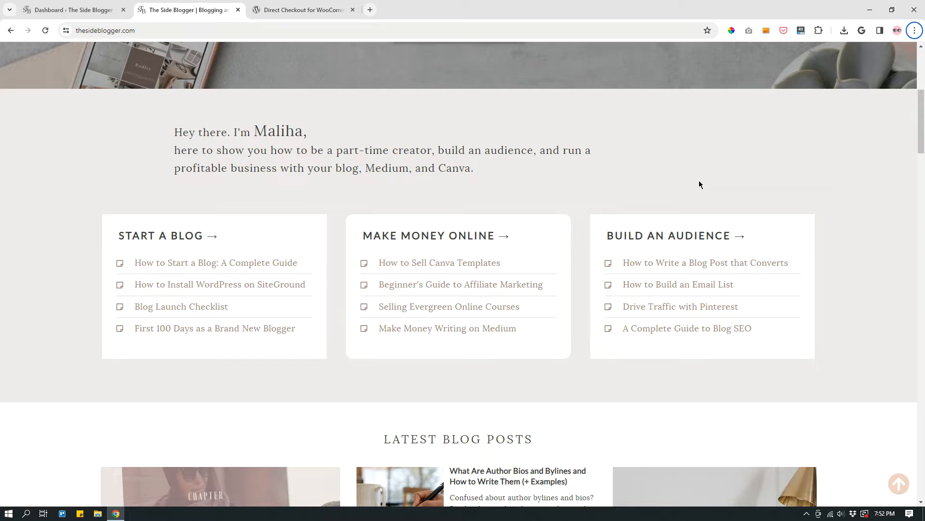
scroll("up", 3)
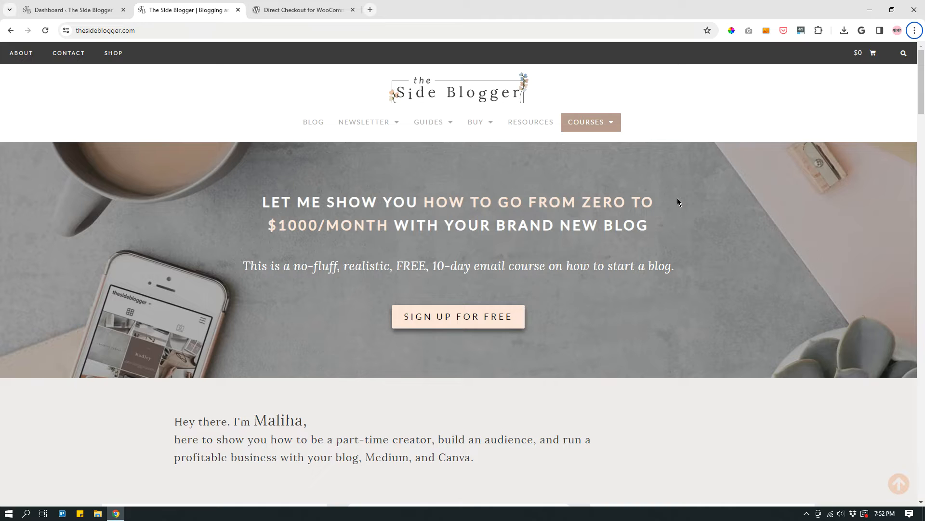
mouse_move(685, 217)
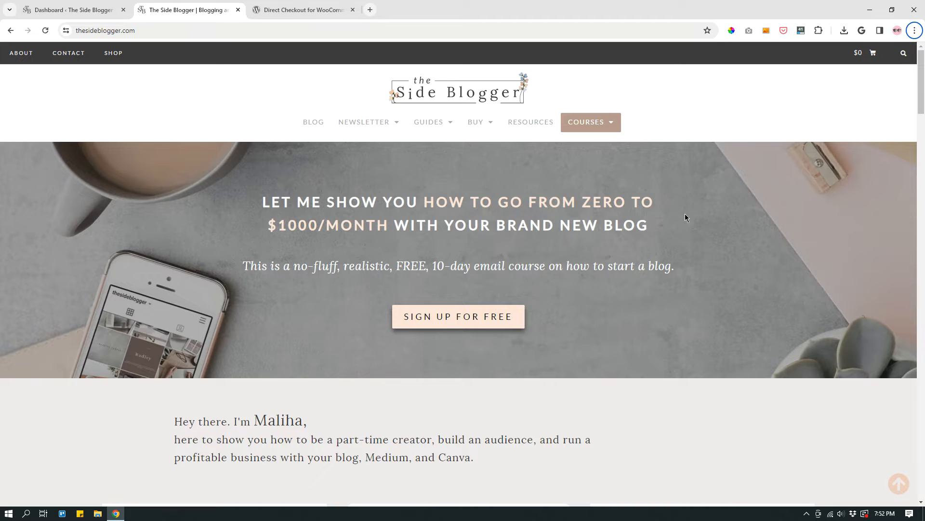
scroll("down", 3)
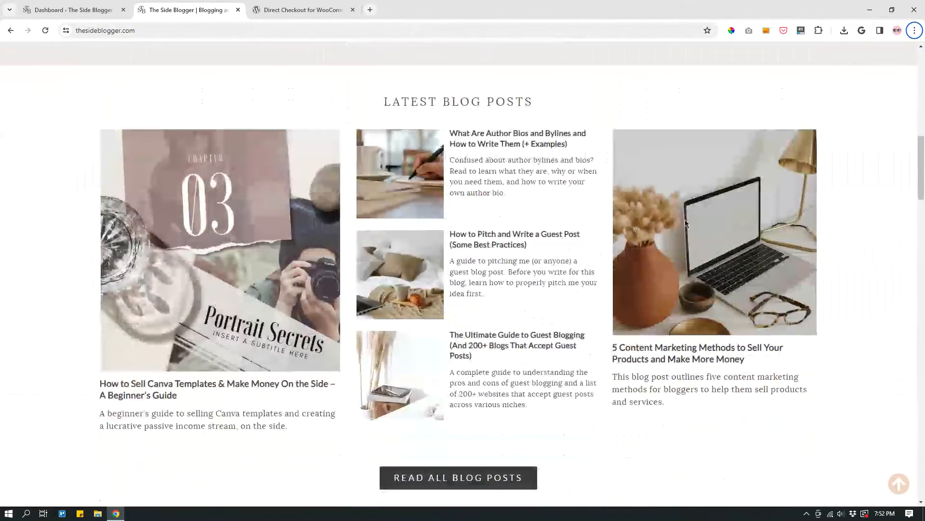
scroll("down", 3)
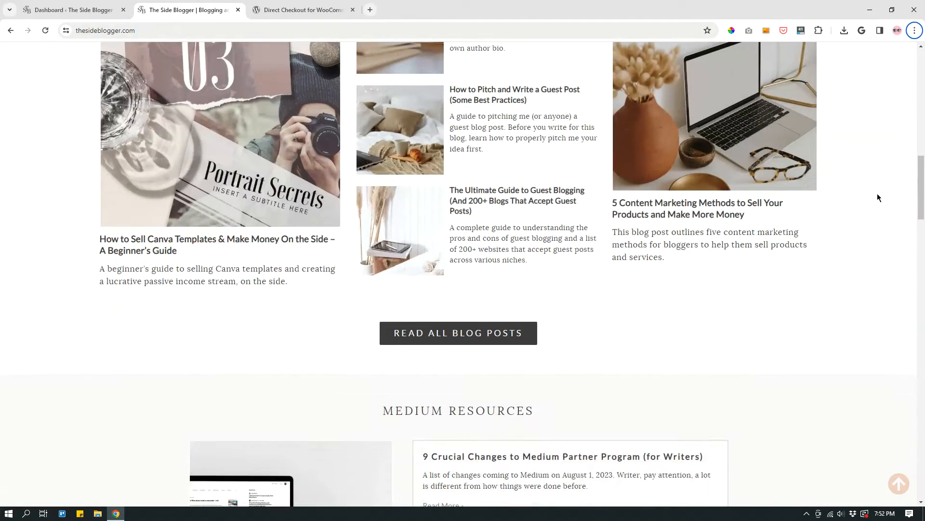
scroll("up", 3)
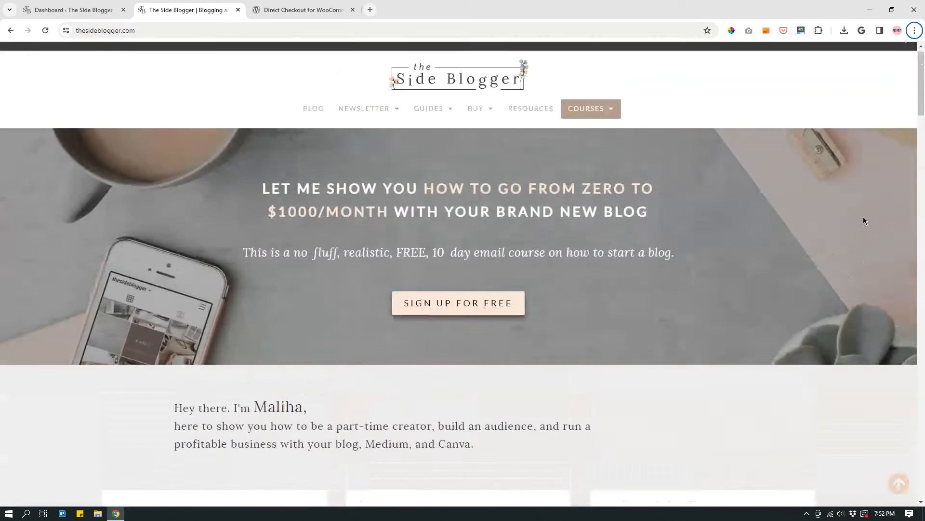
scroll("up", 3)
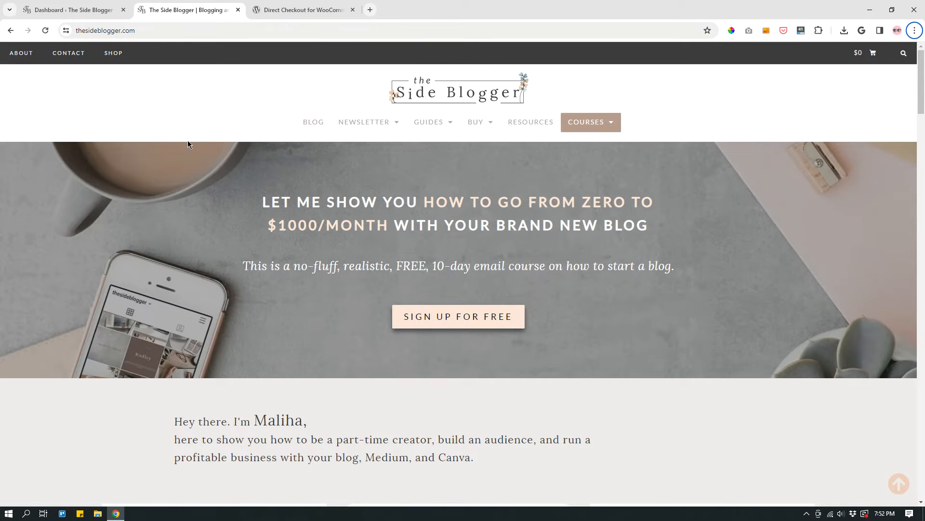
mouse_move(113, 53)
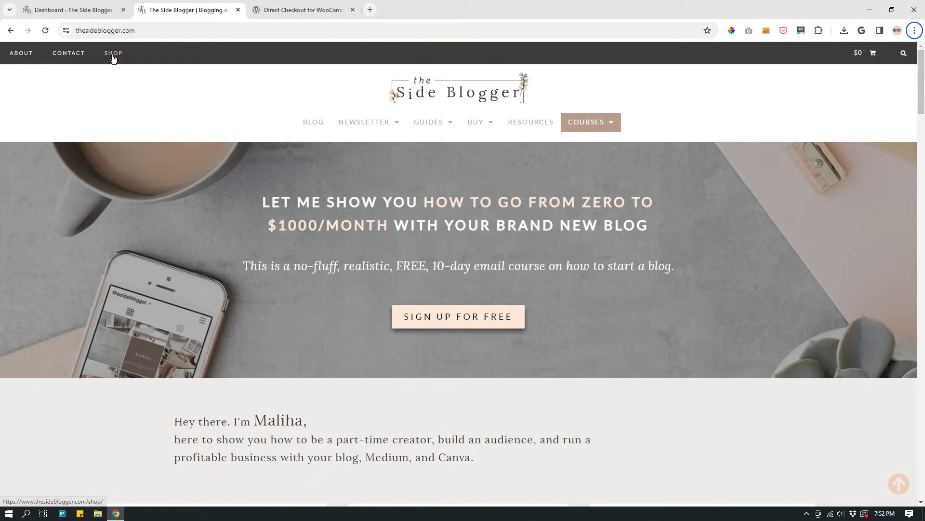
left_click(113, 53)
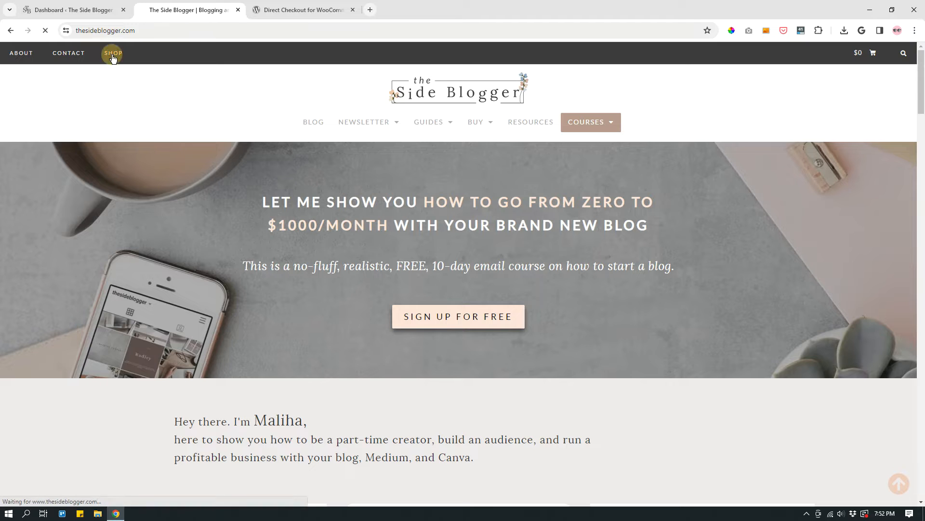
left_click(113, 53)
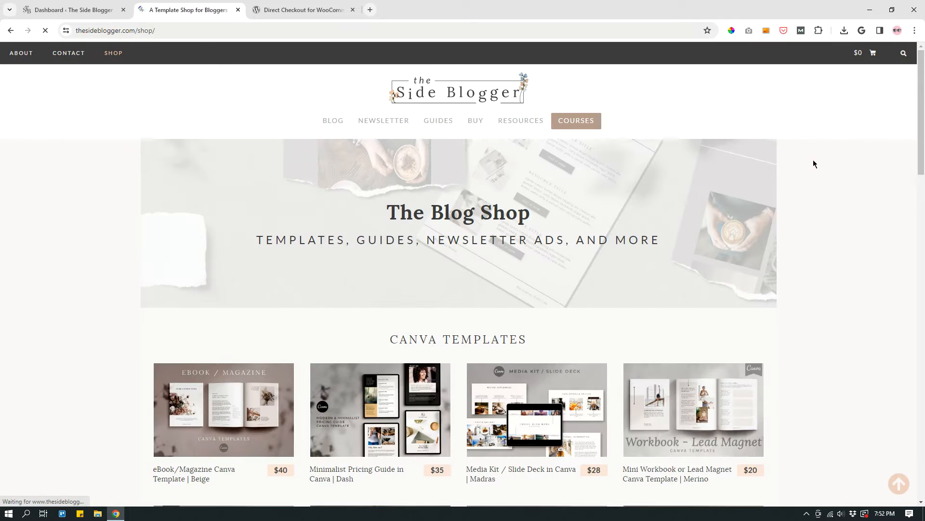
Step: Browse the Blog Shop's Canva templates, newsletter ads and guide products, returning to the templates
scroll("down", 3)
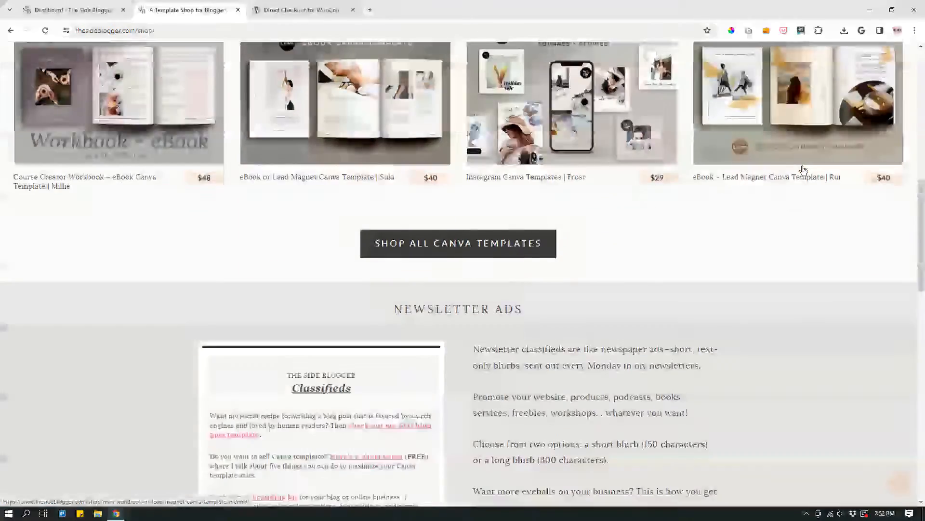
scroll("down", 3)
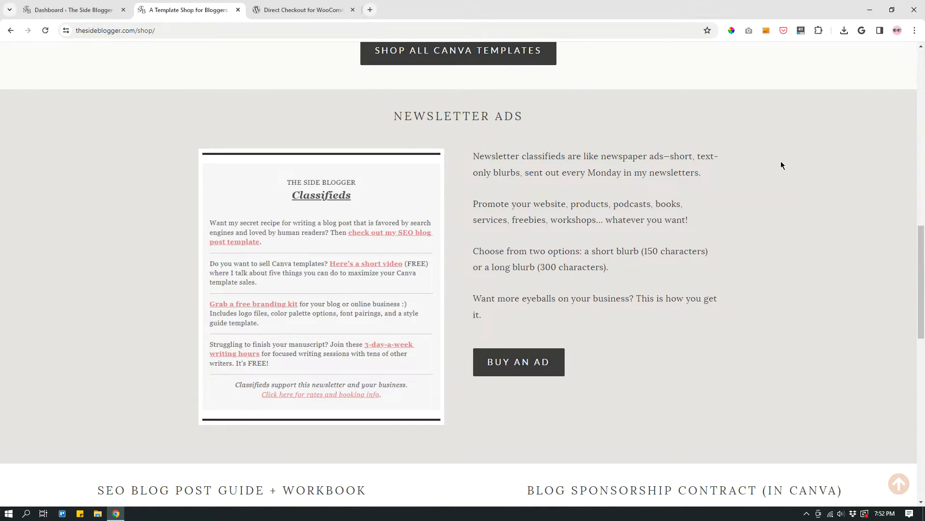
scroll("down", 3)
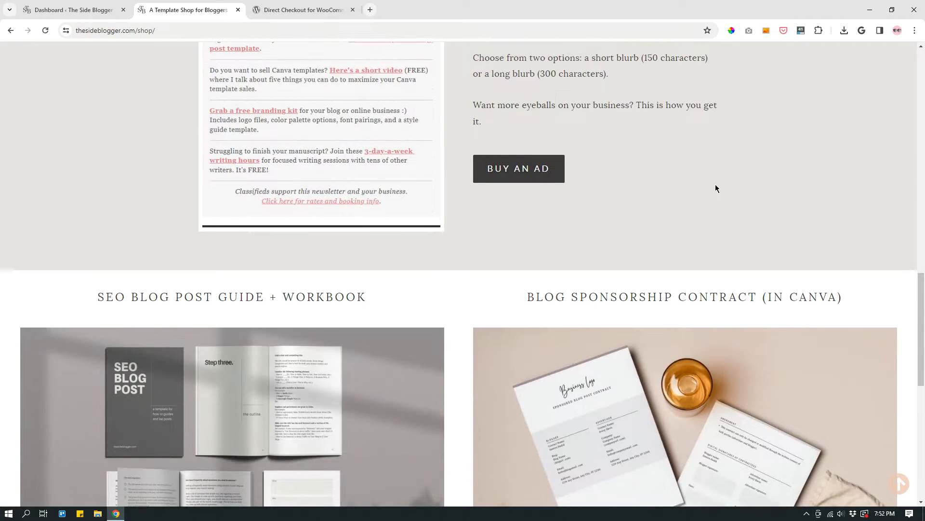
scroll("down", 3)
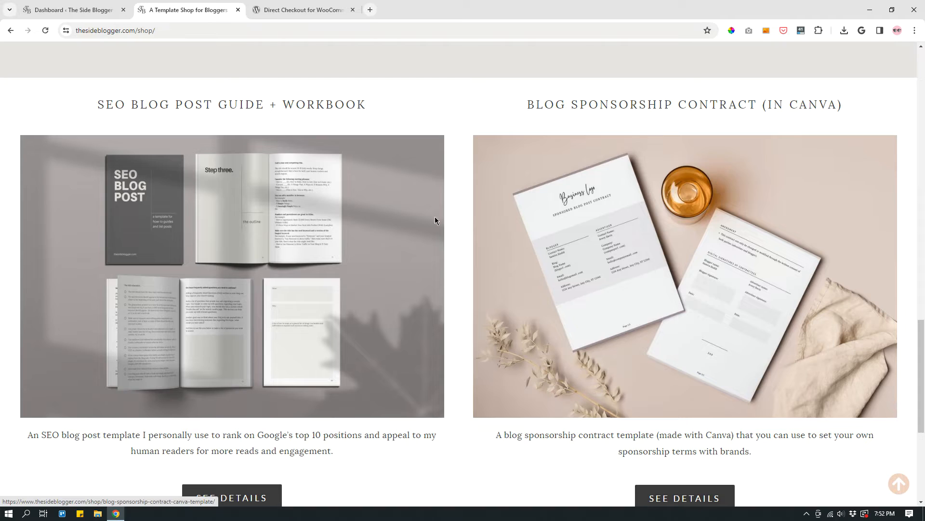
scroll("up", 3)
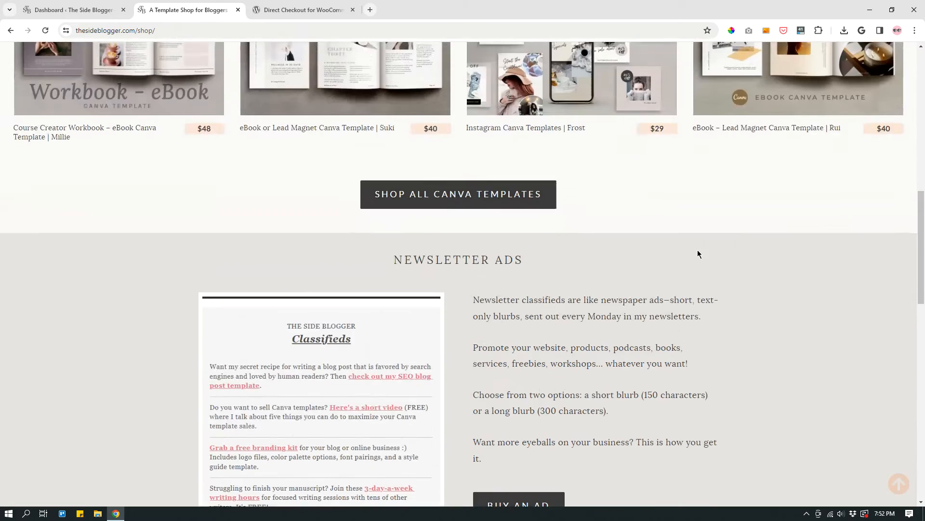
scroll("up", 3)
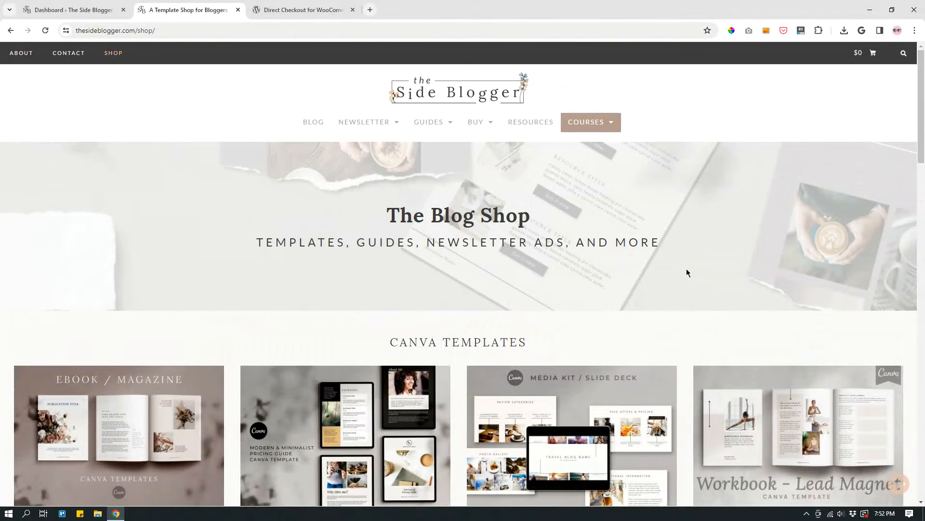
scroll("down", 3)
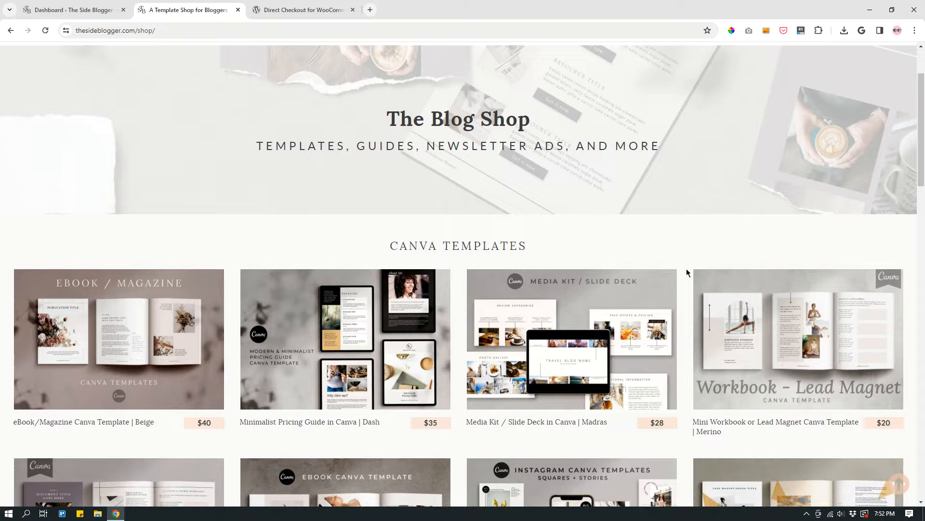
scroll("up", 3)
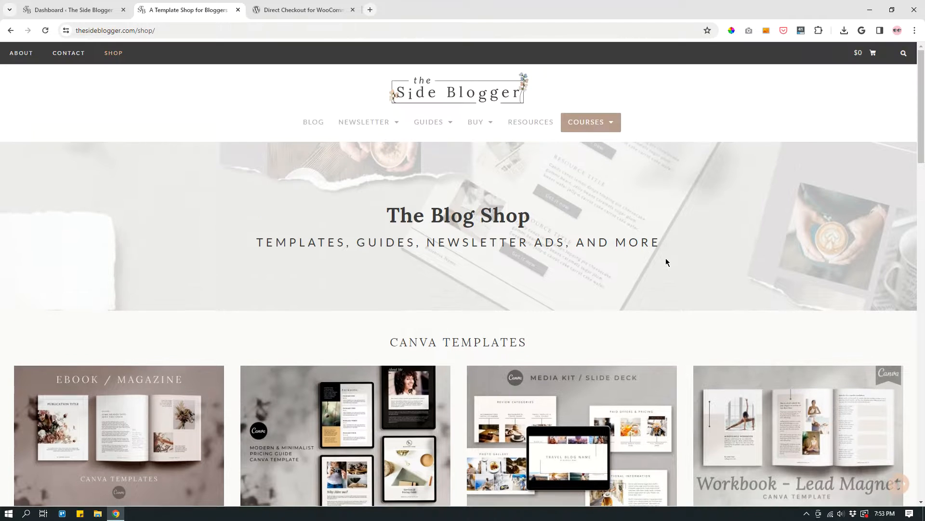
scroll("down", 3)
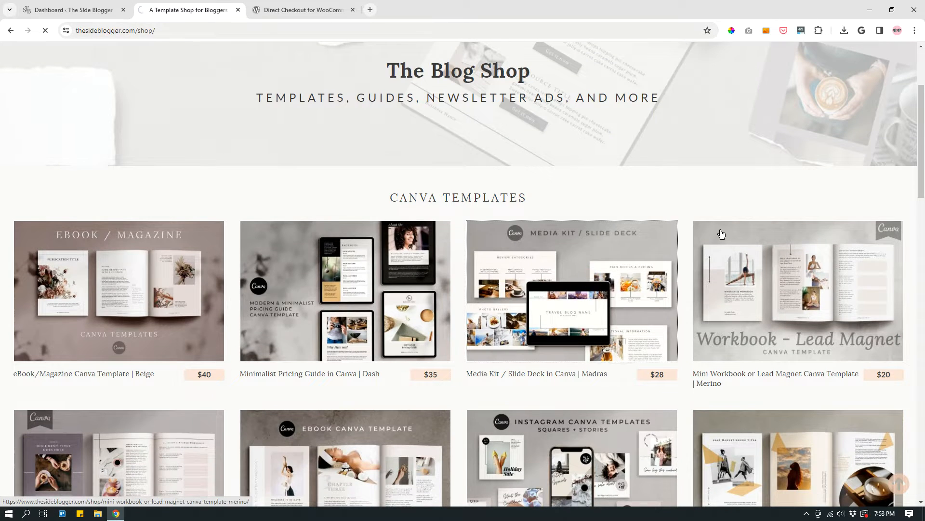
Step: Open the $28 Media Kit / Slide Deck in Canva product and reach its Buy Now section
left_click(570, 290)
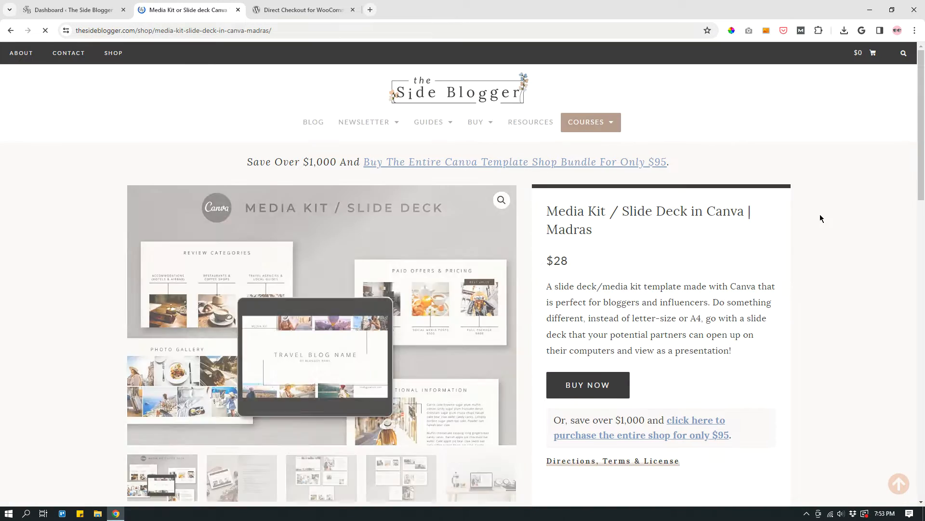
scroll("down", 3)
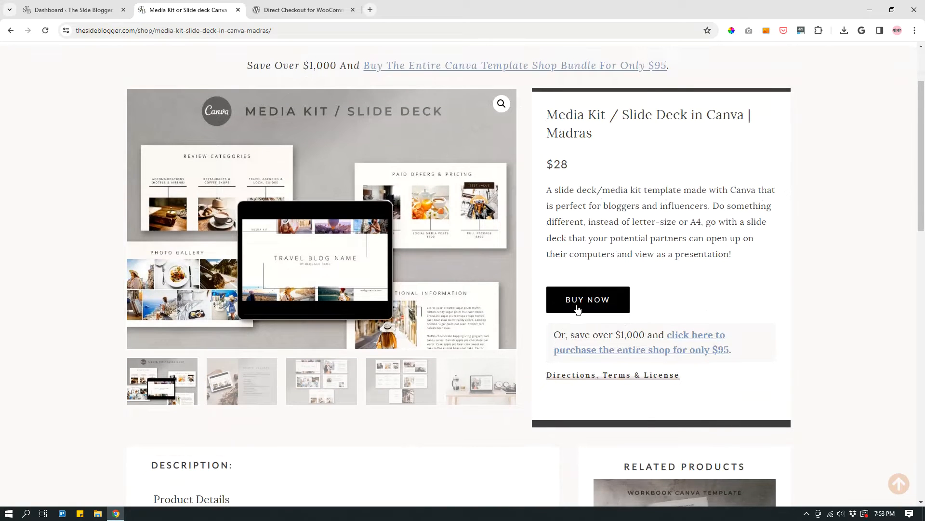
mouse_move(759, 294)
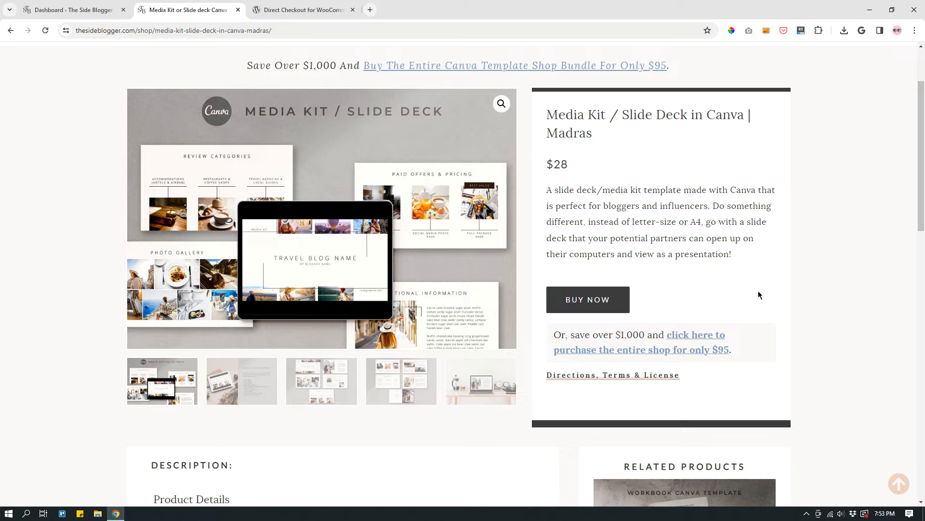
mouse_move(587, 310)
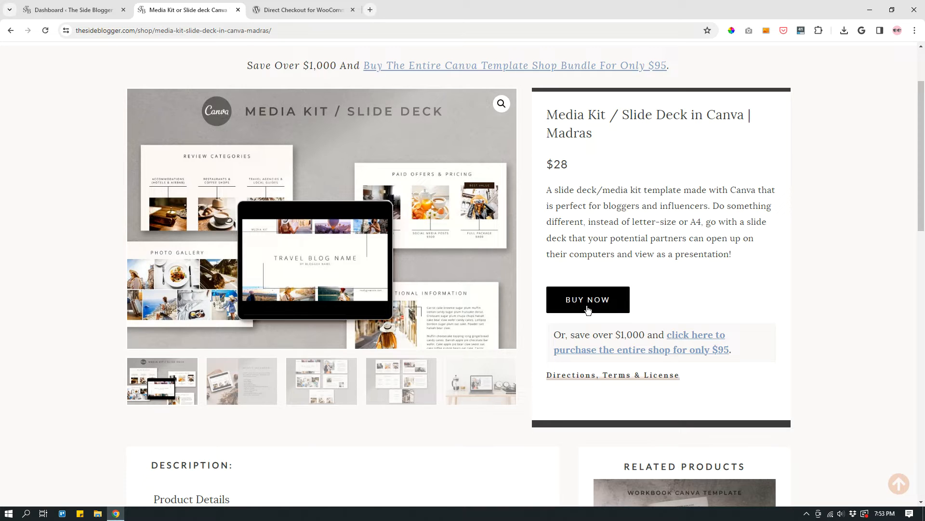
mouse_move(695, 295)
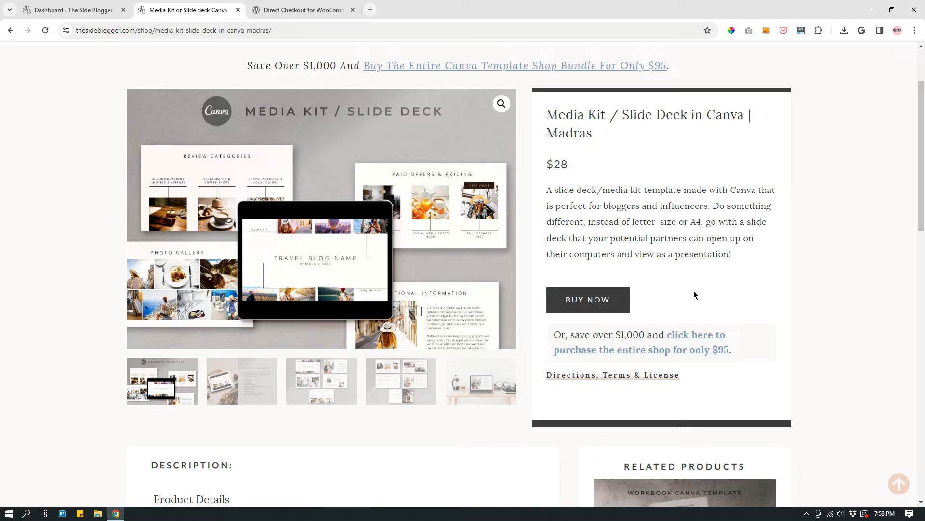
mouse_move(588, 303)
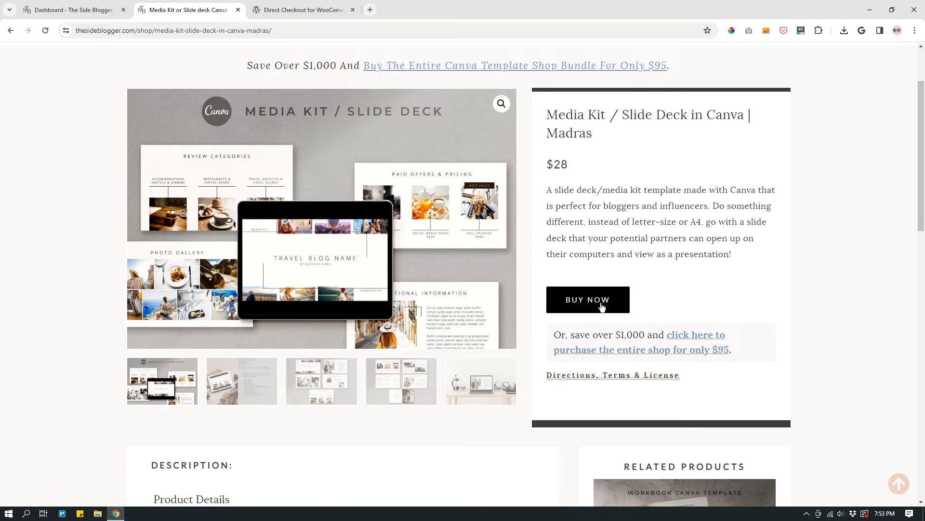
mouse_move(635, 299)
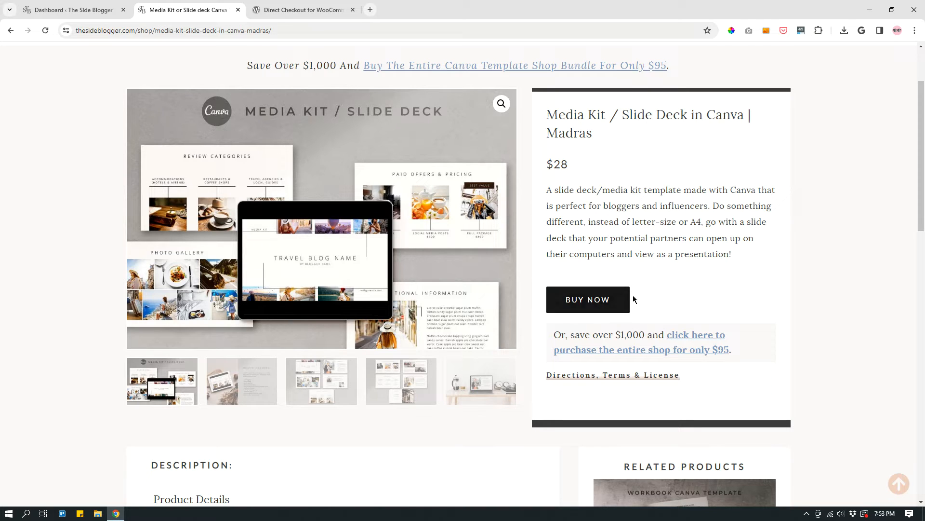
mouse_move(587, 300)
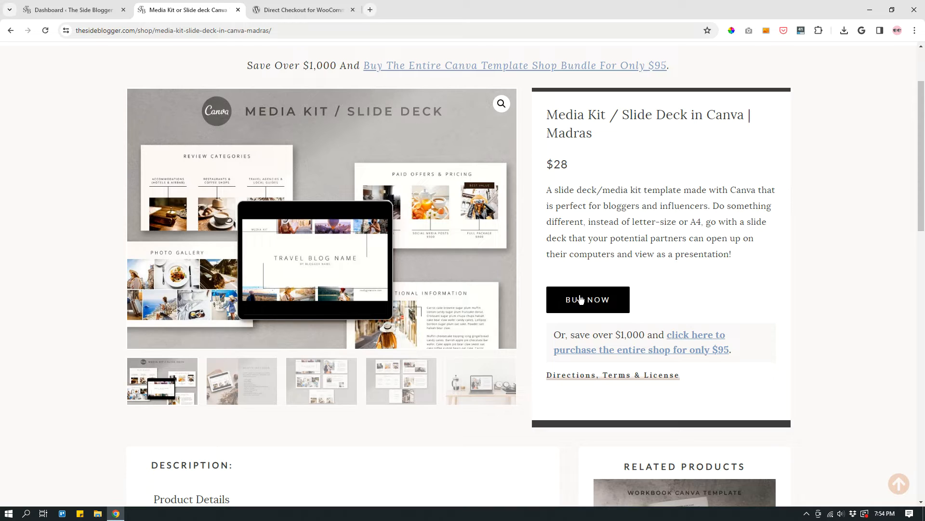
mouse_move(792, 283)
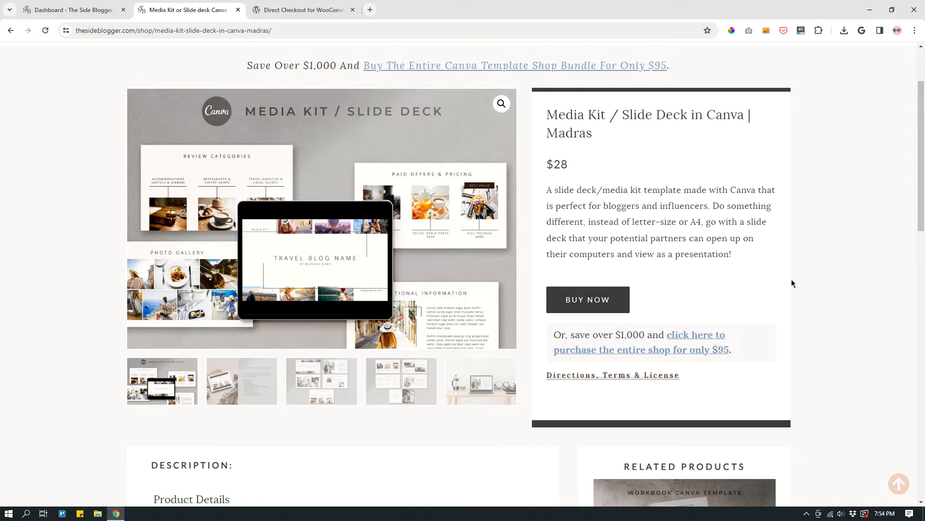
scroll("up", 3)
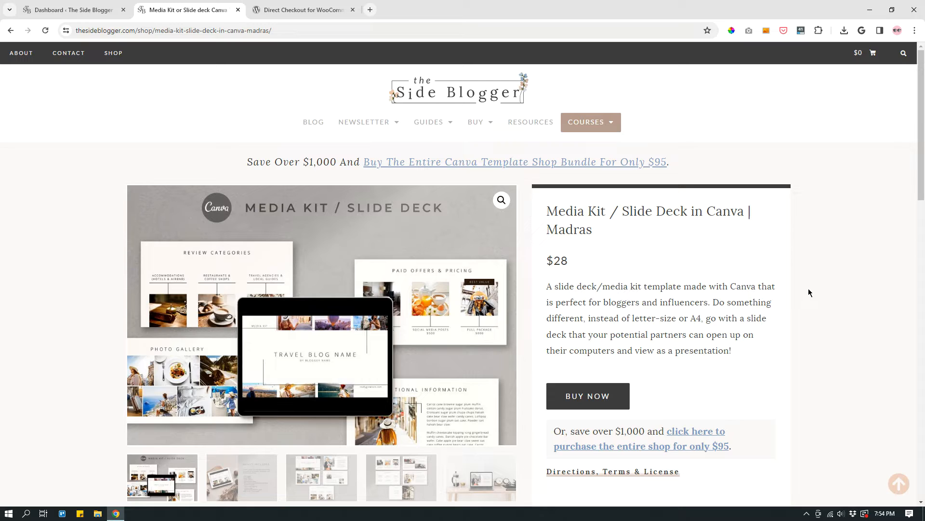
mouse_move(772, 215)
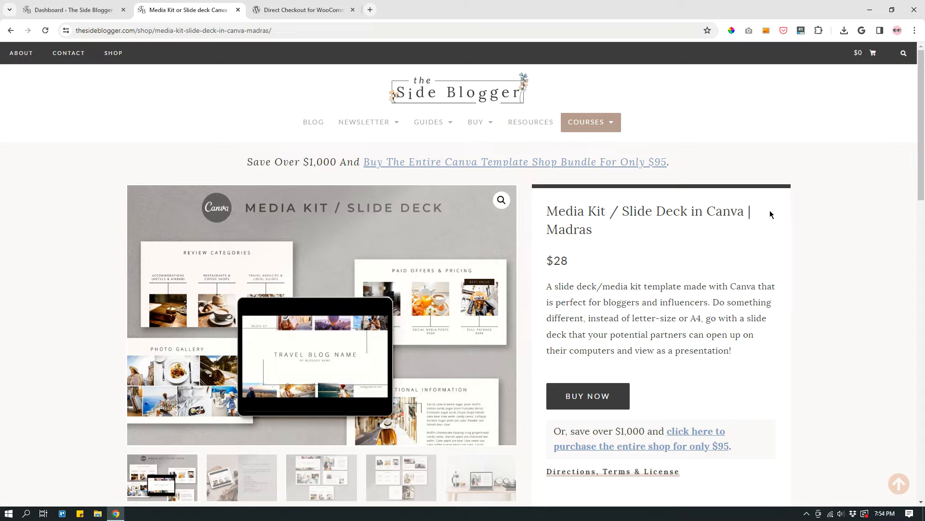
mouse_move(769, 238)
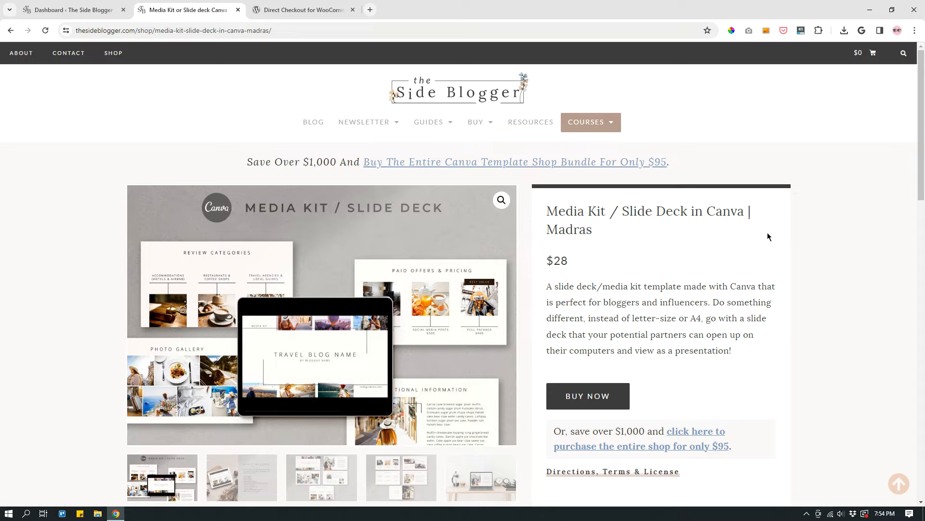
mouse_move(786, 218)
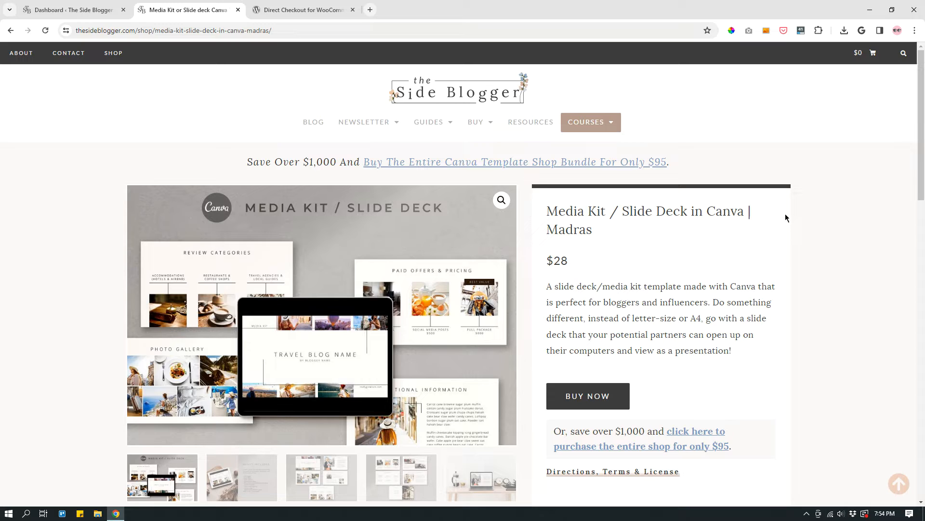
scroll("down", 3)
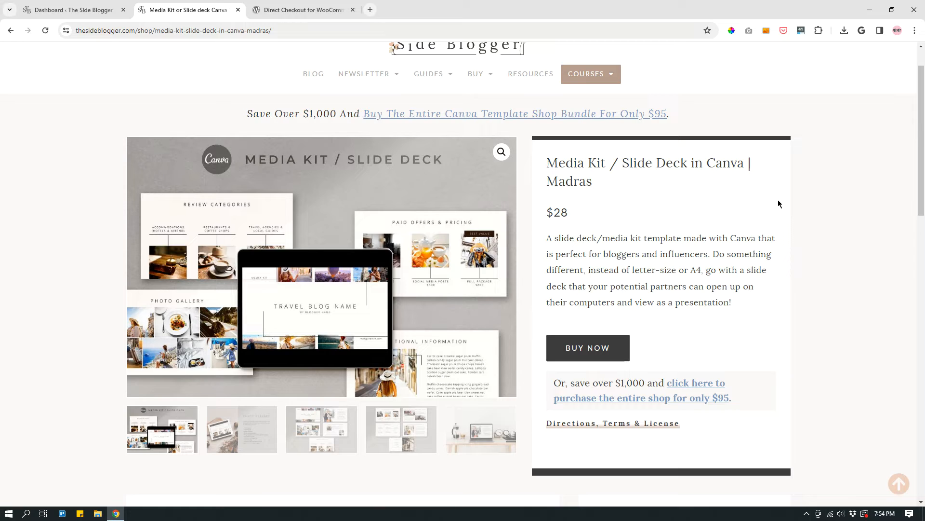
scroll("up", 3)
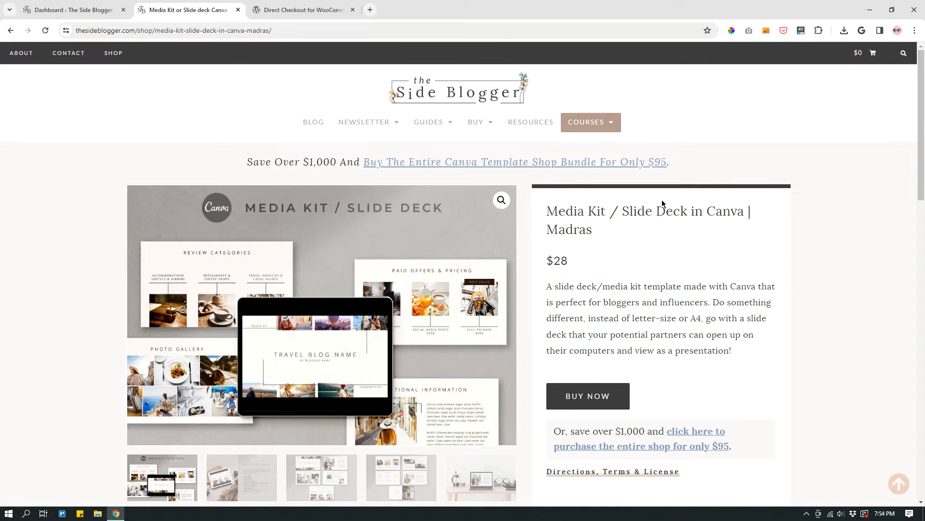
scroll("down", 3)
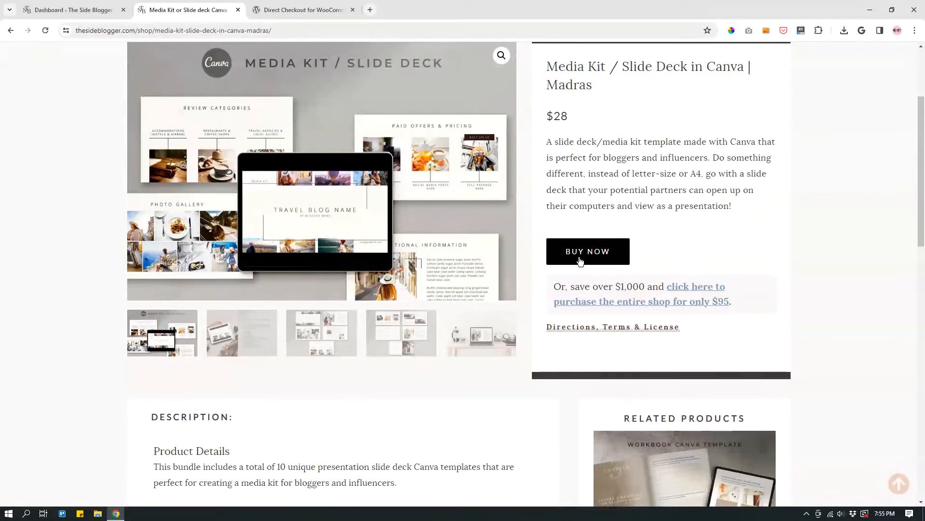
mouse_move(706, 258)
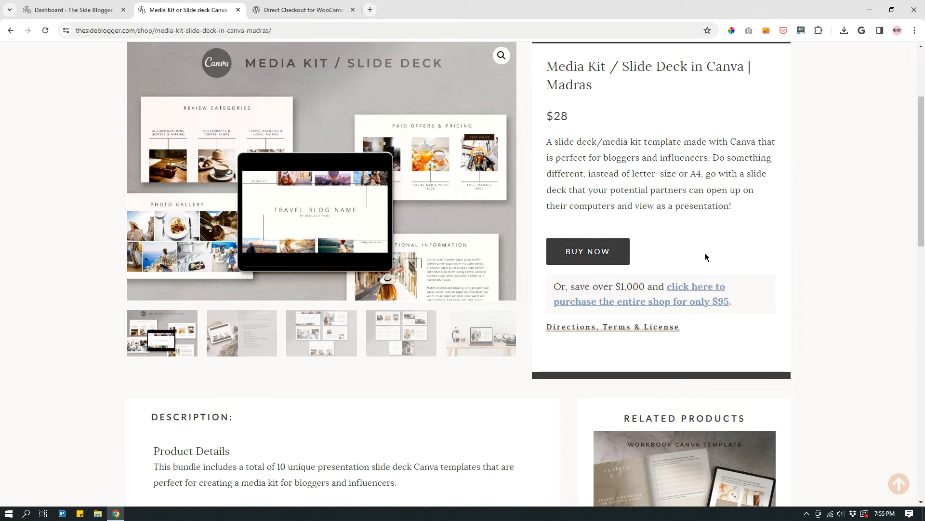
mouse_move(691, 257)
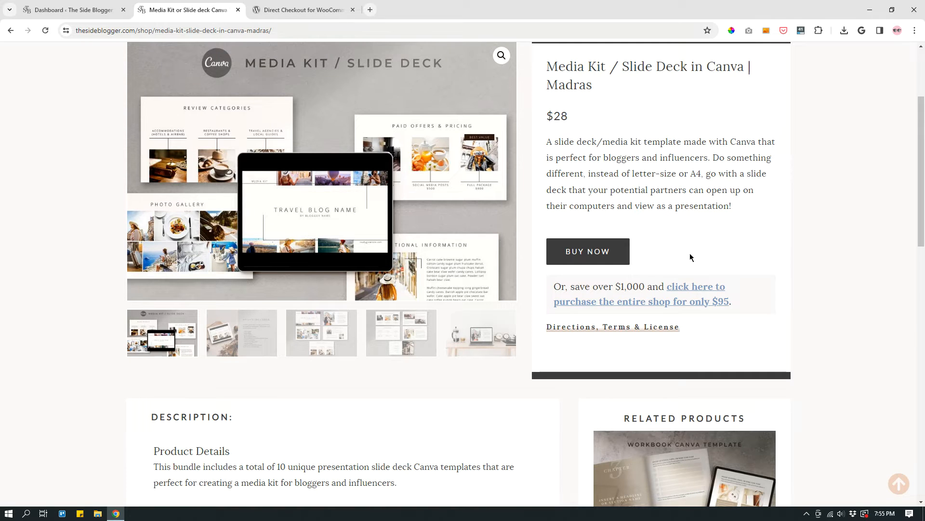
Step: Buy the Media Kit / Slide Deck with Buy Now, landing directly on the Checkout page
left_click(588, 251)
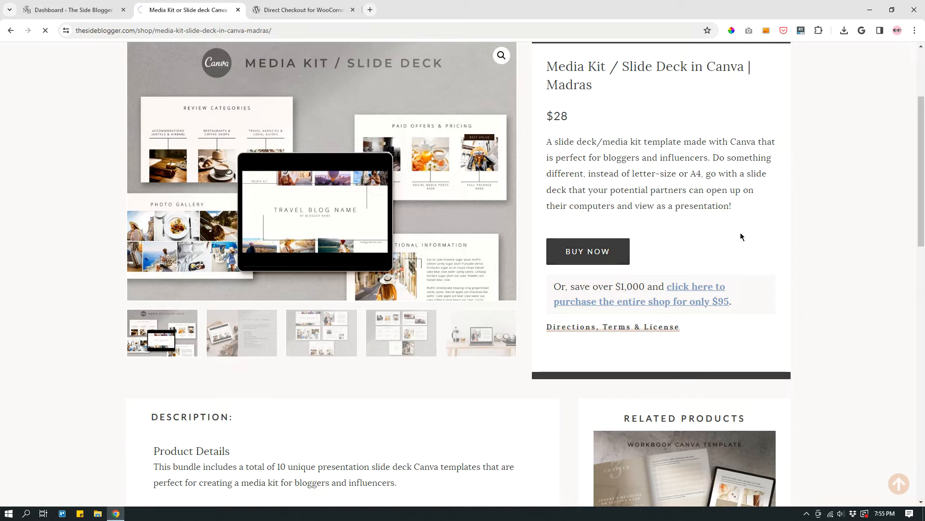
left_click(587, 251)
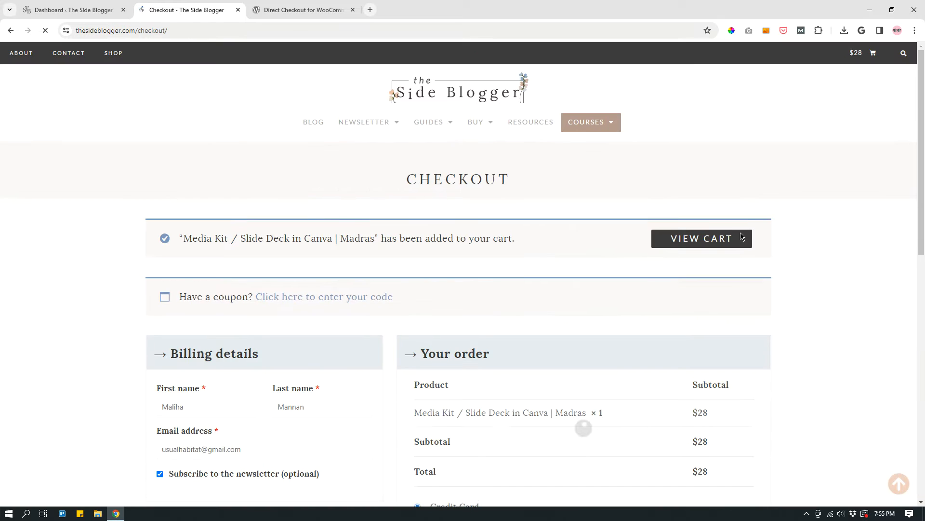
scroll("down", 3)
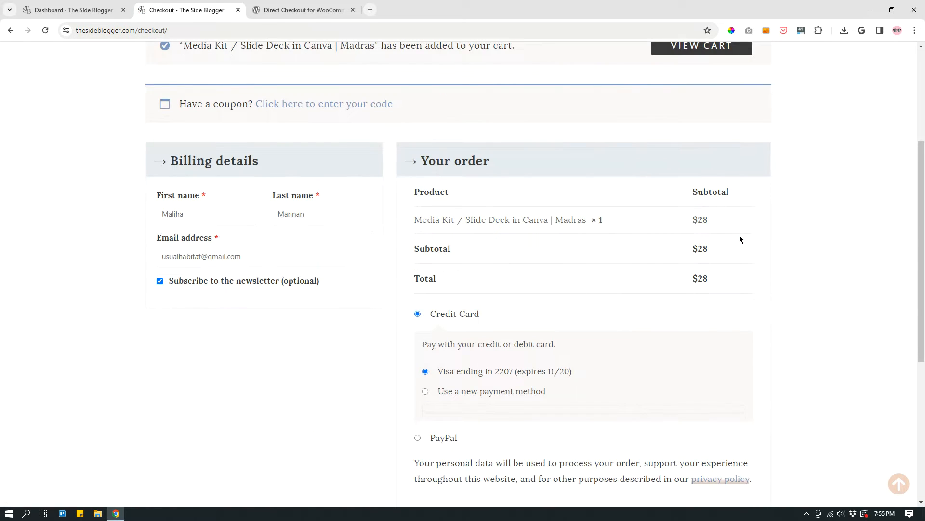
scroll("up", 3)
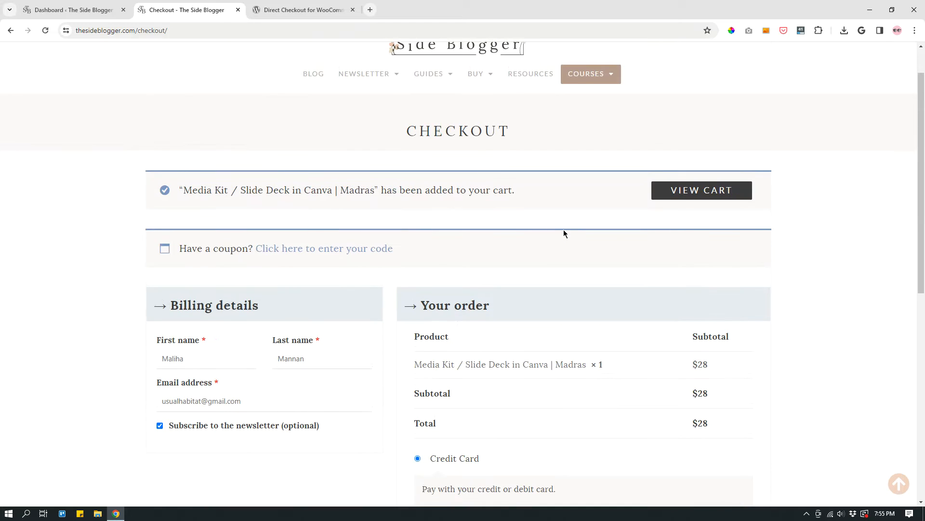
scroll("down", 3)
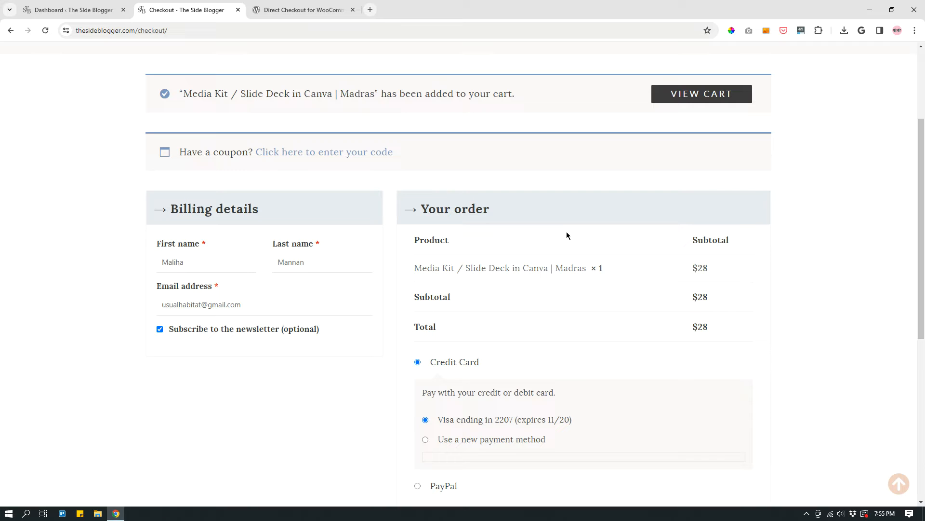
mouse_move(685, 262)
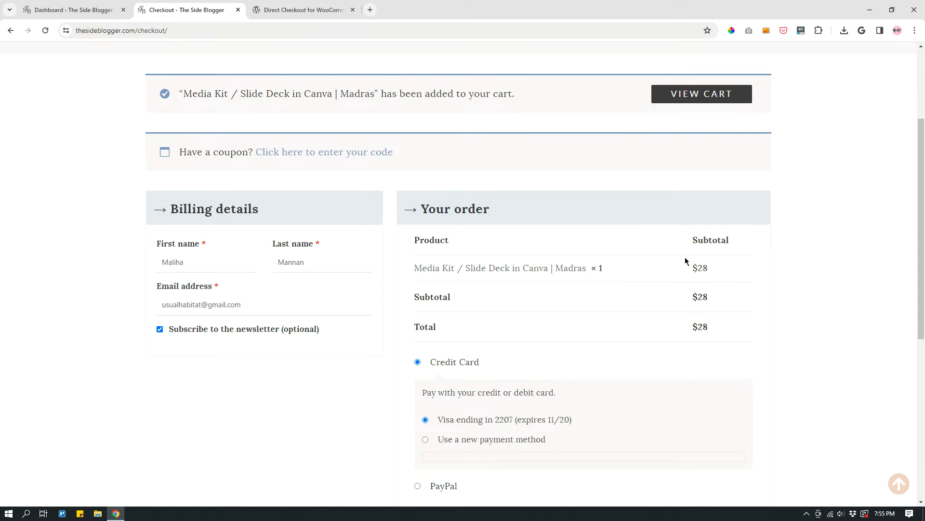
Step: Review the checkout's $28 order summary and prefilled billing details without placing the order
scroll("up", 3)
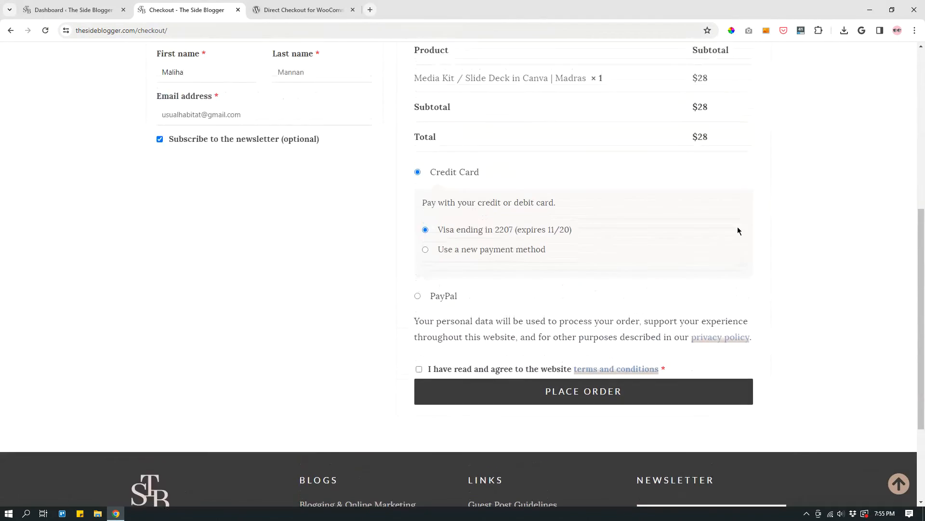
scroll("up", 3)
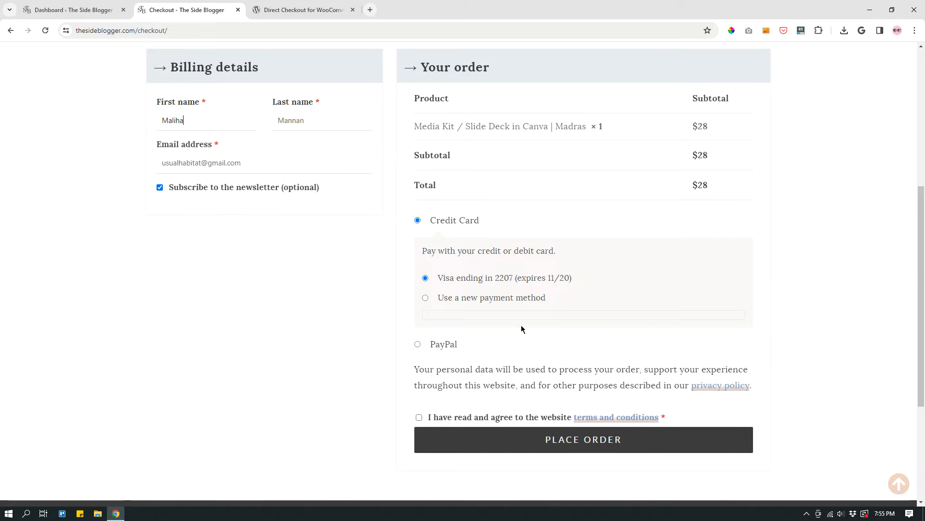
scroll("down", 3)
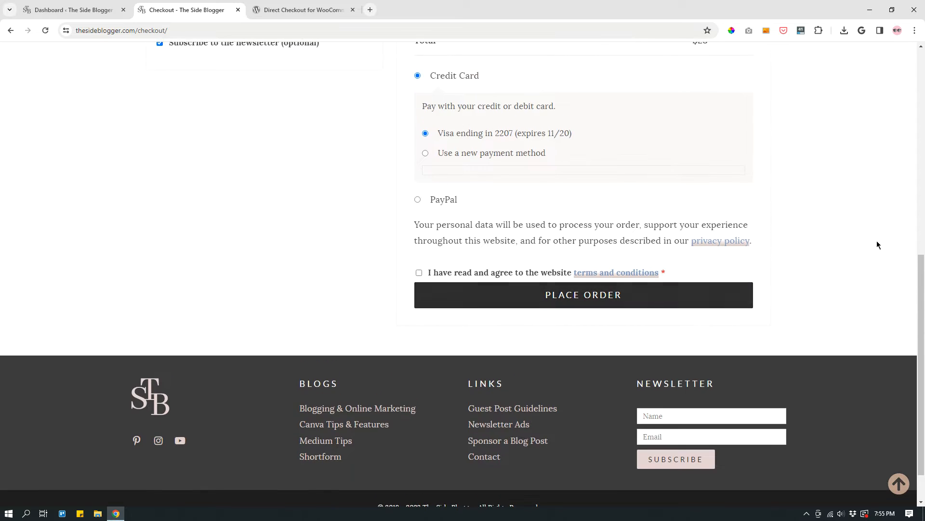
scroll("up", 3)
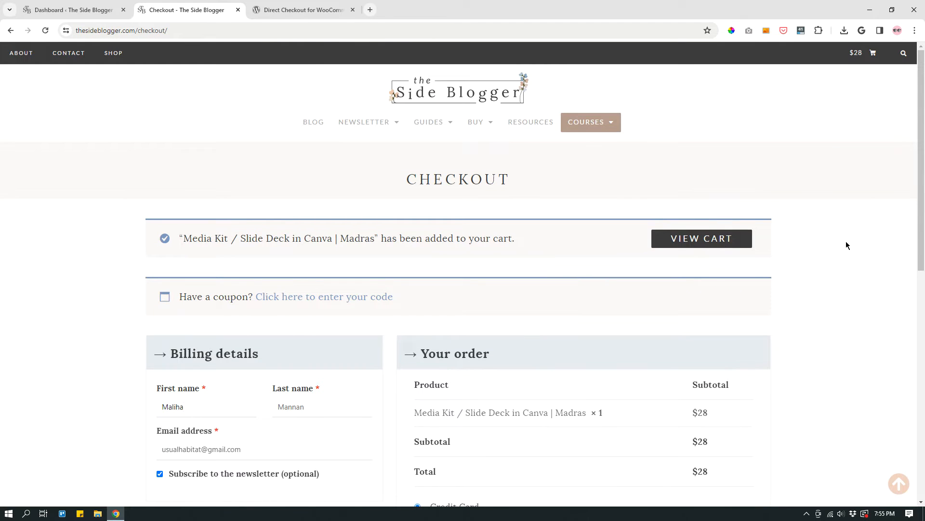
left_click(207, 407)
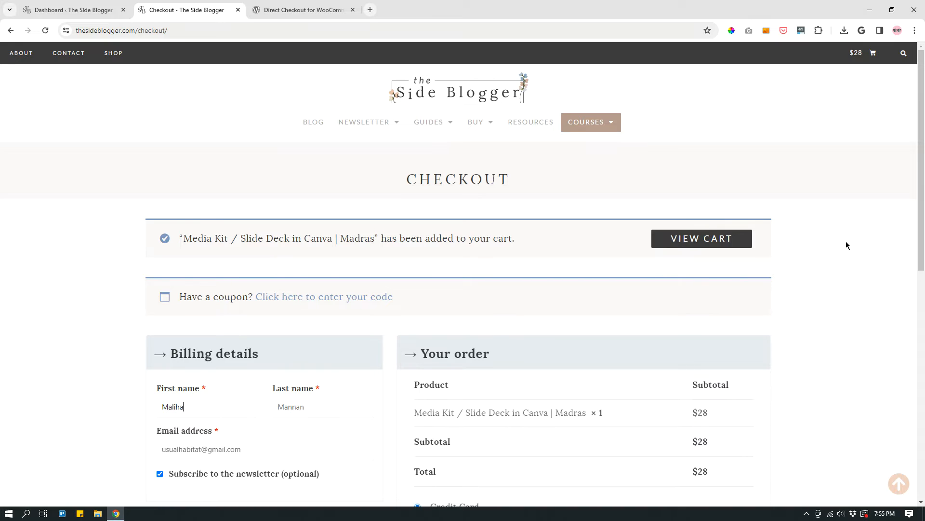
mouse_move(835, 246)
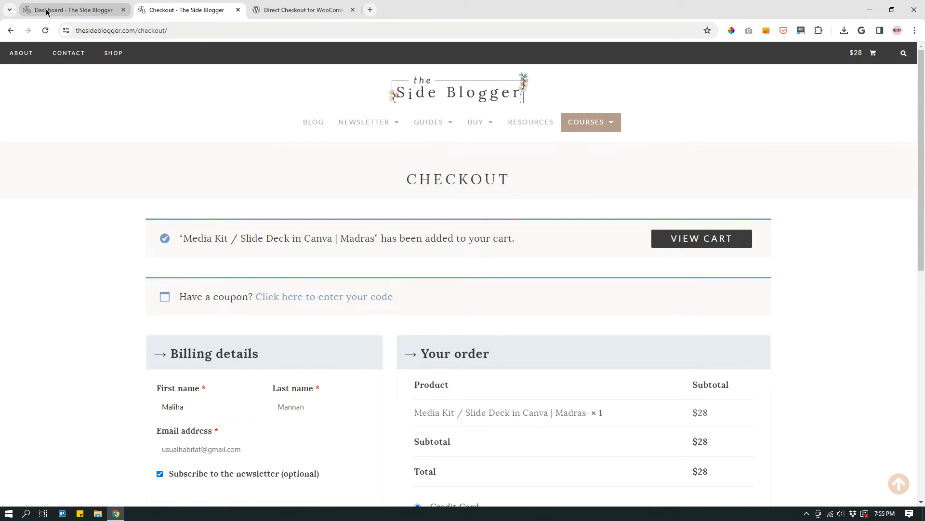
Step: In the admin's Plugins > Add New, search 'woocommerce direct checkout' to find Direct Checkout for WooCommerce active
left_click(70, 9)
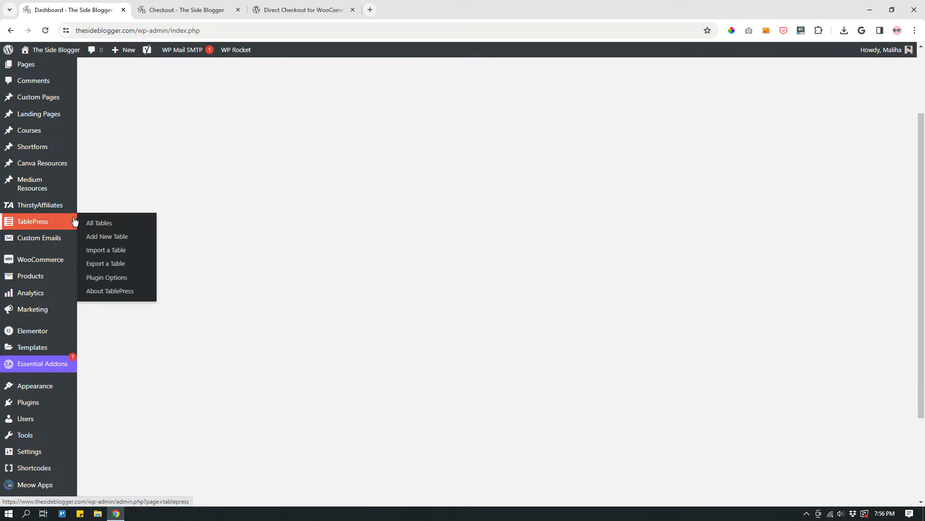
left_click(28, 402)
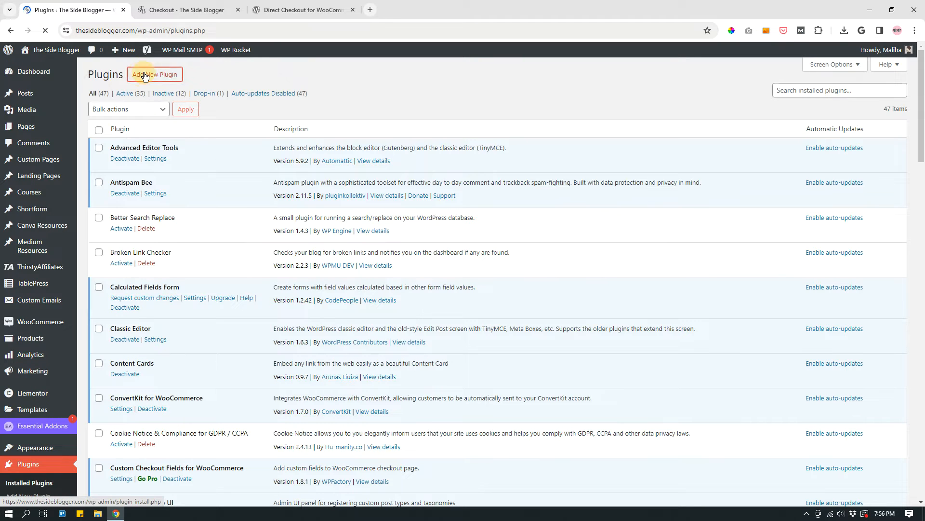
left_click(154, 74)
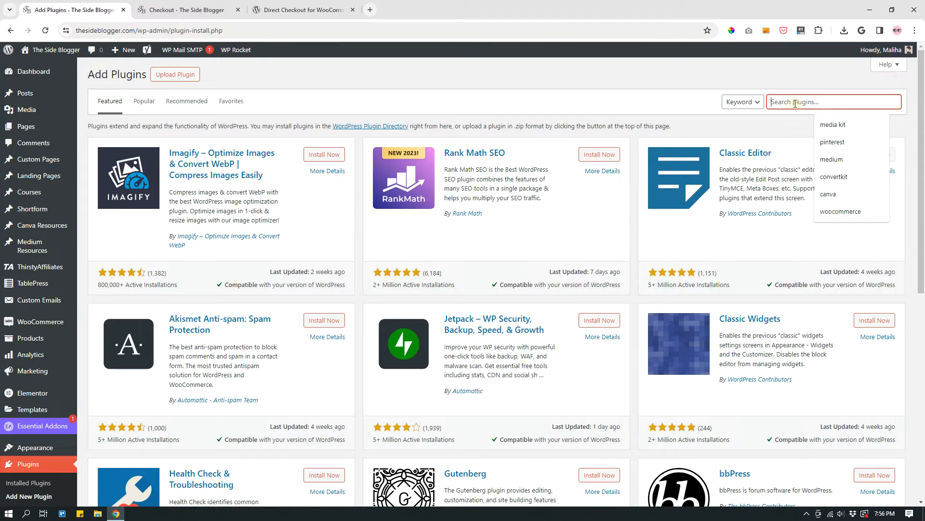
type("woocommerce")
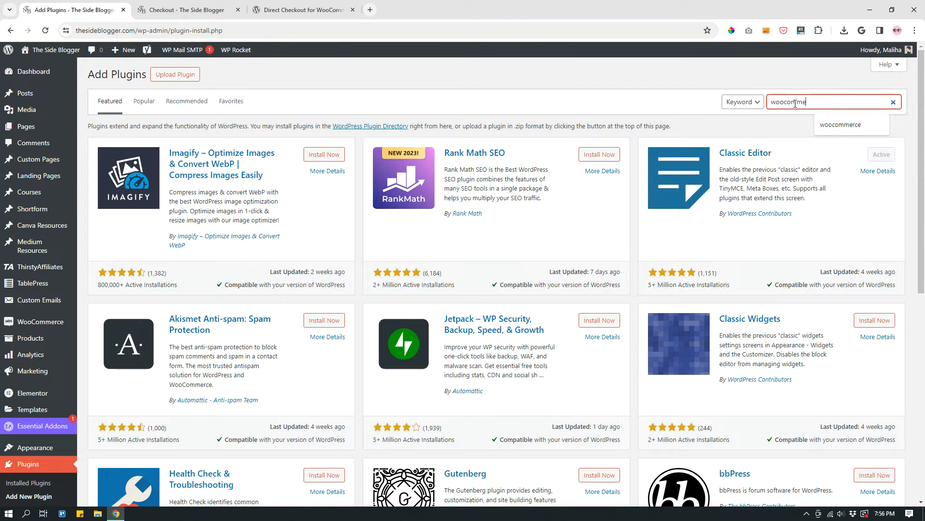
type("dire")
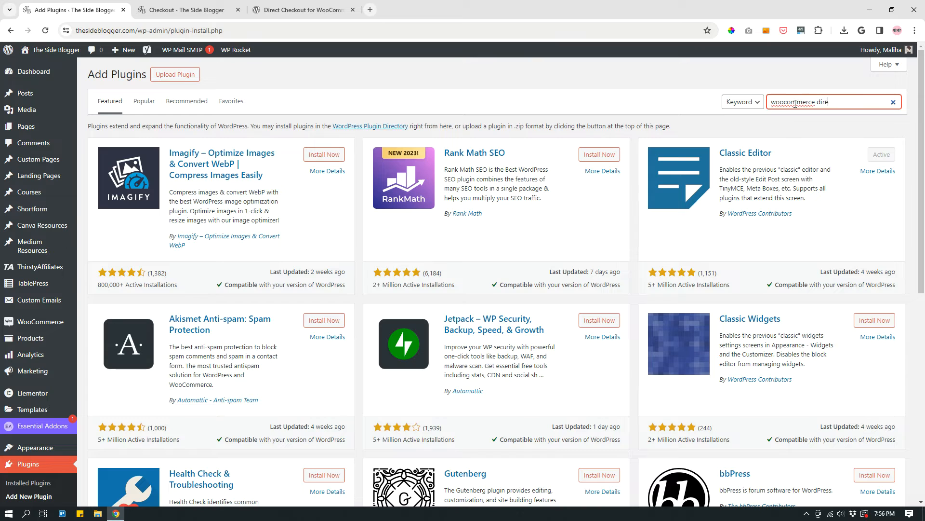
type("ct checkout")
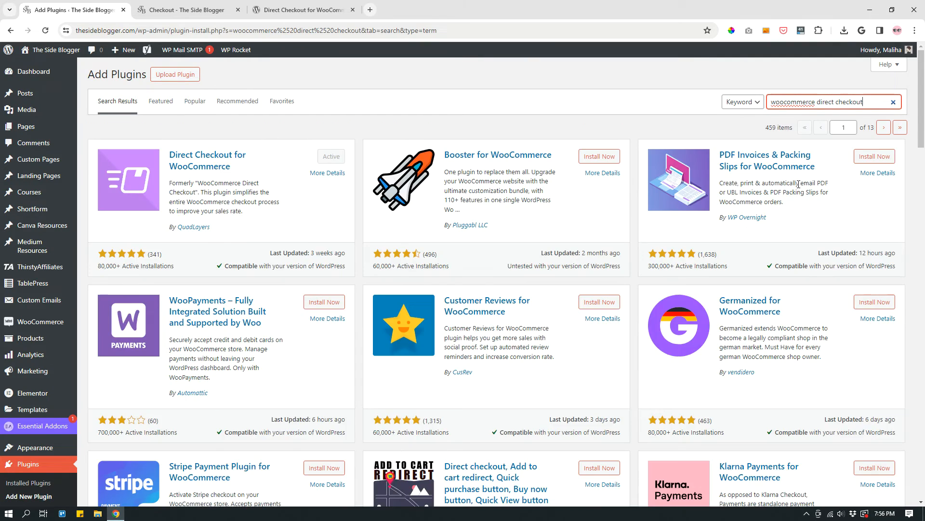
mouse_move(299, 156)
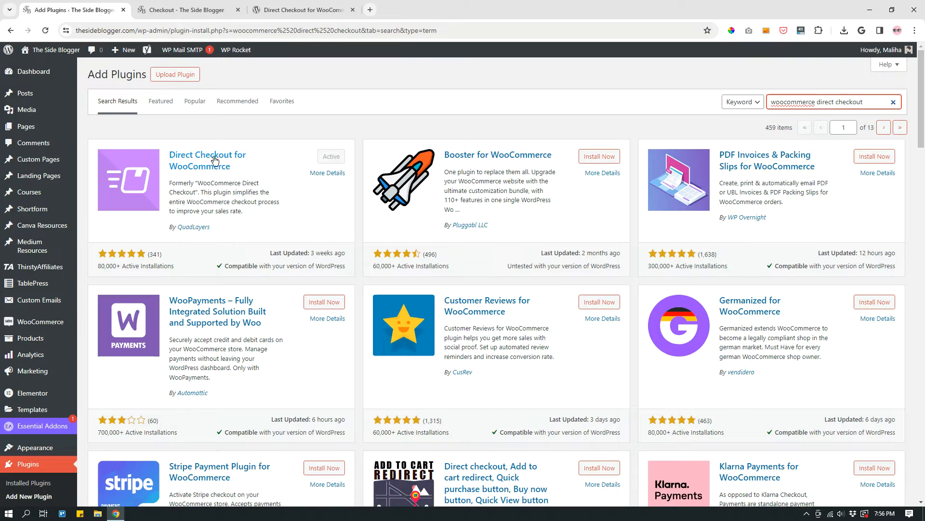
mouse_move(194, 235)
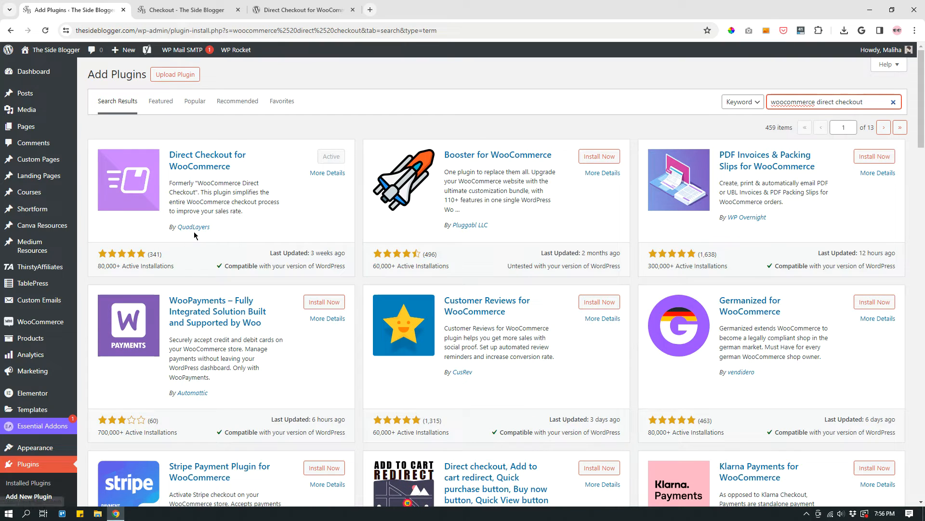
mouse_move(222, 223)
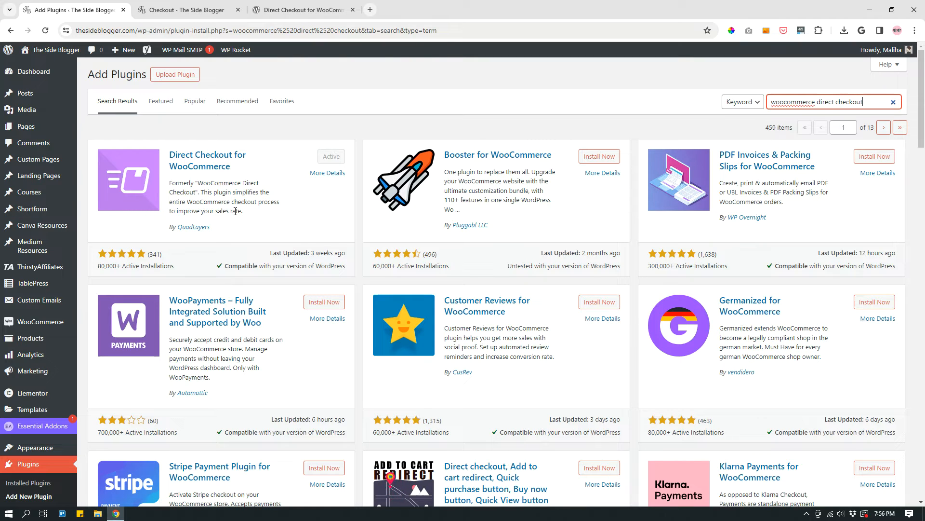
mouse_move(254, 165)
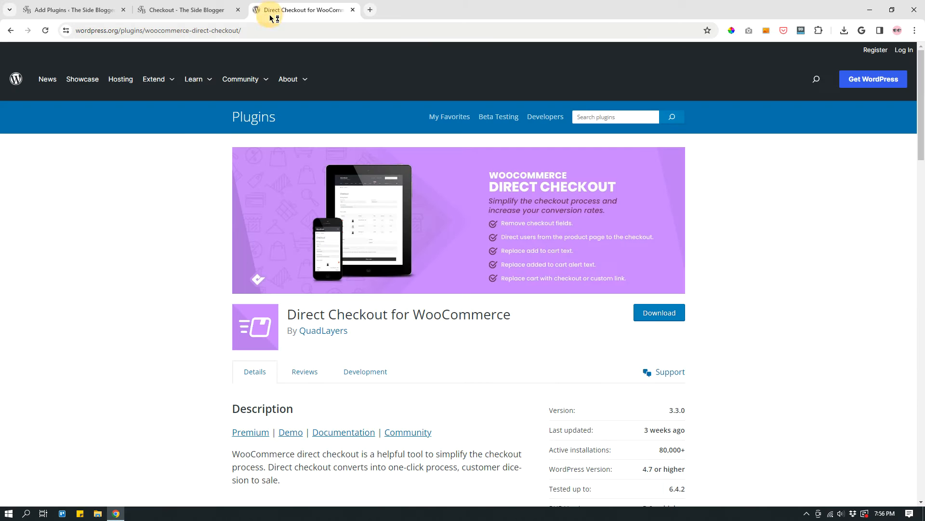
Step: Scroll through the Direct Checkout for WooCommerce listing by QuadLayers, viewing its description, version 3.3.0 and ratings
scroll("down", 3)
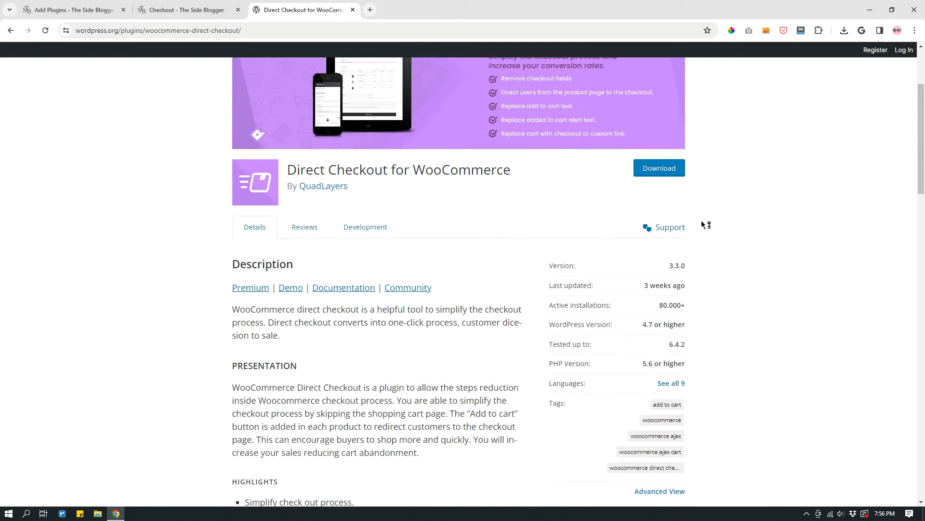
scroll("down", 3)
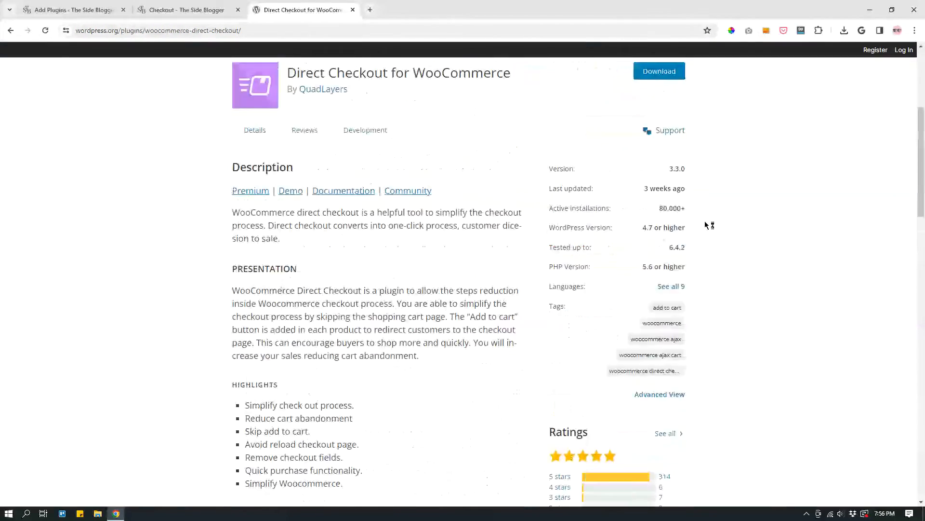
scroll("up", 3)
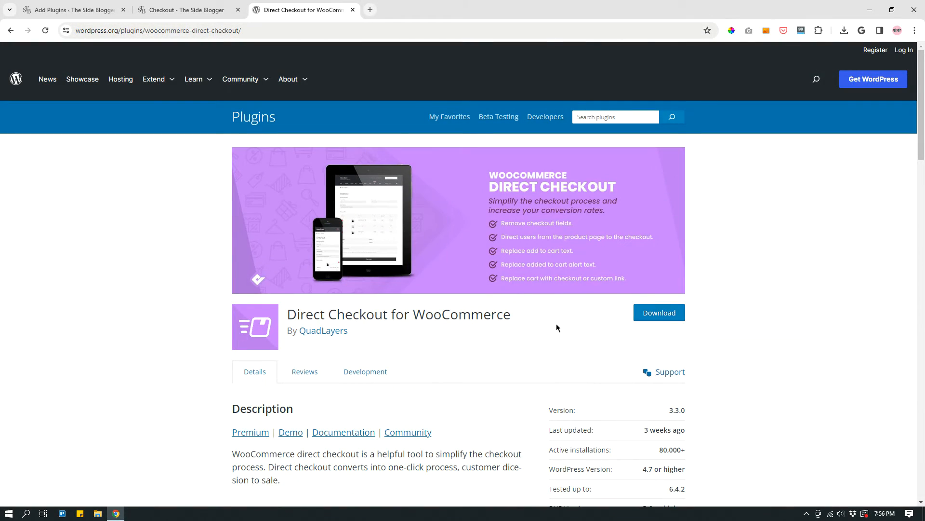
mouse_move(124, 5)
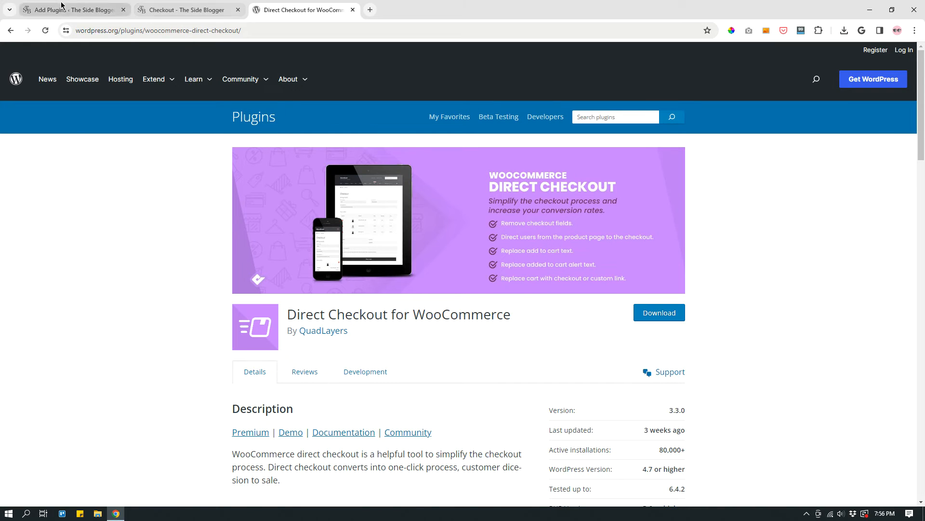
Step: Return to the admin plugin results and go to WooCommerce > Direct Checkout settings
left_click(70, 10)
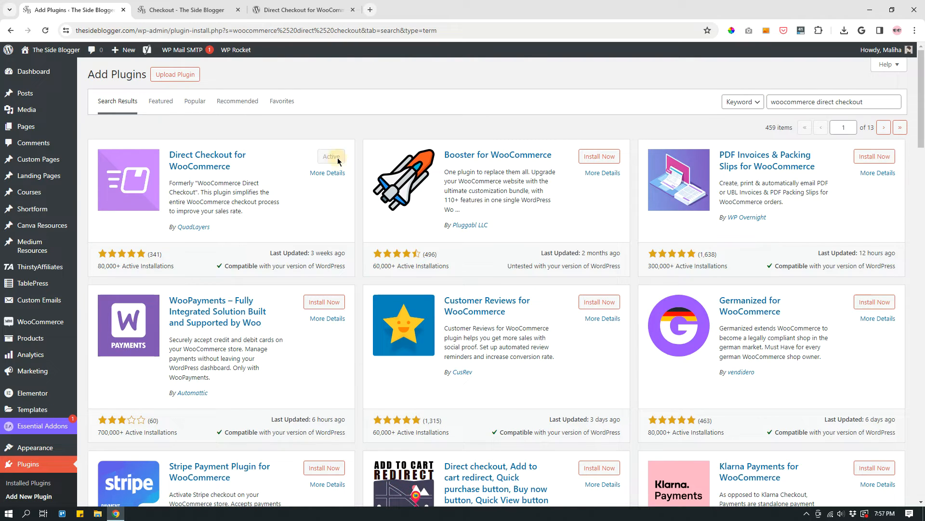
mouse_move(319, 225)
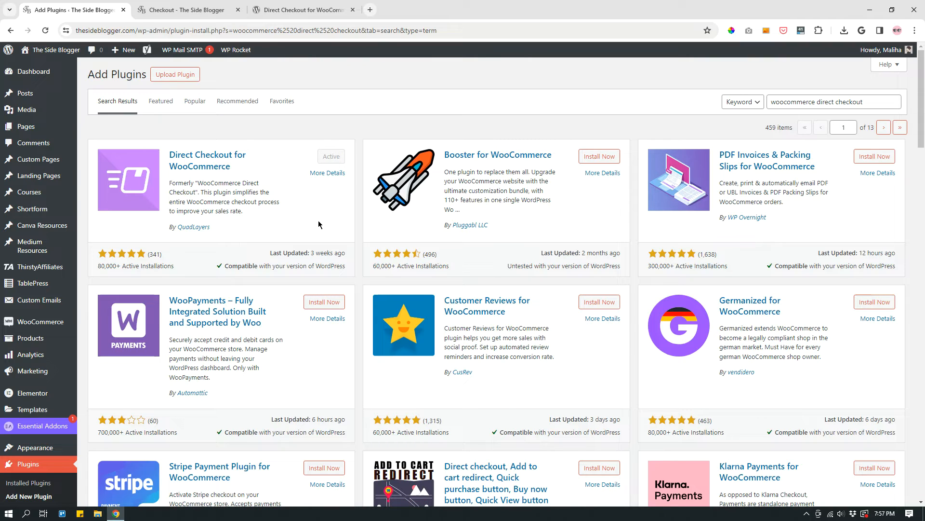
mouse_move(214, 173)
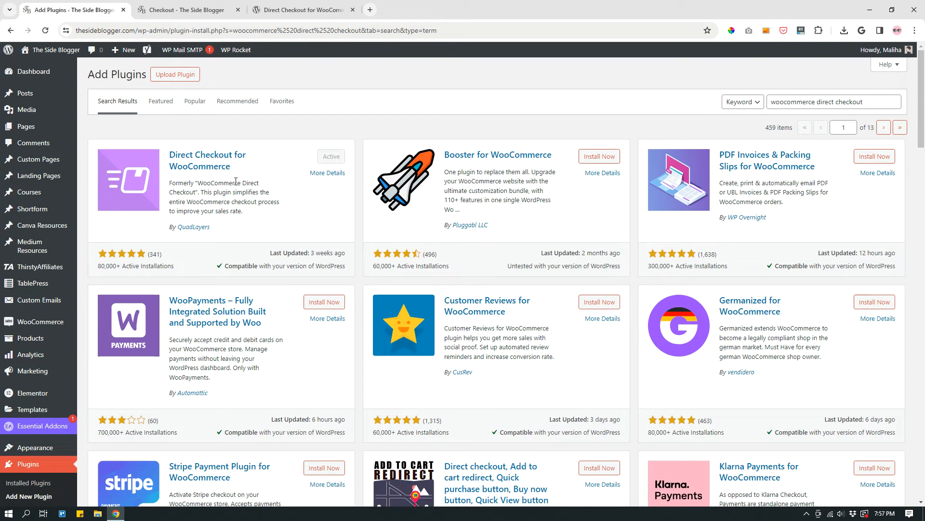
scroll("down", 3)
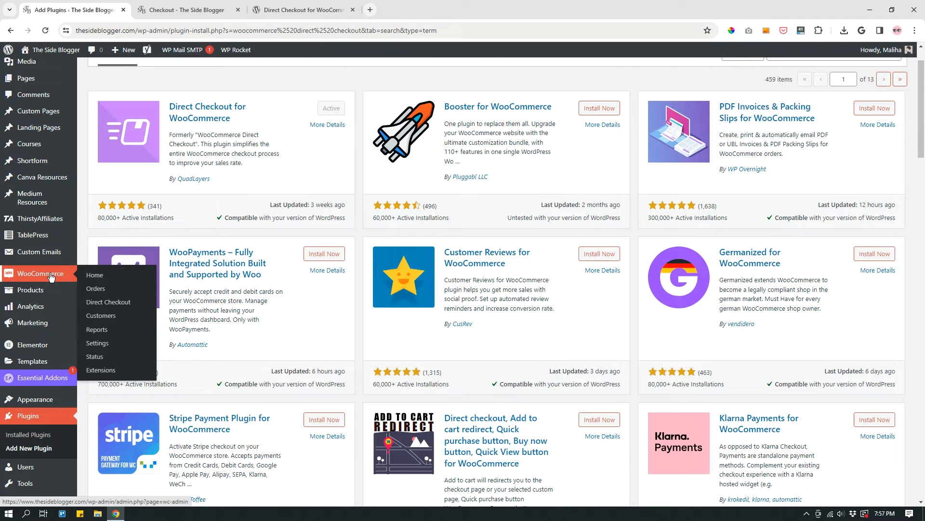
mouse_move(109, 301)
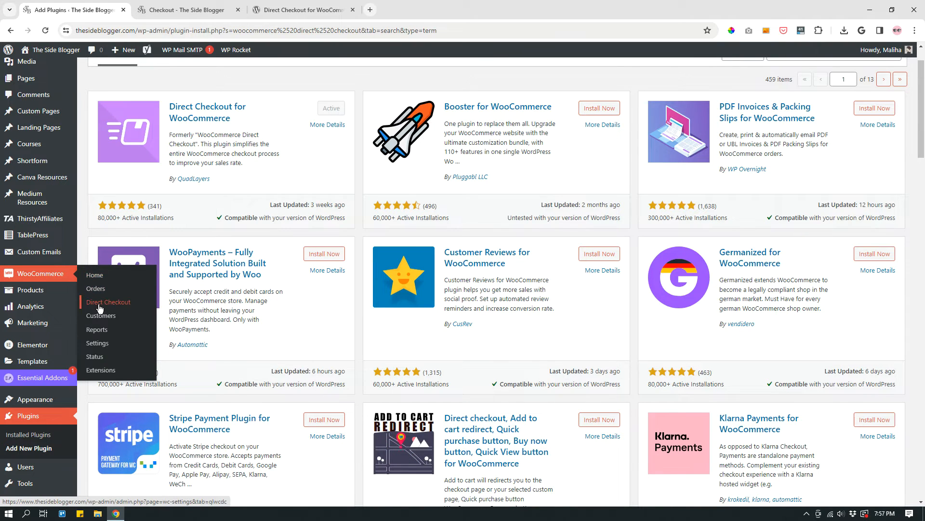
mouse_move(114, 307)
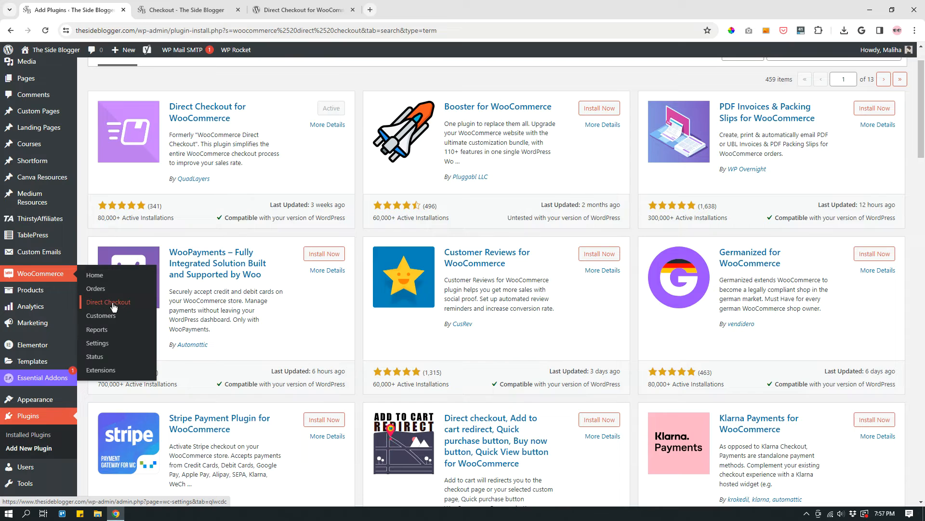
left_click(109, 301)
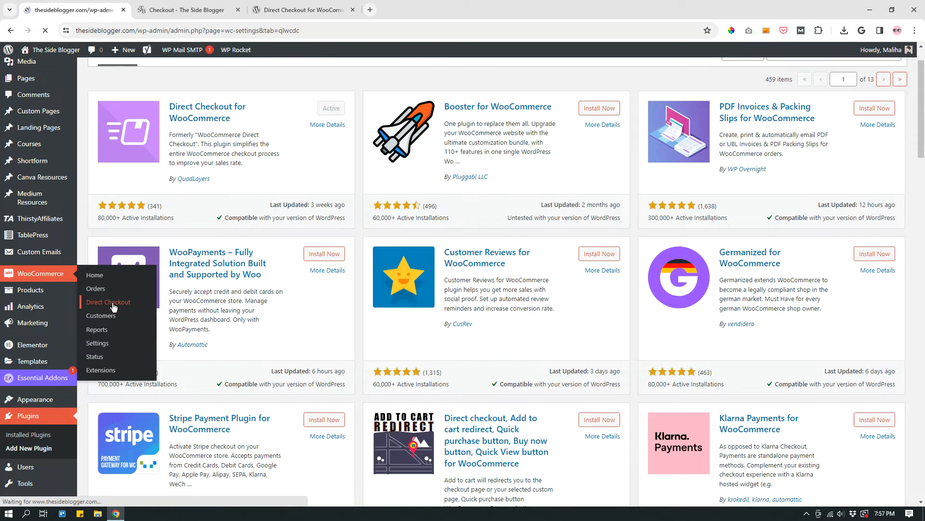
Step: View the Direct Checkout General settings redirecting added-to-cart items to Checkout, then head to Archives
left_click(108, 301)
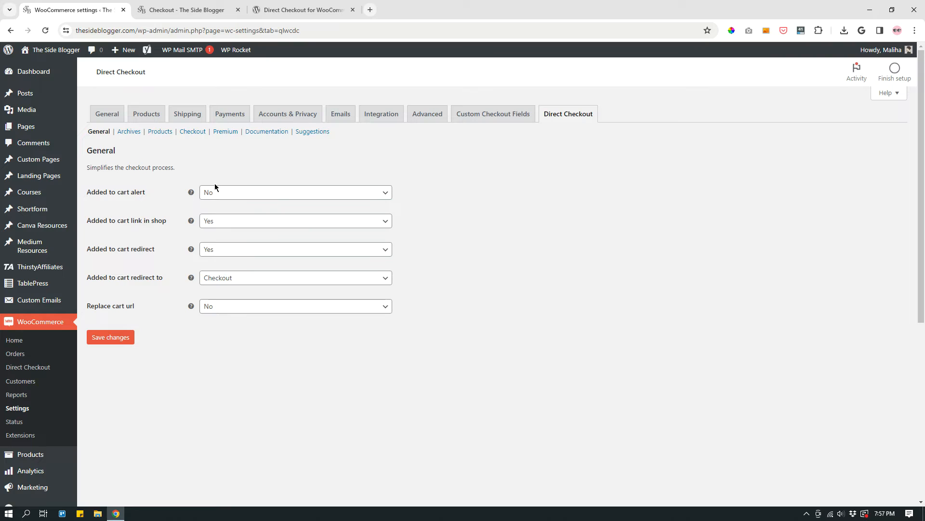
mouse_move(141, 201)
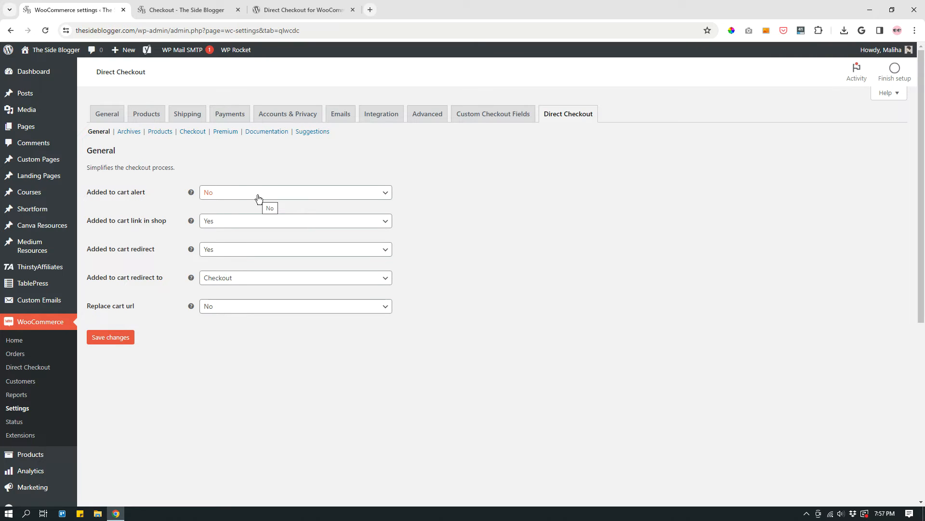
mouse_move(529, 191)
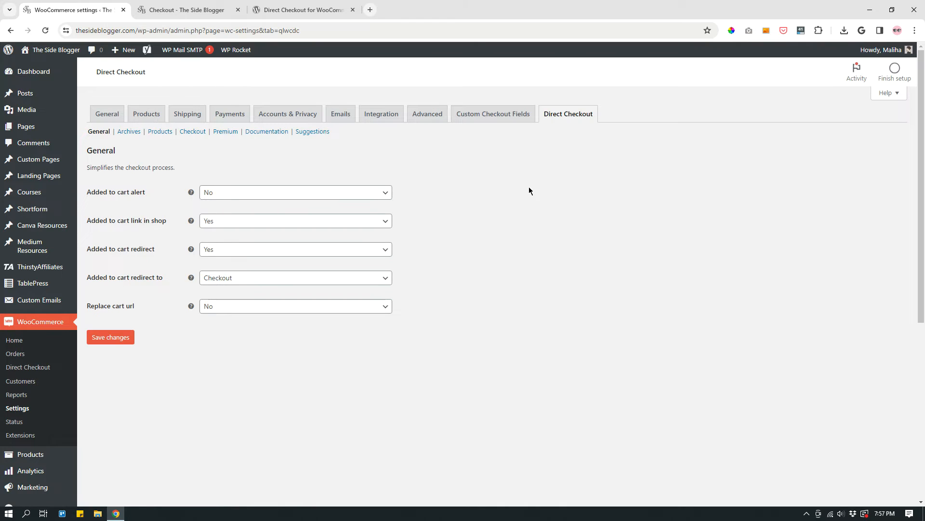
mouse_move(222, 229)
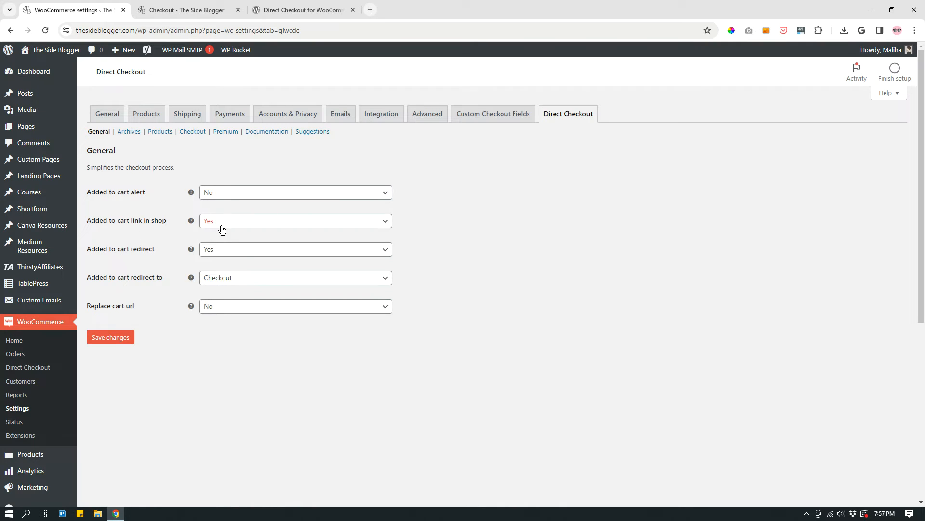
mouse_move(130, 262)
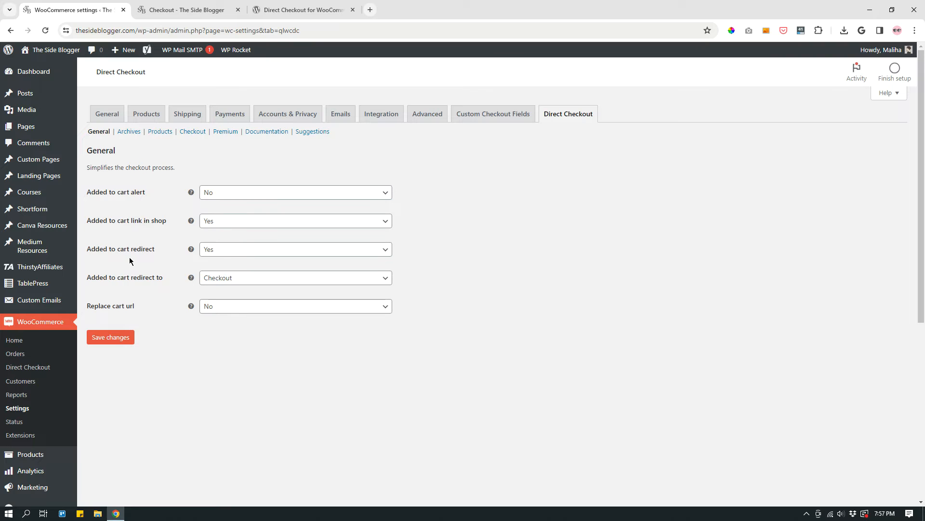
mouse_move(244, 248)
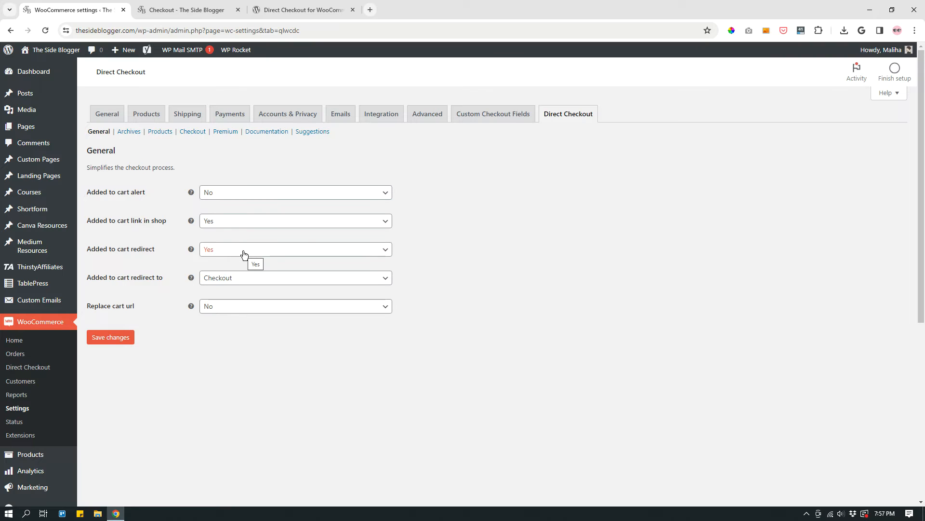
mouse_move(159, 286)
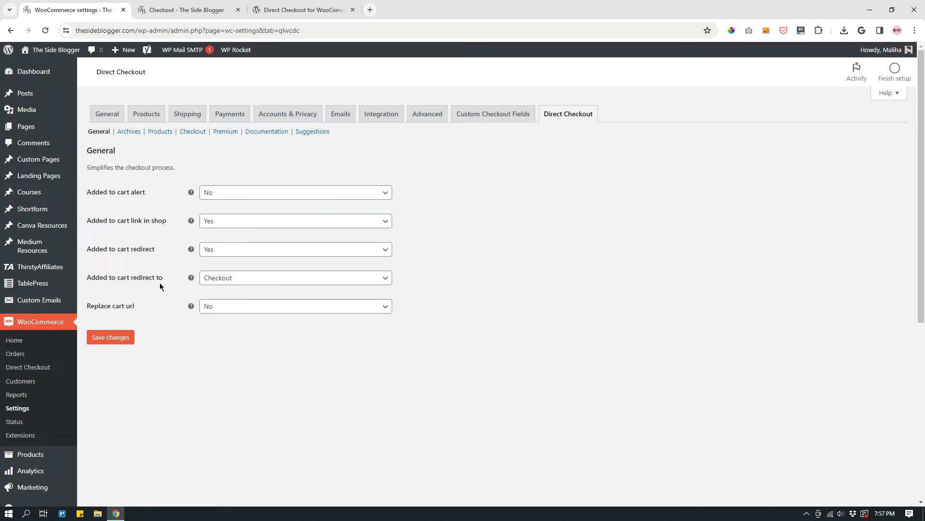
mouse_move(166, 301)
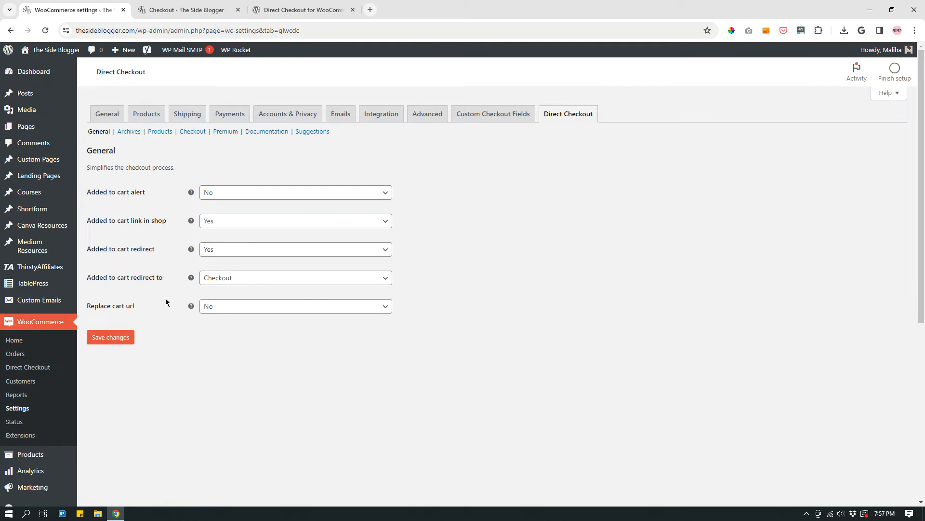
mouse_move(156, 314)
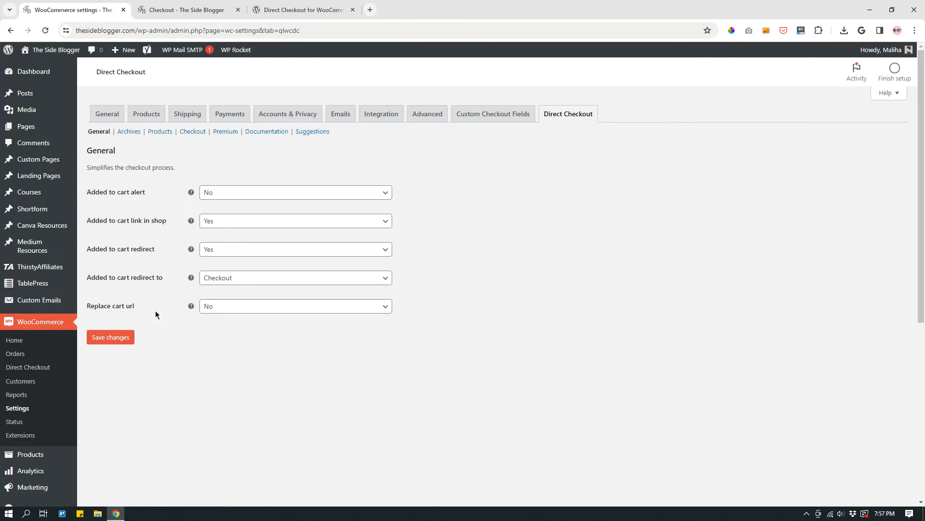
mouse_move(488, 320)
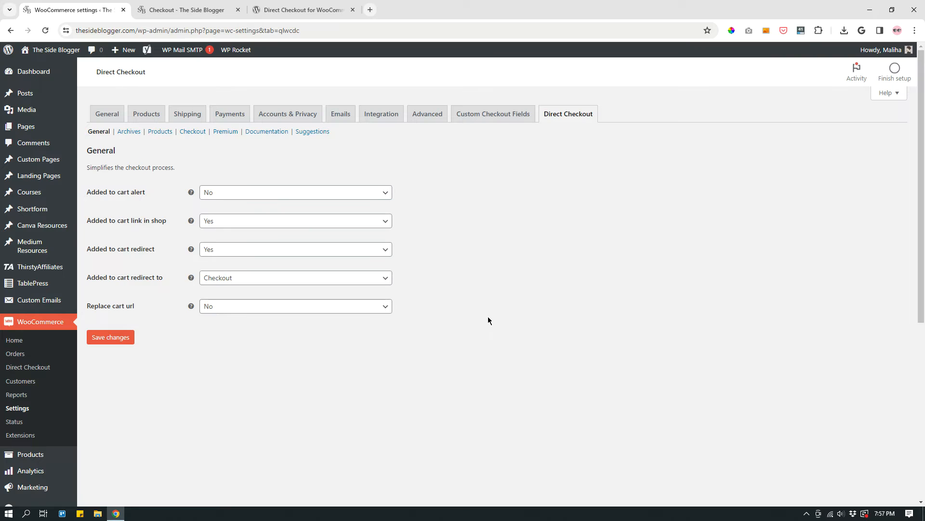
mouse_move(179, 187)
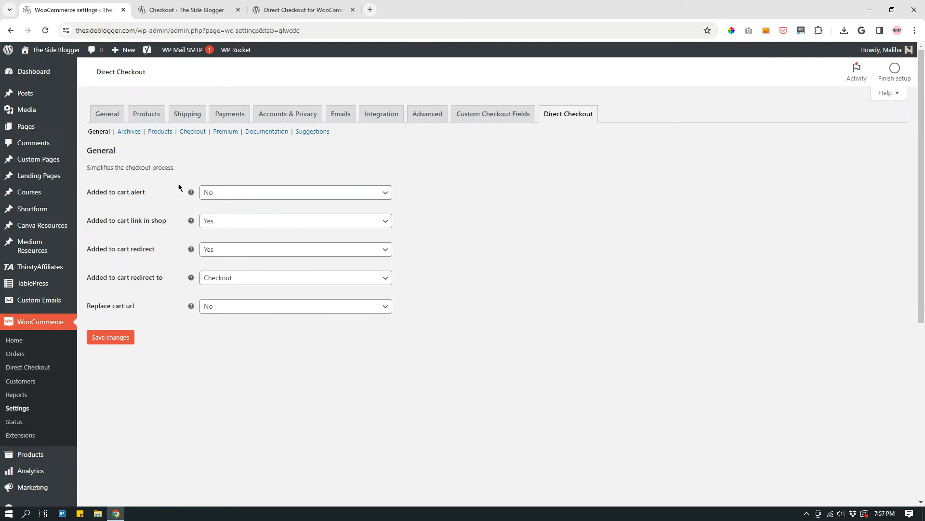
mouse_move(174, 216)
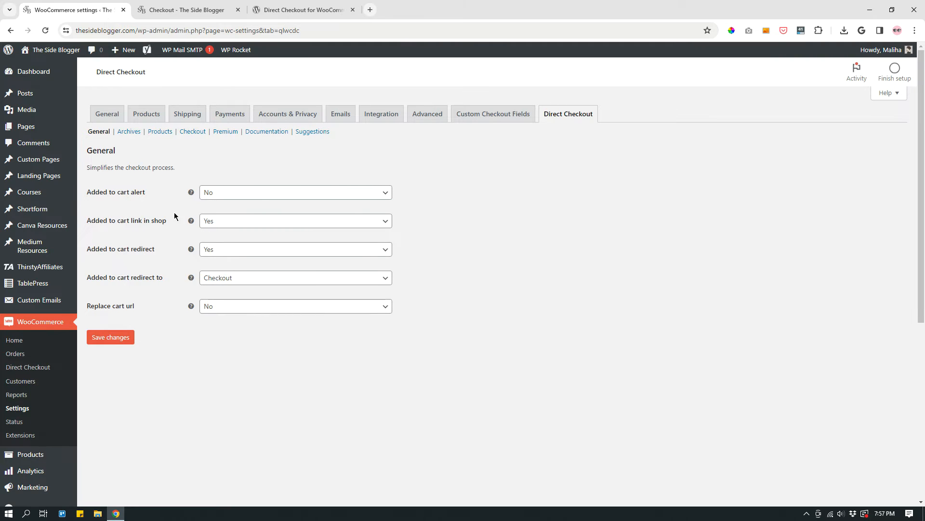
mouse_move(316, 131)
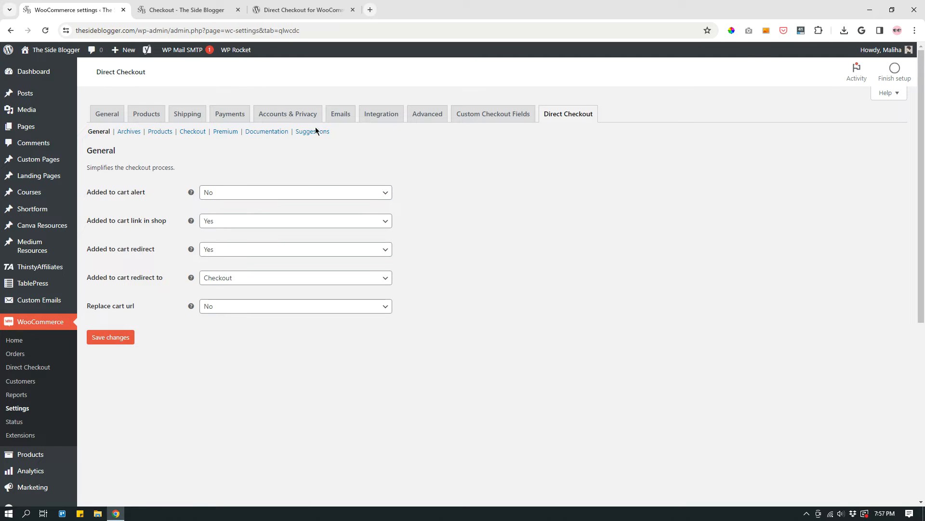
left_click(128, 131)
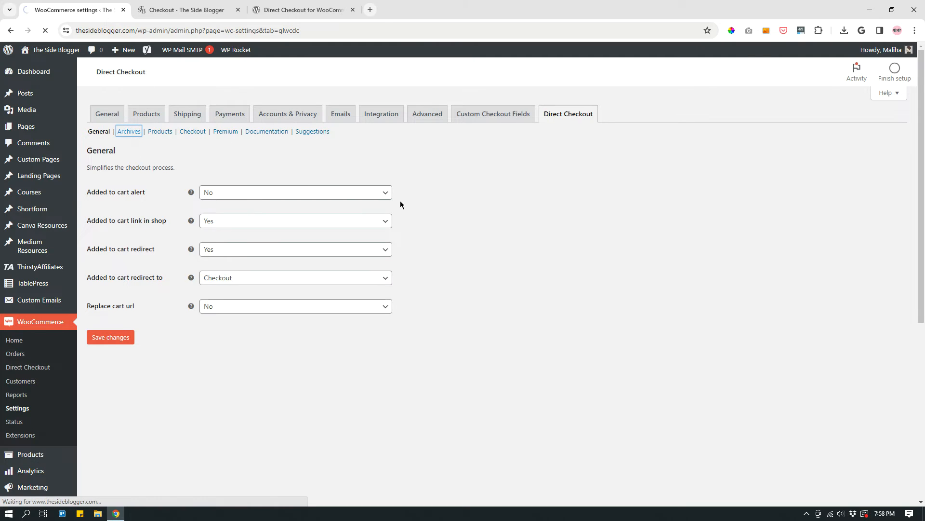
Step: In Archives, replace Add to cart with 'Buy Now' for simple, grouped, virtual, variable and downloadable products
left_click(128, 131)
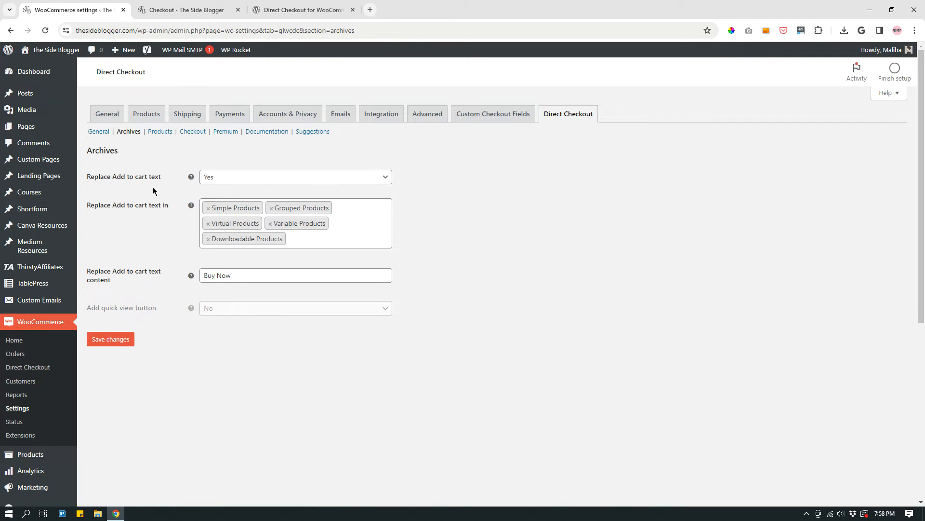
mouse_move(235, 186)
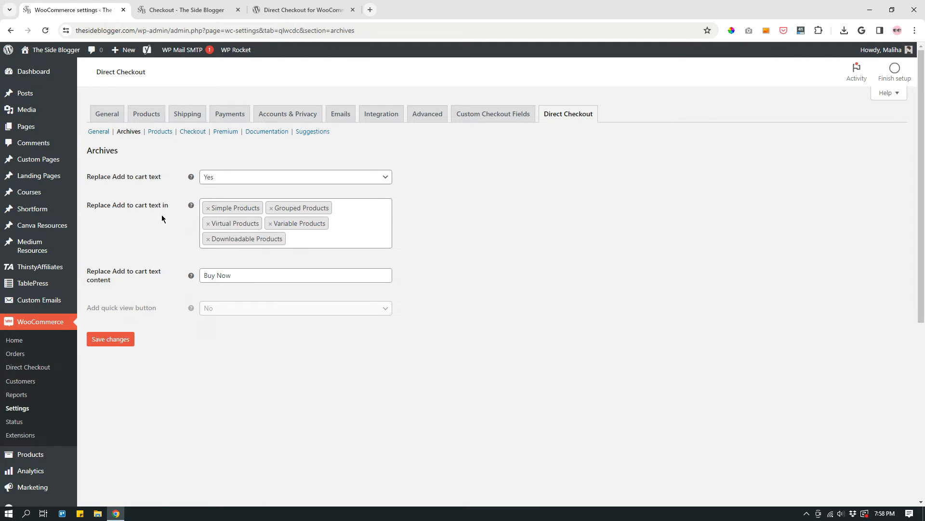
left_click(295, 223)
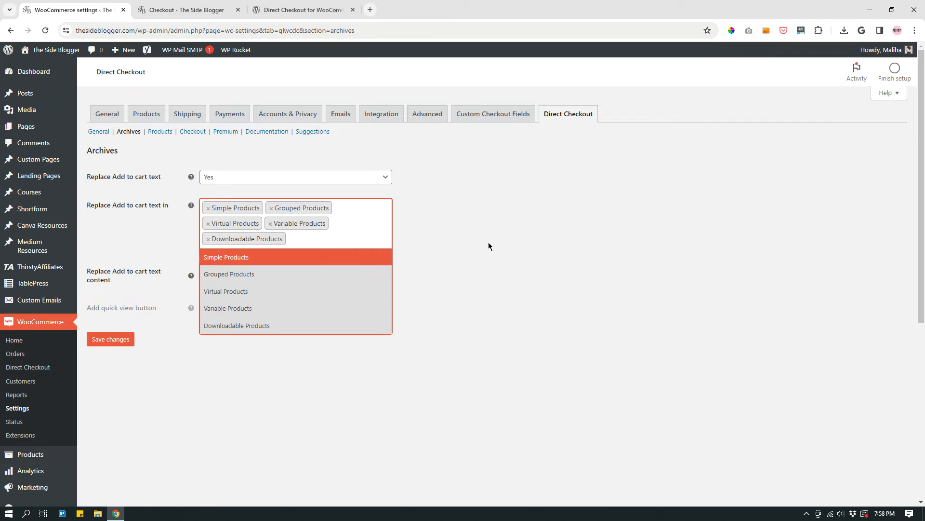
mouse_move(277, 259)
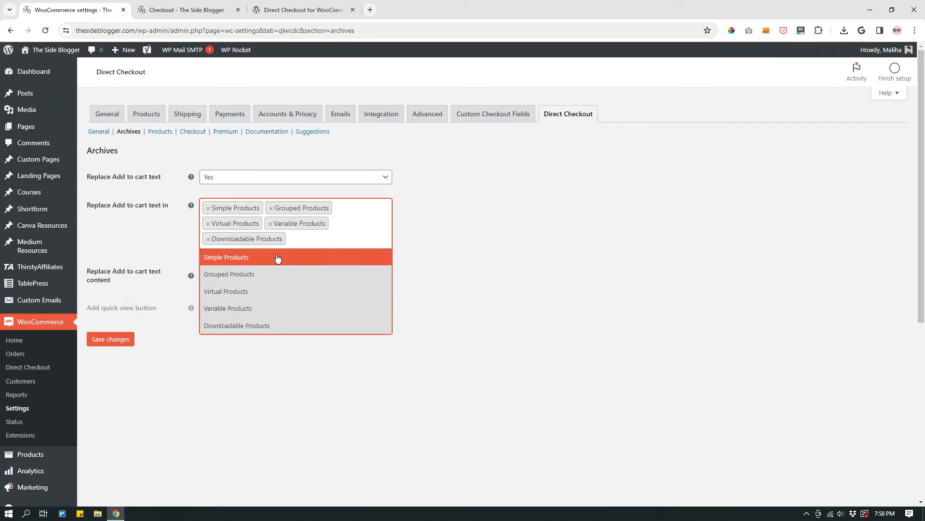
mouse_move(275, 291)
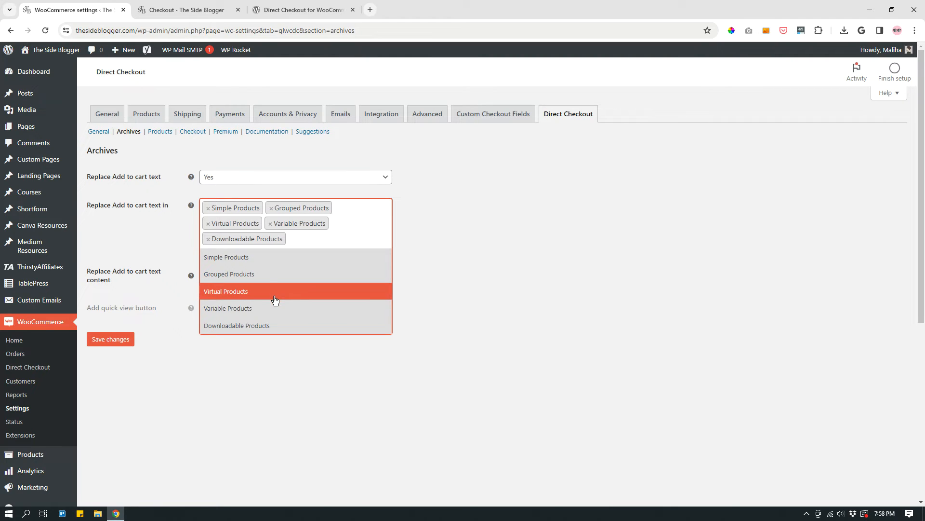
mouse_move(278, 333)
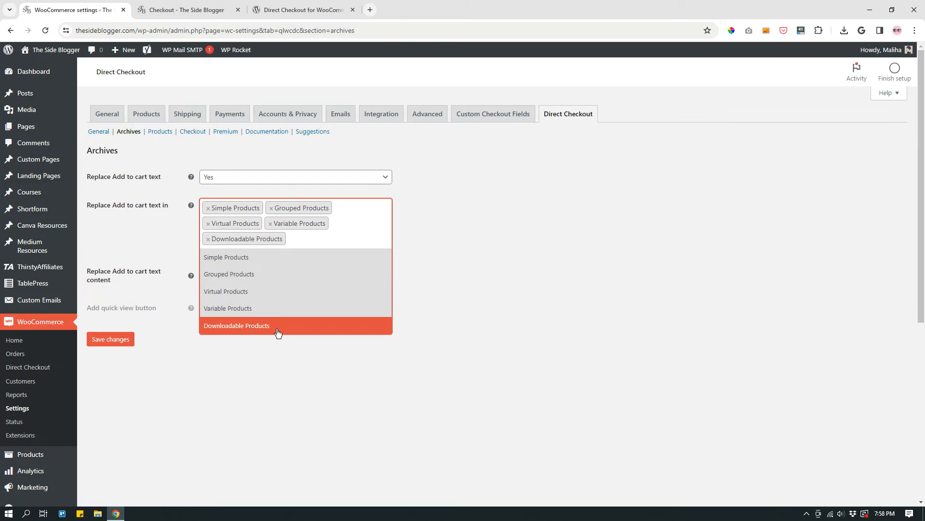
mouse_move(315, 319)
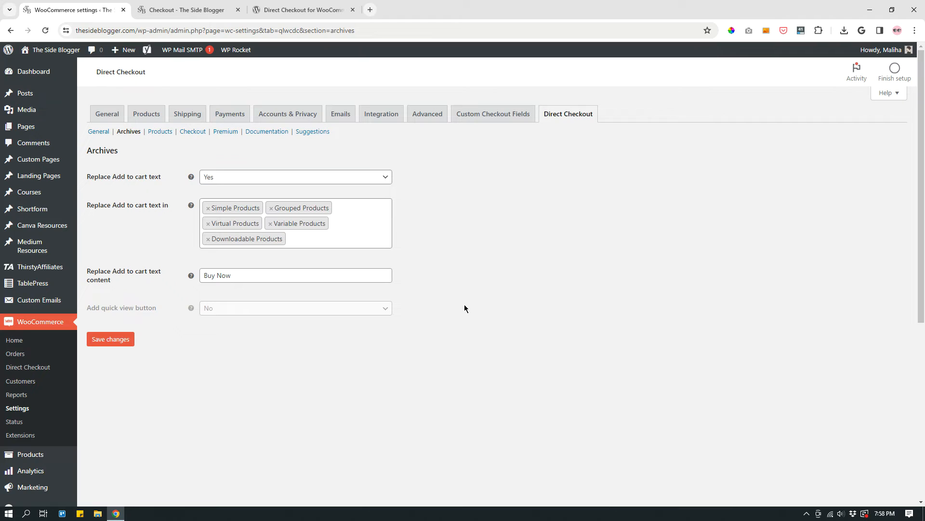
mouse_move(430, 271)
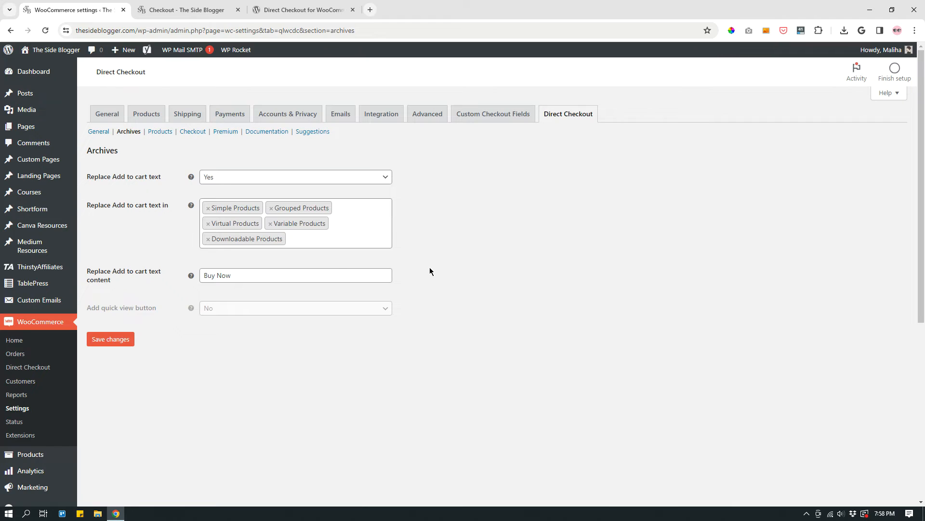
mouse_move(157, 281)
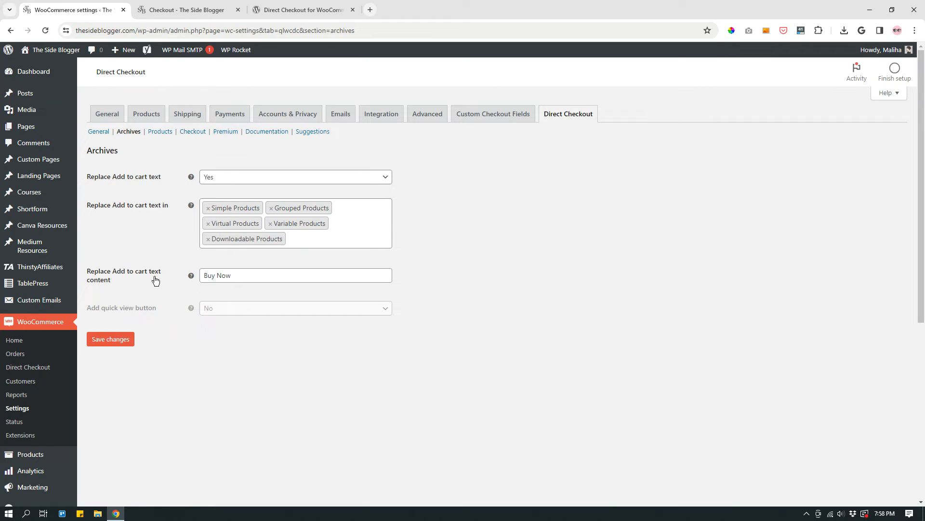
mouse_move(269, 285)
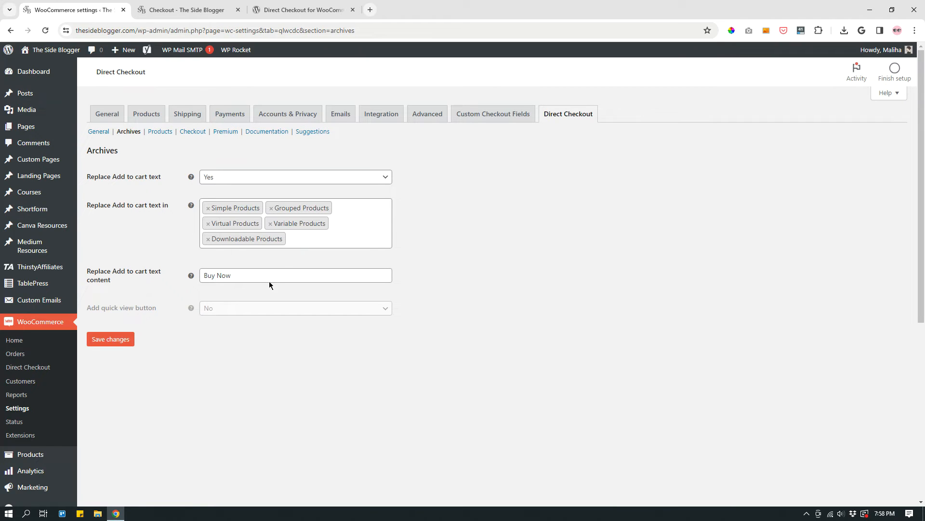
left_click(278, 275)
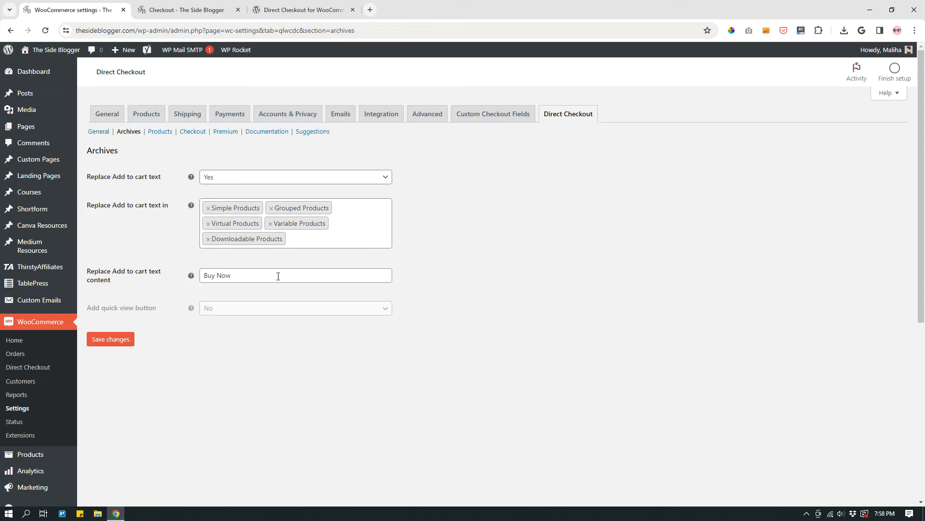
mouse_move(235, 328)
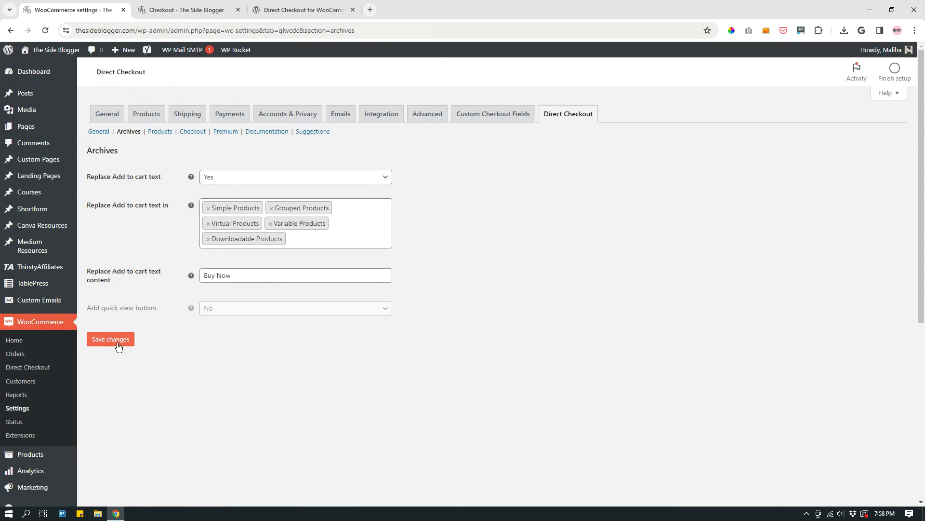
mouse_move(159, 131)
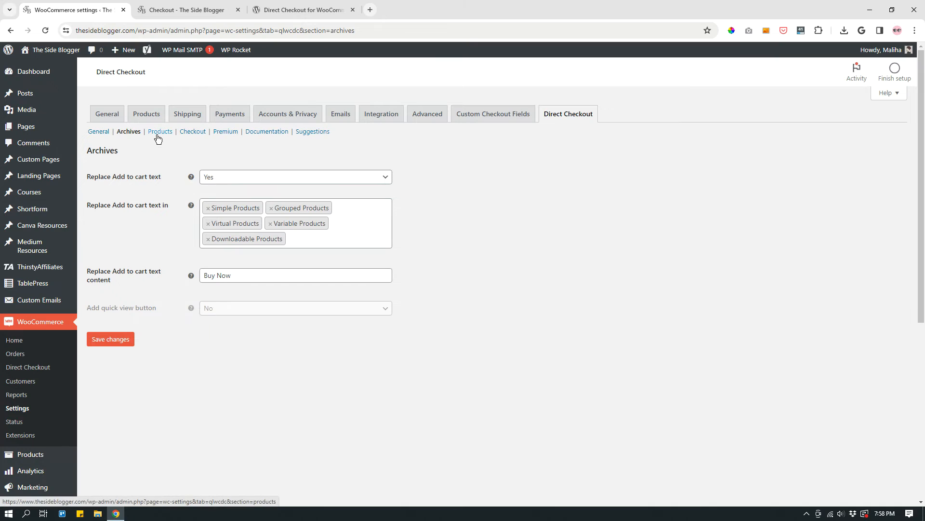
Step: View the Direct Checkout Products settings replacing Add to cart with 'Buy Now' on product pages
left_click(160, 131)
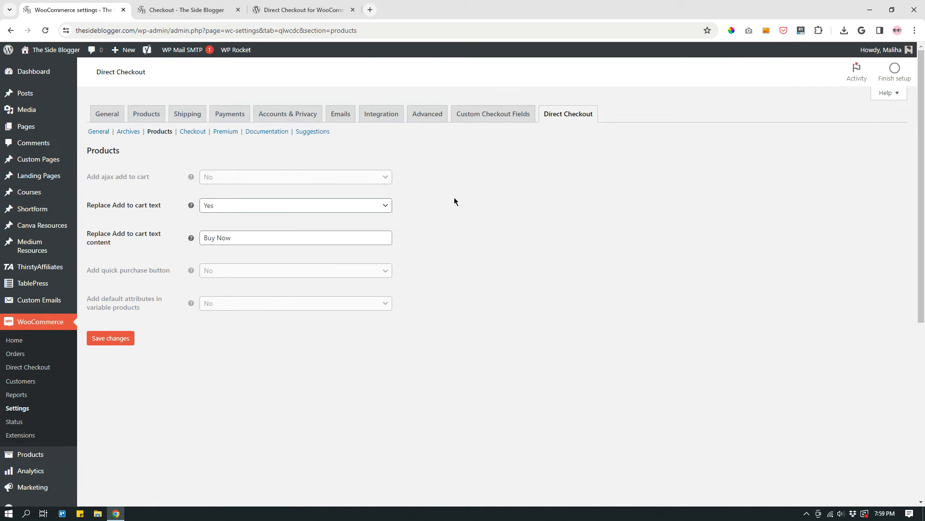
mouse_move(233, 200)
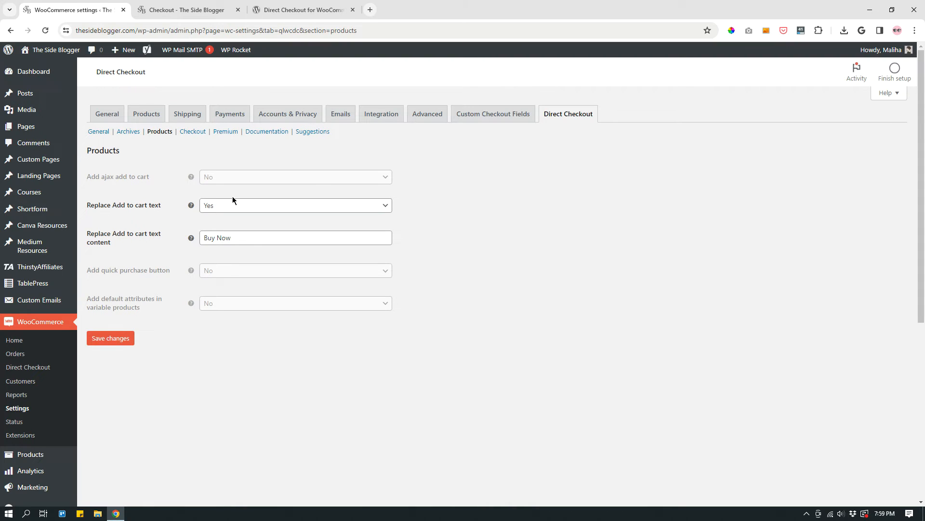
mouse_move(99, 215)
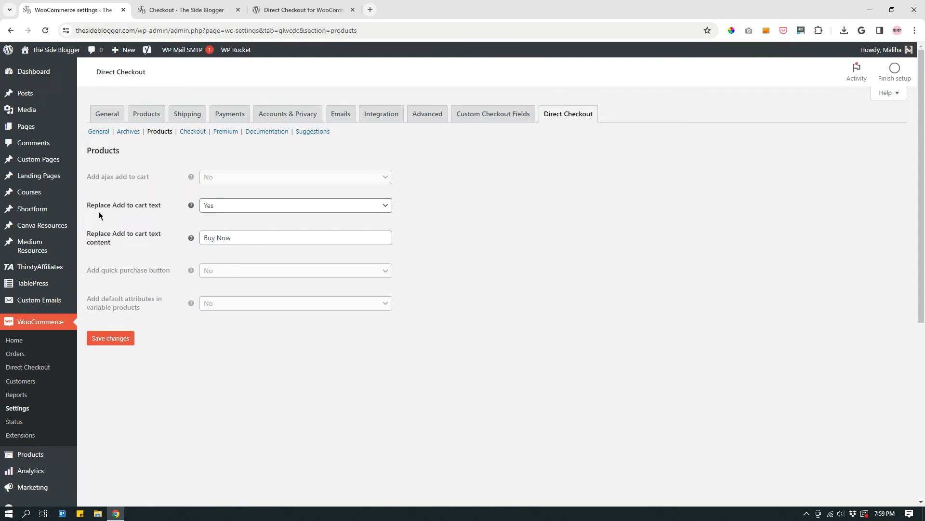
mouse_move(330, 179)
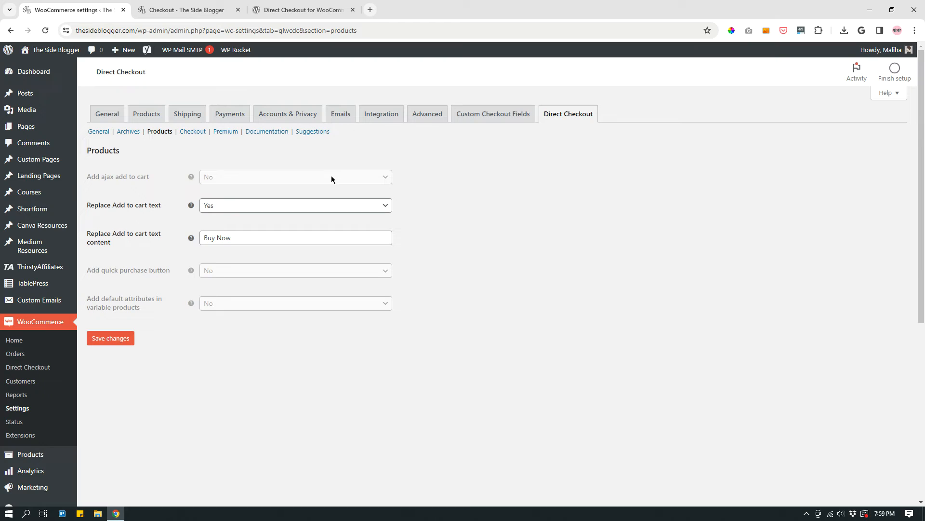
mouse_move(111, 217)
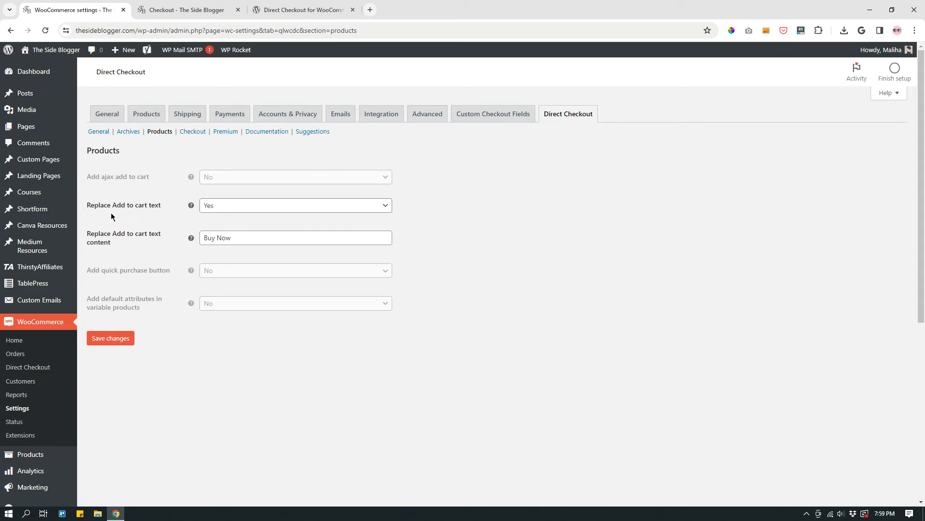
mouse_move(244, 209)
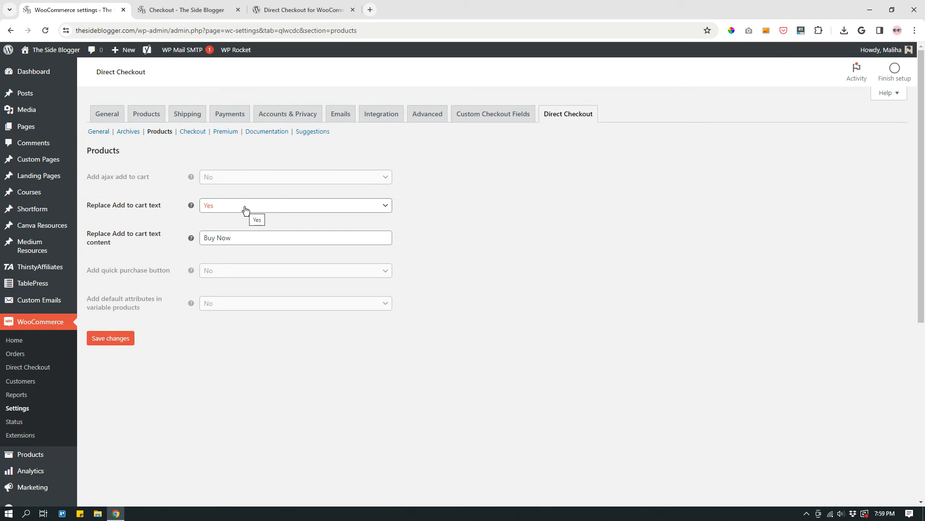
mouse_move(124, 260)
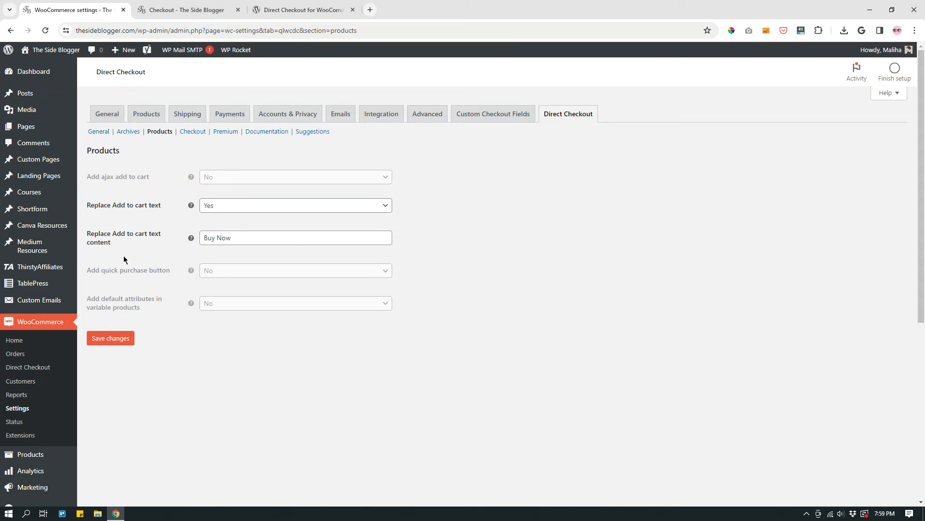
mouse_move(497, 241)
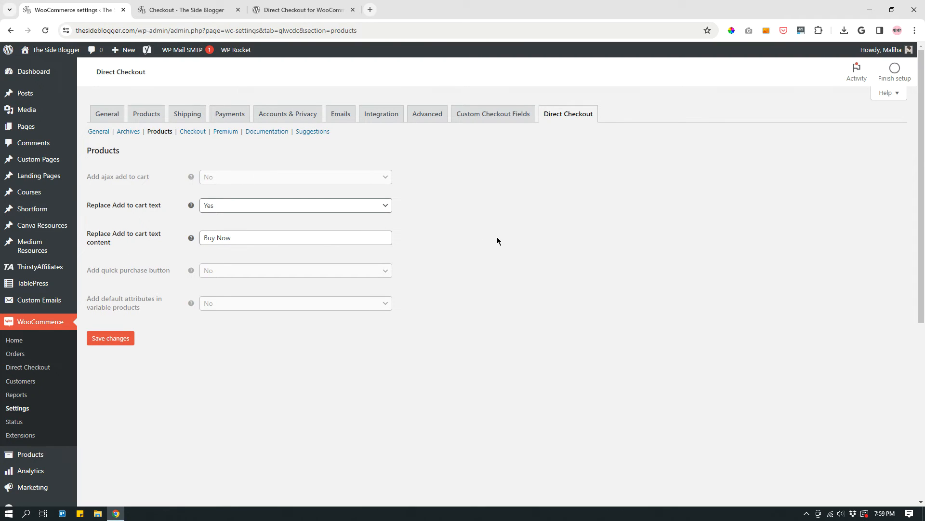
mouse_move(175, 153)
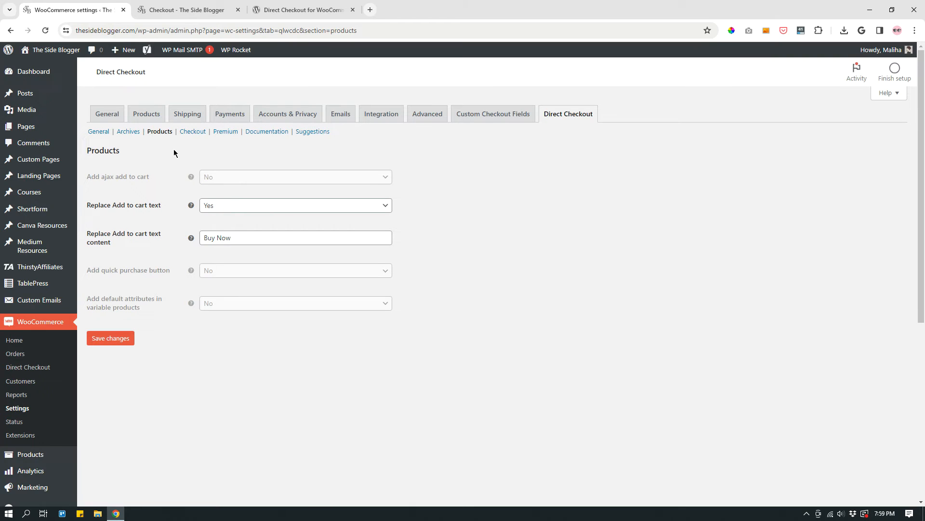
mouse_move(193, 132)
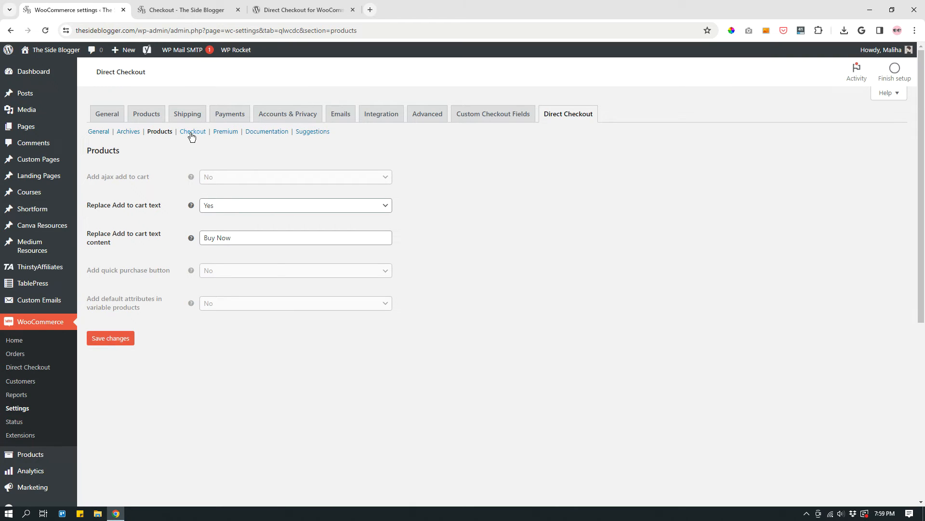
Step: View the Direct Checkout Checkout settings removing the Address 2, Company and Phone fields
left_click(193, 131)
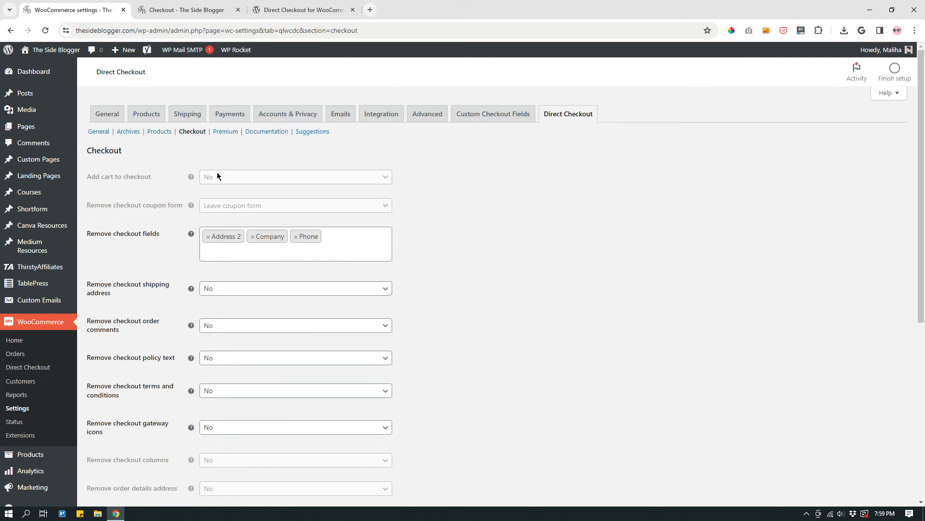
mouse_move(238, 185)
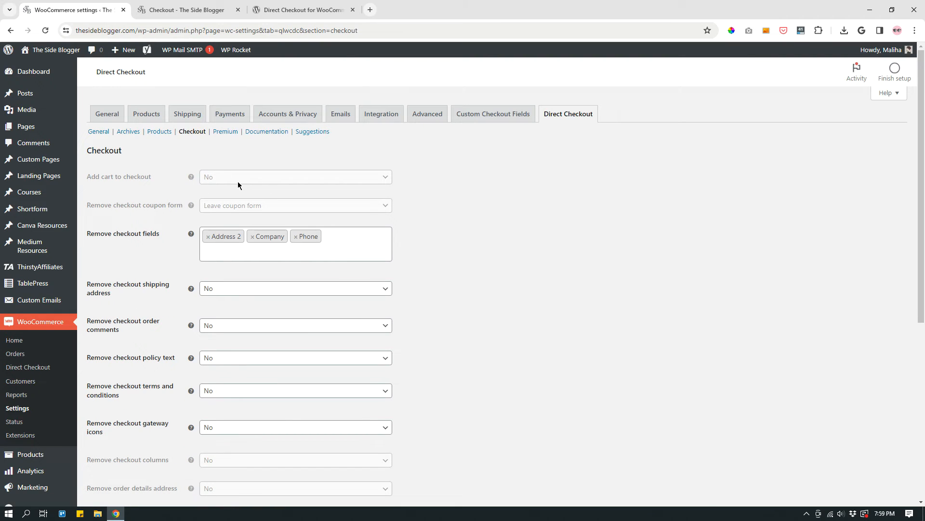
mouse_move(306, 169)
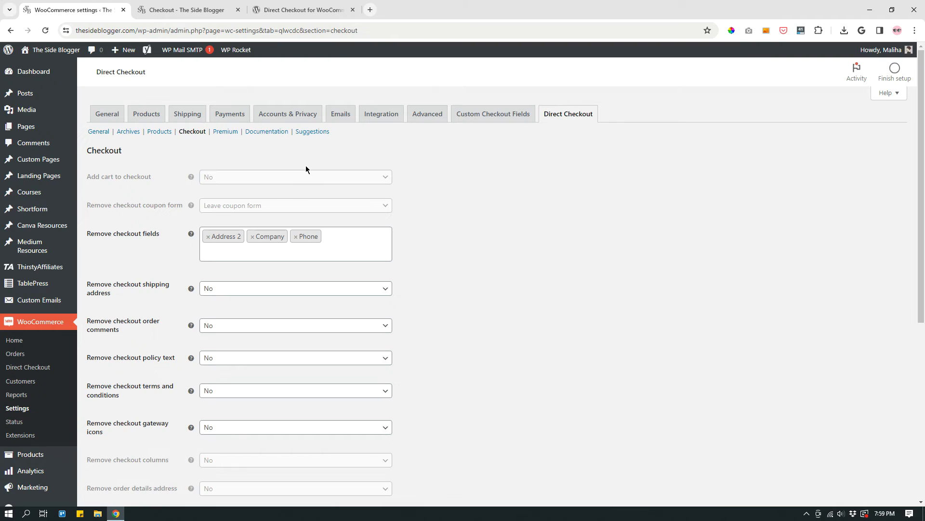
mouse_move(141, 251)
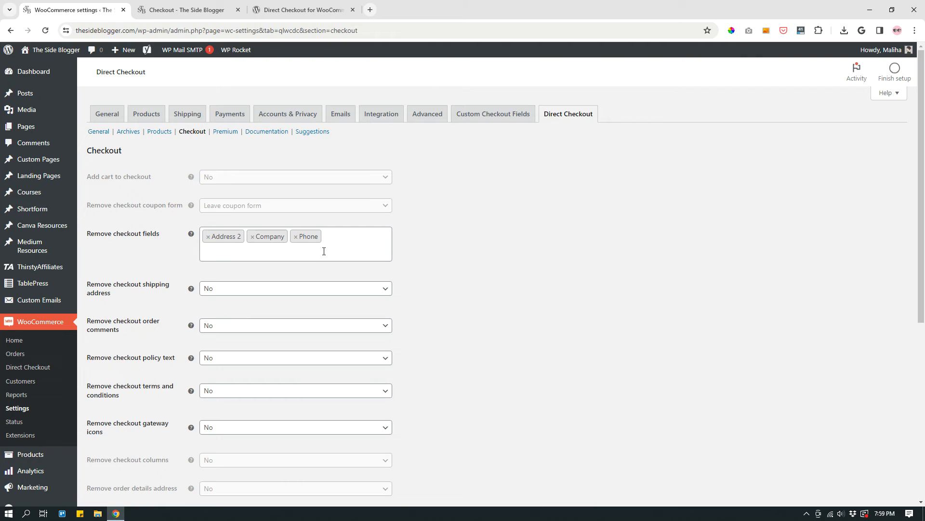
scroll("down", 3)
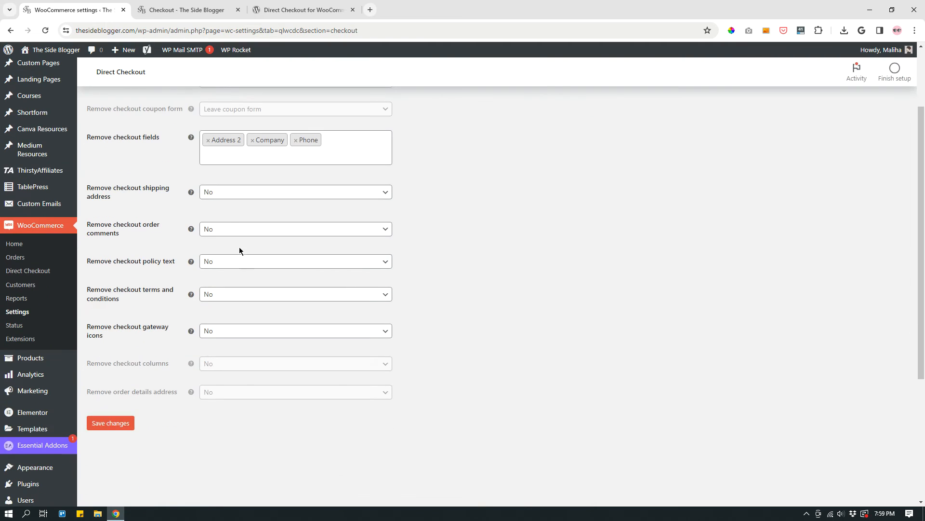
left_click(294, 147)
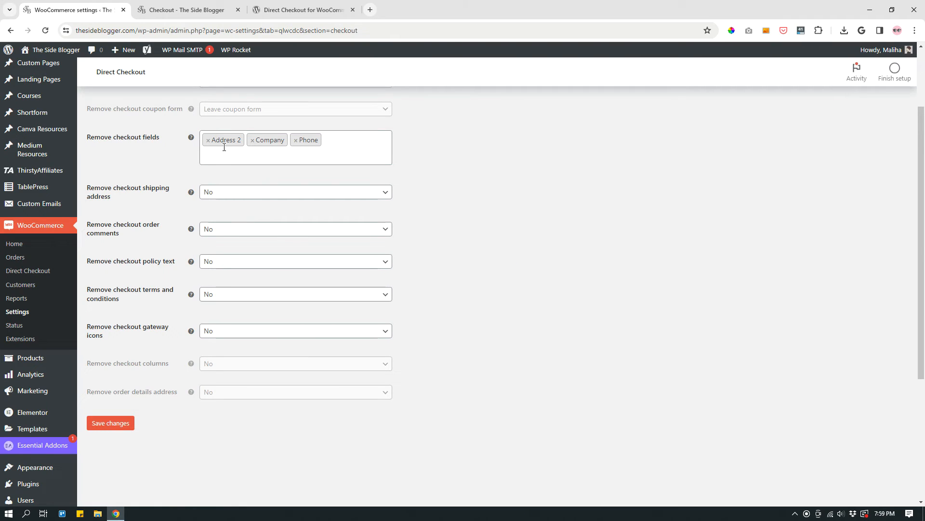
mouse_move(505, 173)
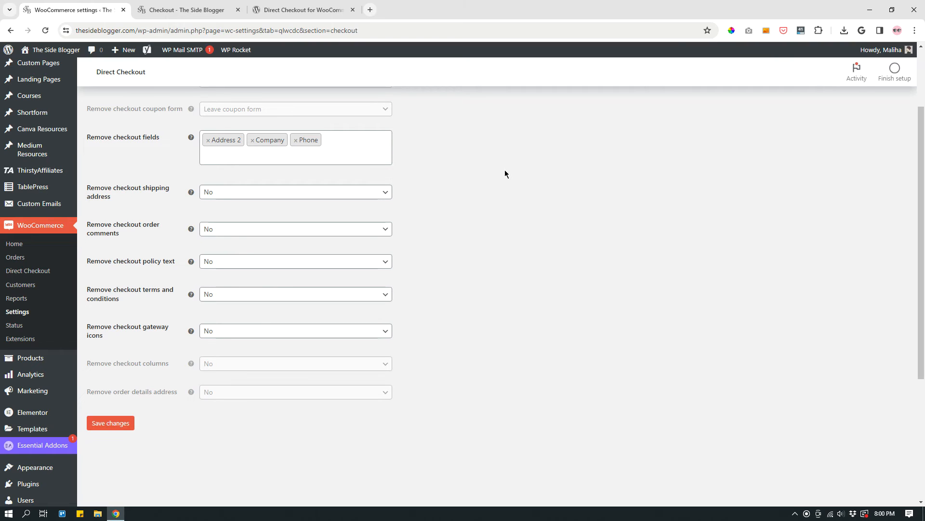
mouse_move(111, 204)
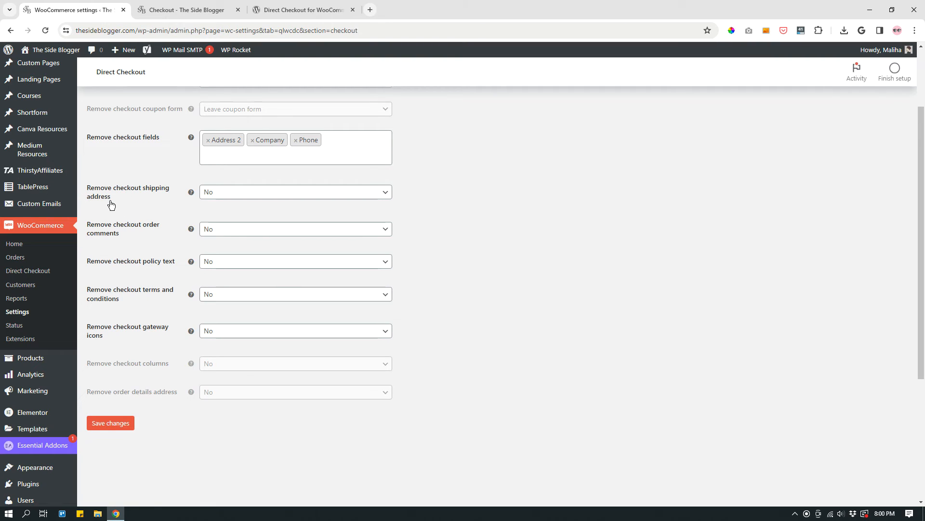
mouse_move(128, 204)
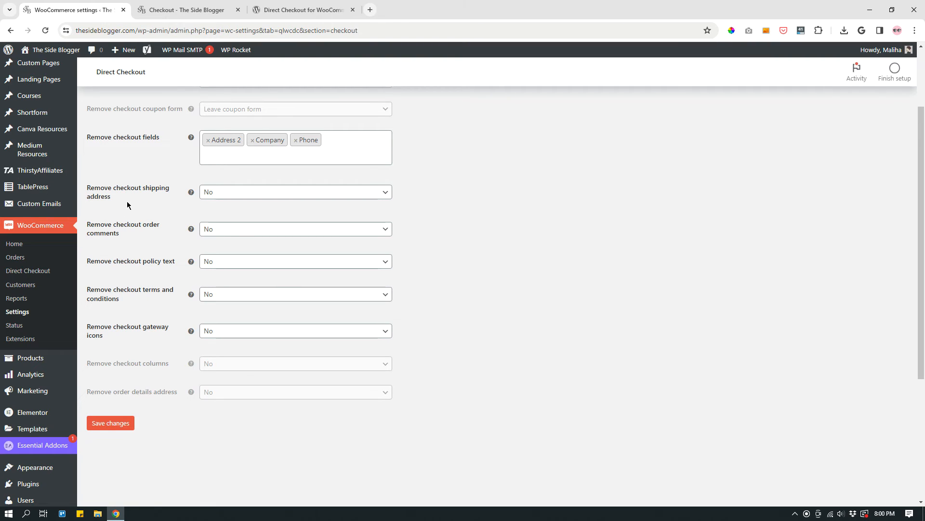
mouse_move(240, 191)
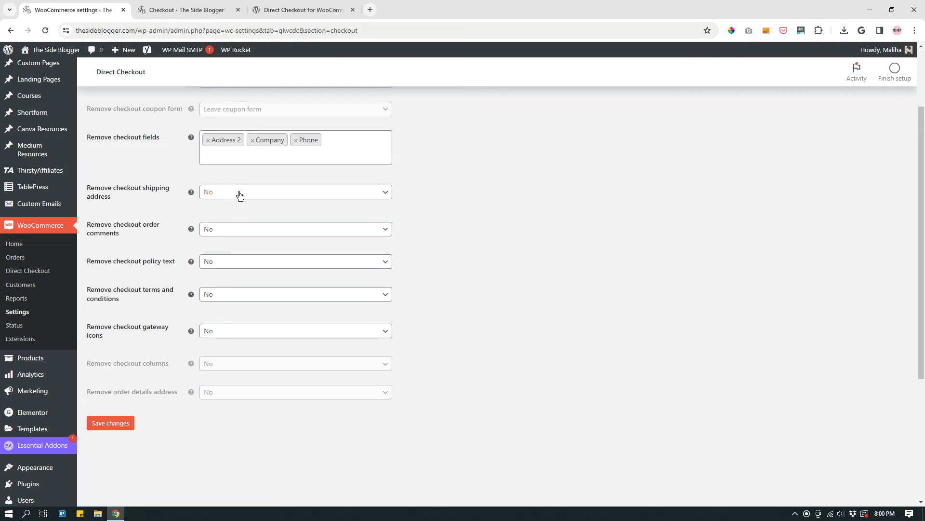
left_click(295, 191)
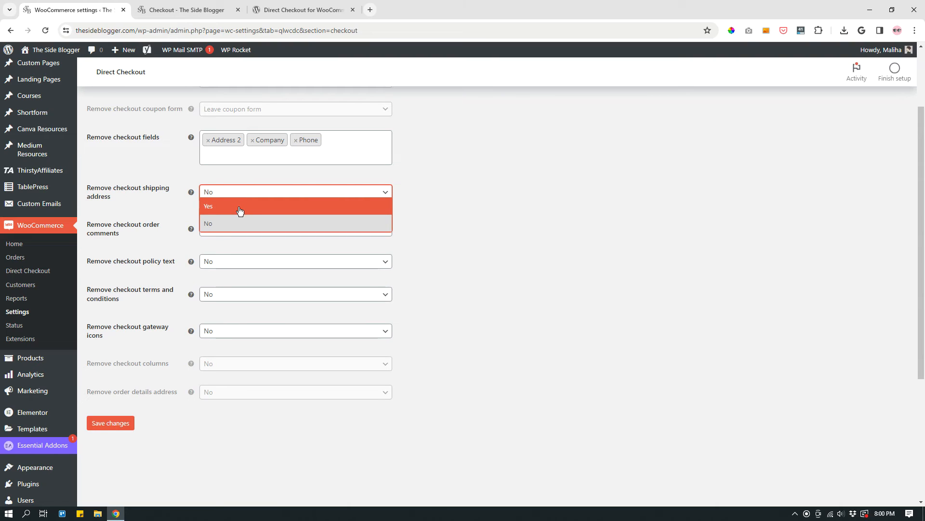
mouse_move(501, 199)
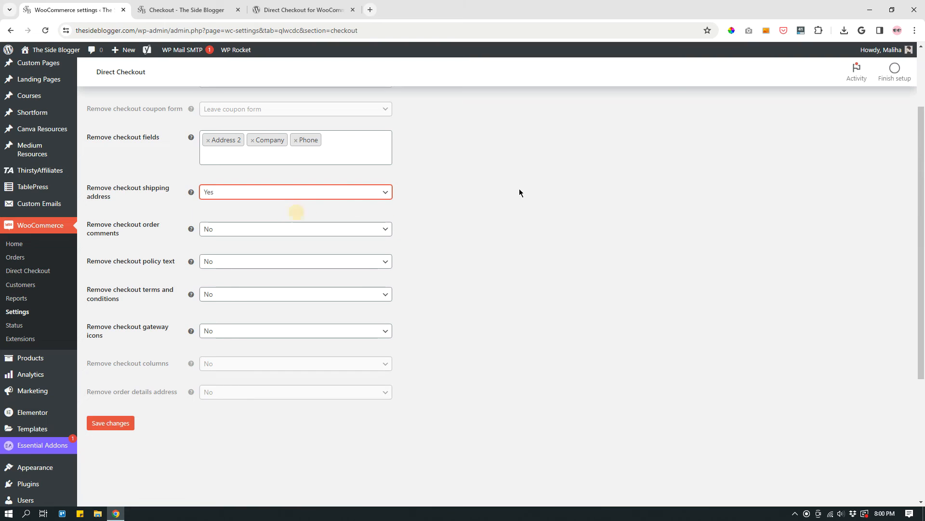
mouse_move(135, 233)
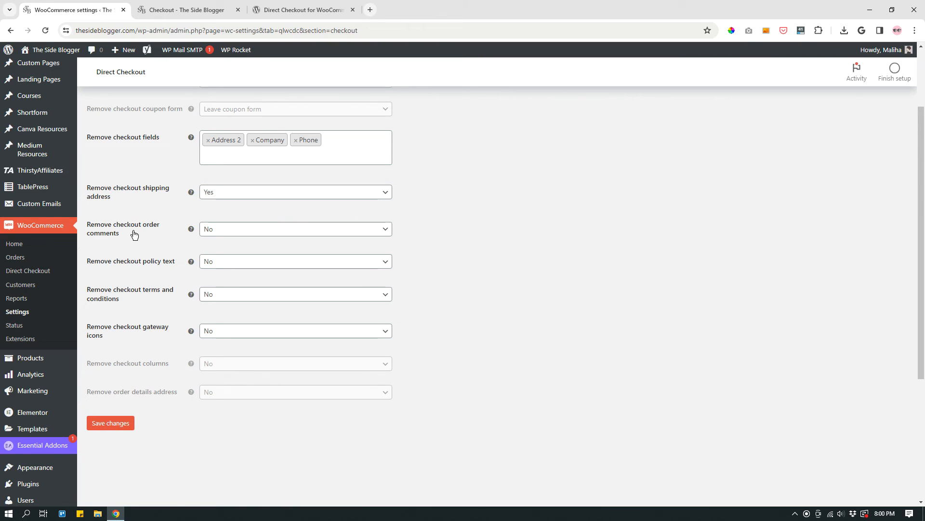
mouse_move(125, 244)
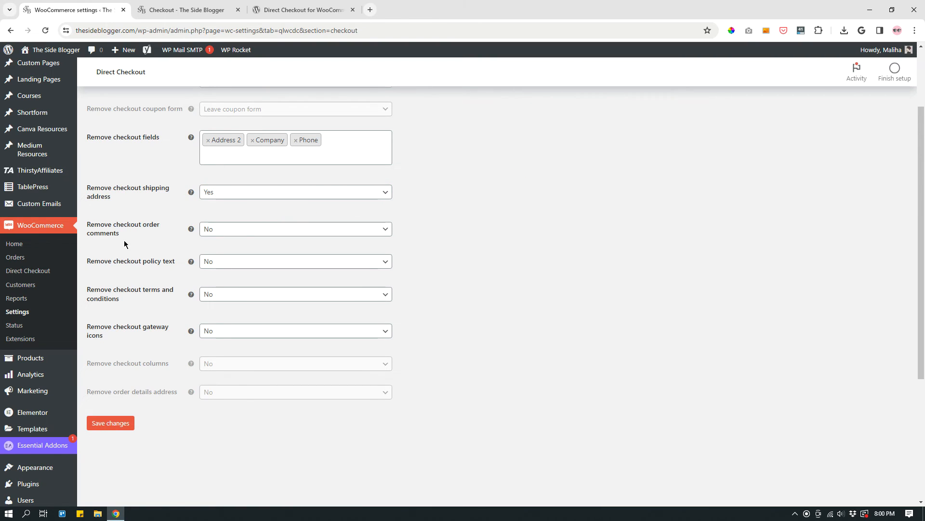
mouse_move(223, 230)
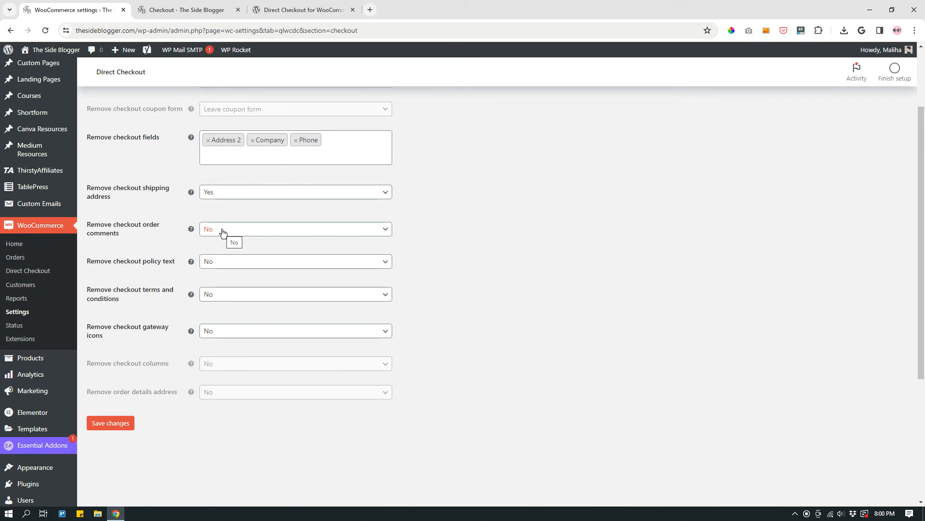
mouse_move(118, 270)
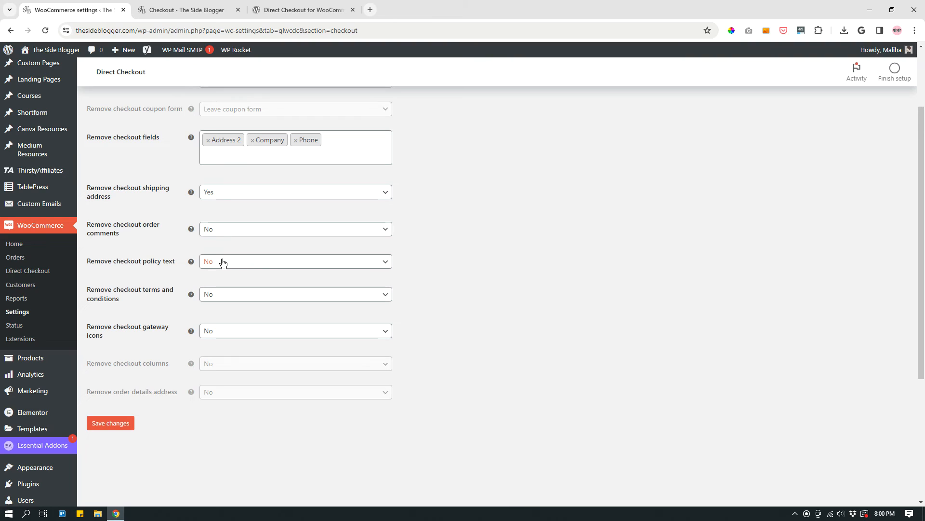
mouse_move(144, 305)
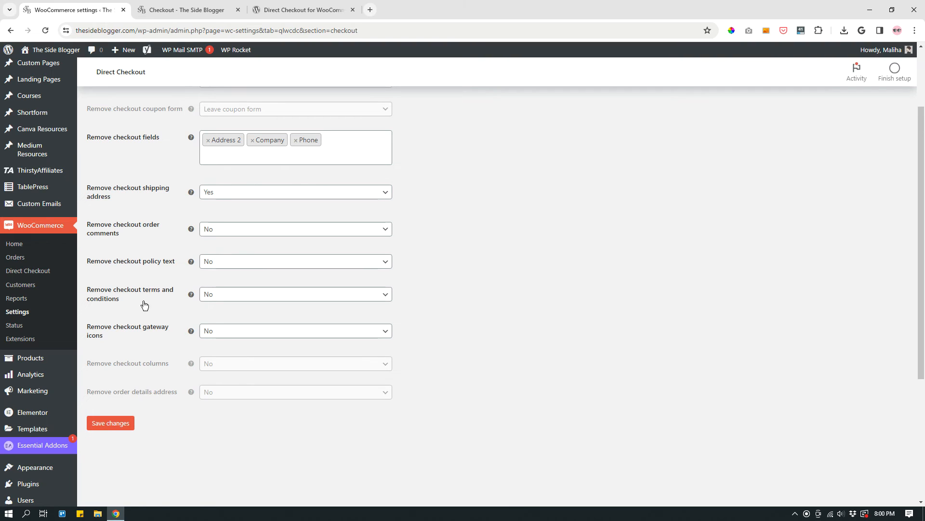
mouse_move(244, 311)
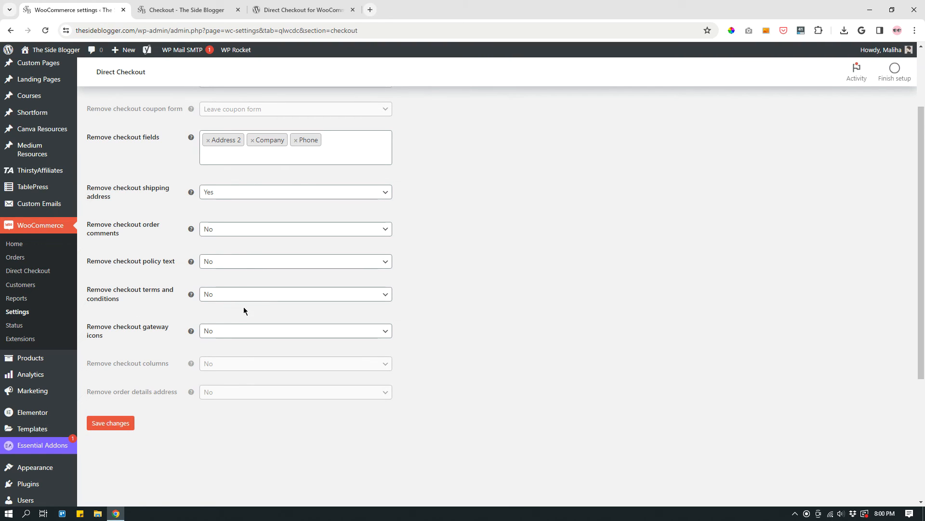
mouse_move(275, 297)
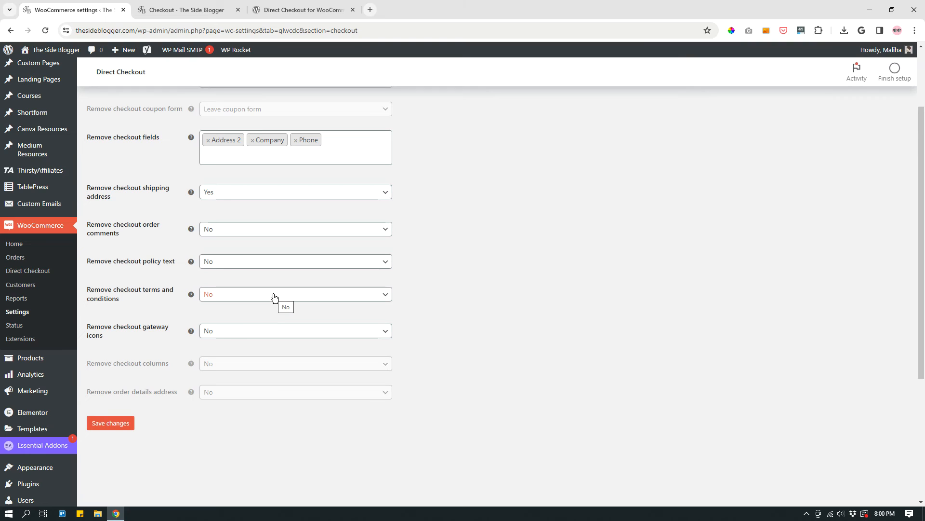
mouse_move(246, 359)
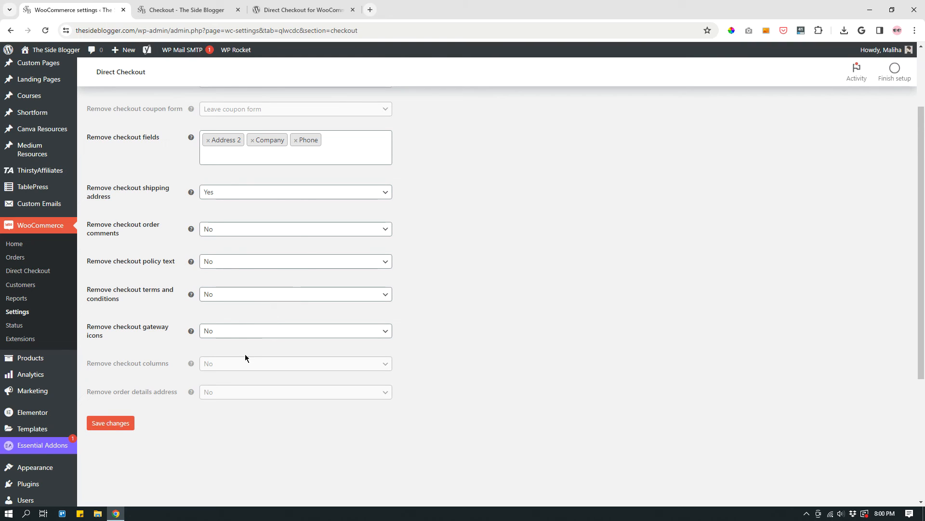
mouse_move(141, 341)
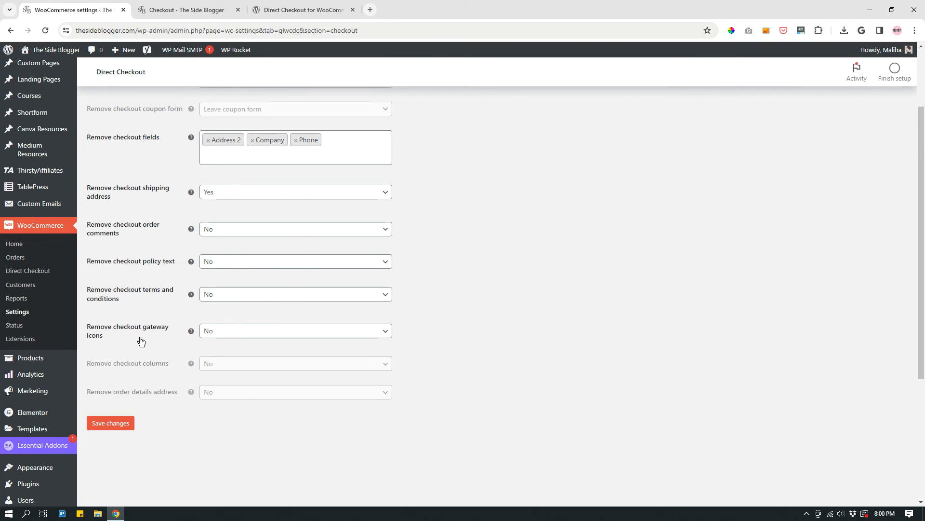
mouse_move(130, 464)
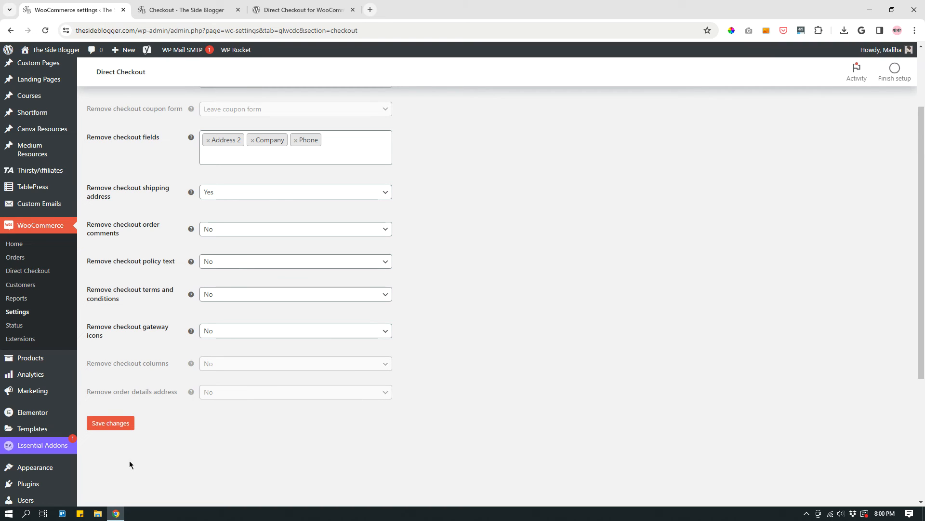
mouse_move(428, 361)
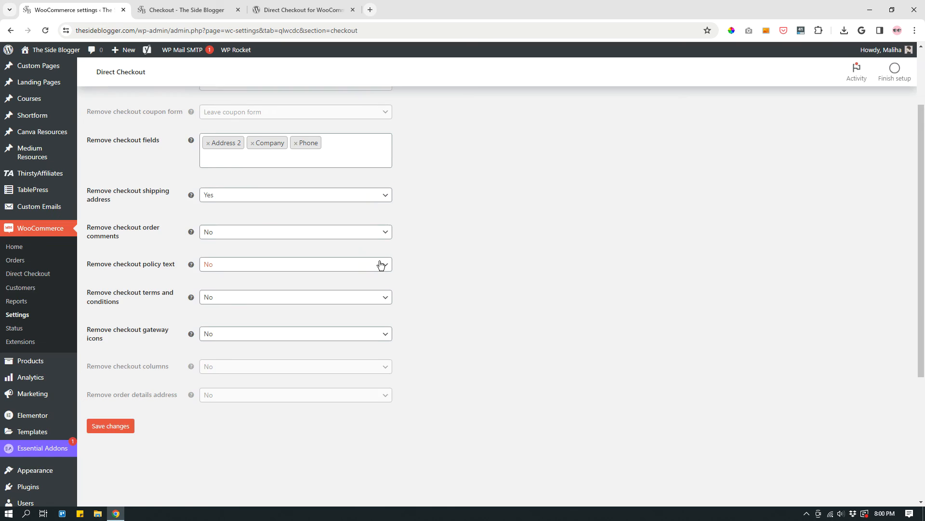
scroll("up", 3)
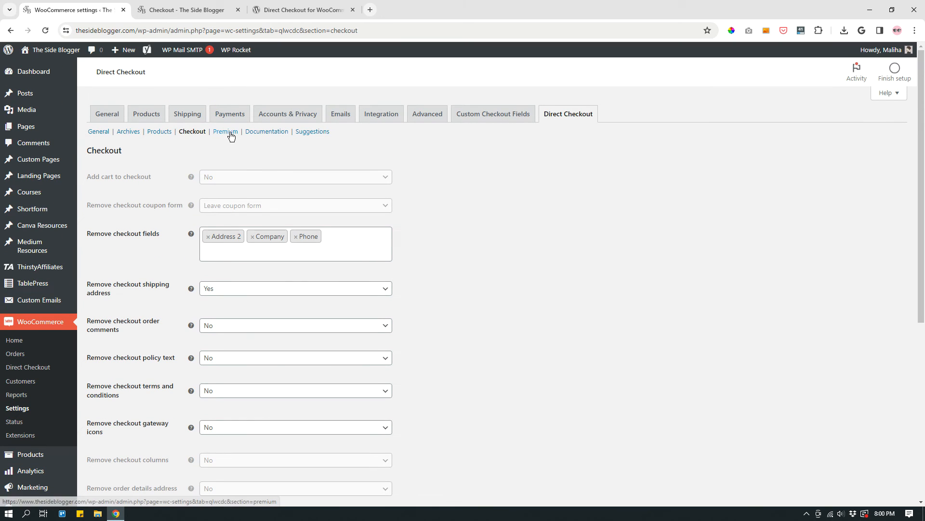
left_click(224, 131)
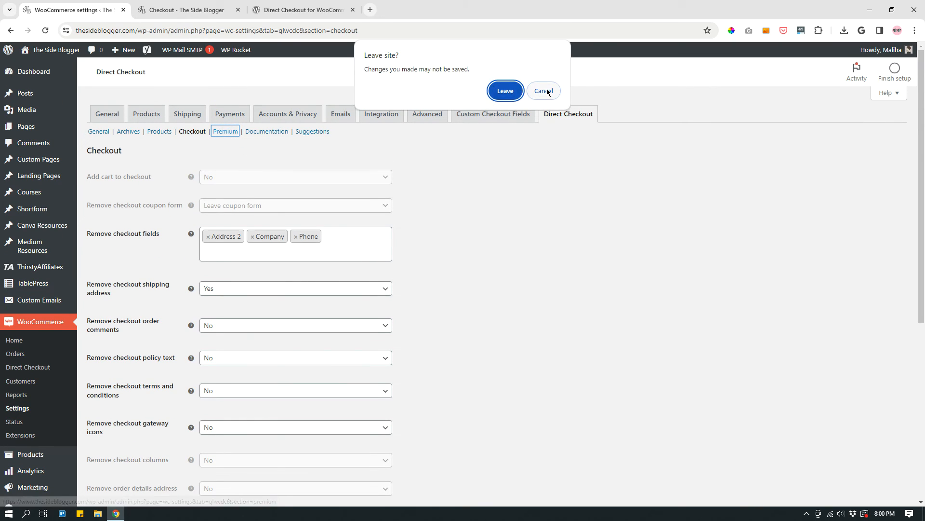
left_click(505, 91)
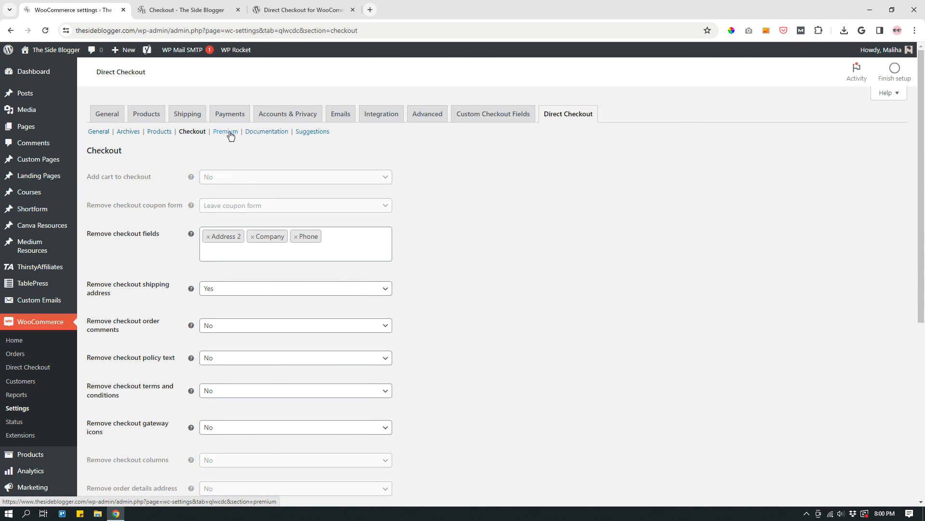
left_click(225, 131)
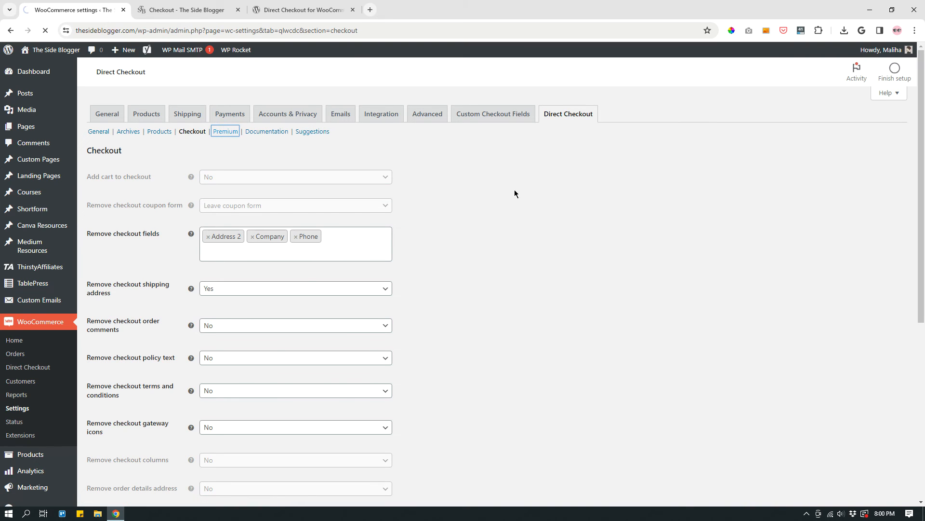
Step: Leave without saving to view the Premium page, then return to the General section
left_click(225, 131)
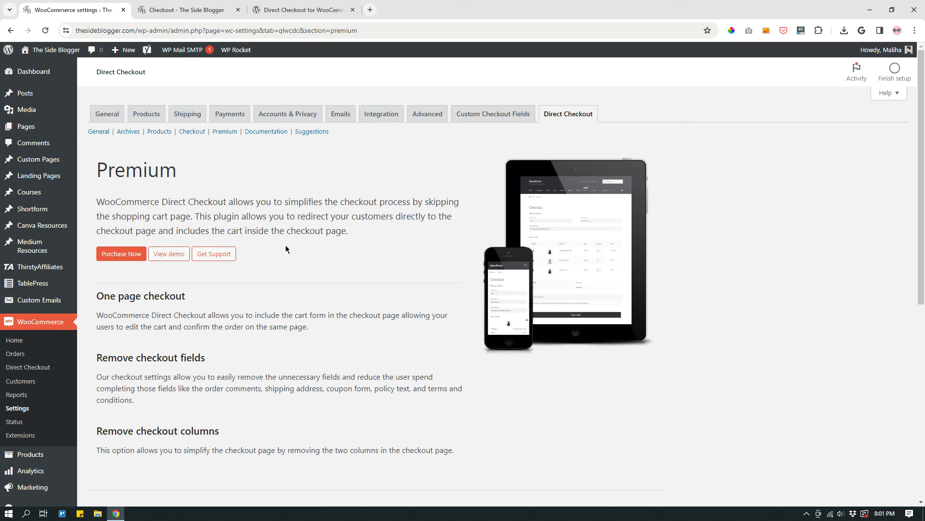
mouse_move(265, 165)
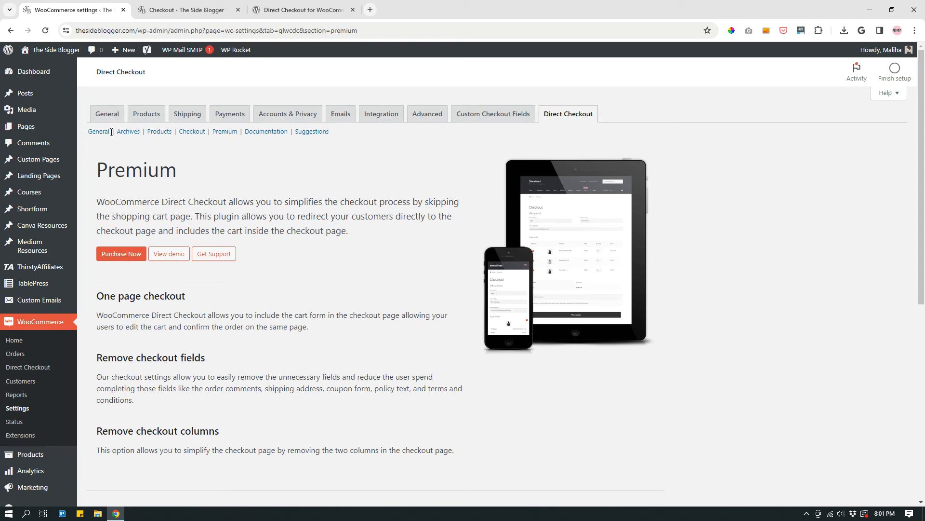
left_click(98, 131)
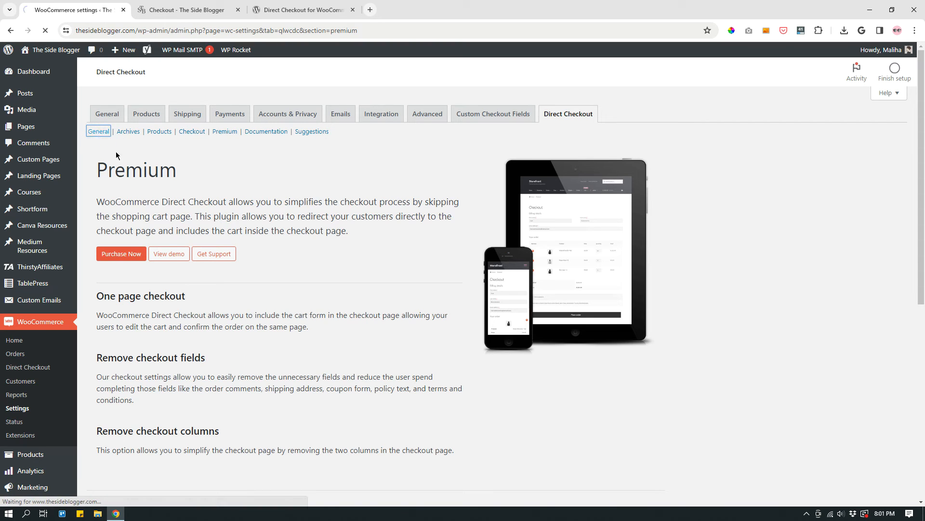
left_click(98, 131)
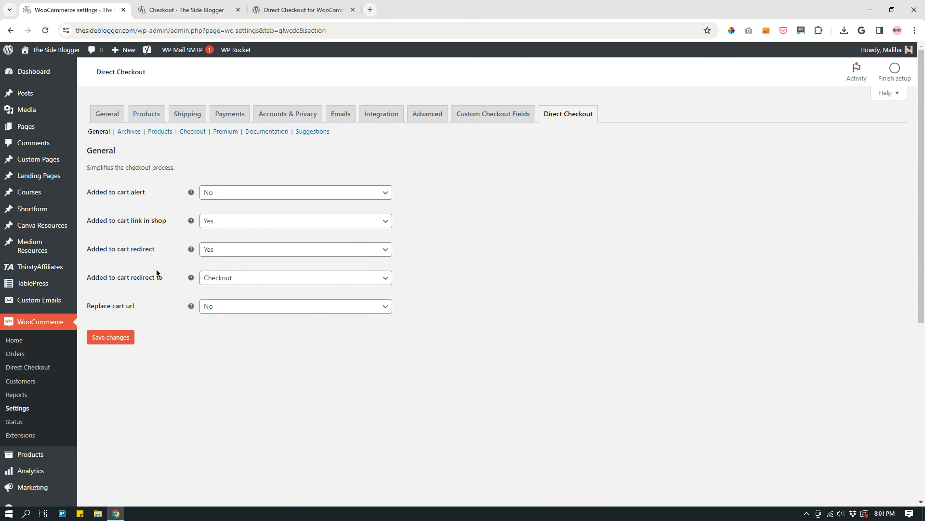
mouse_move(394, 220)
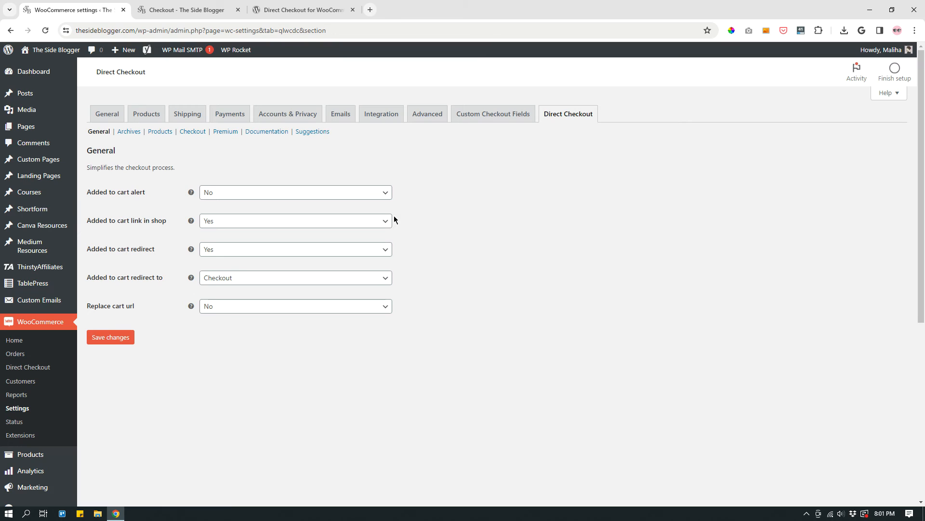
mouse_move(98, 131)
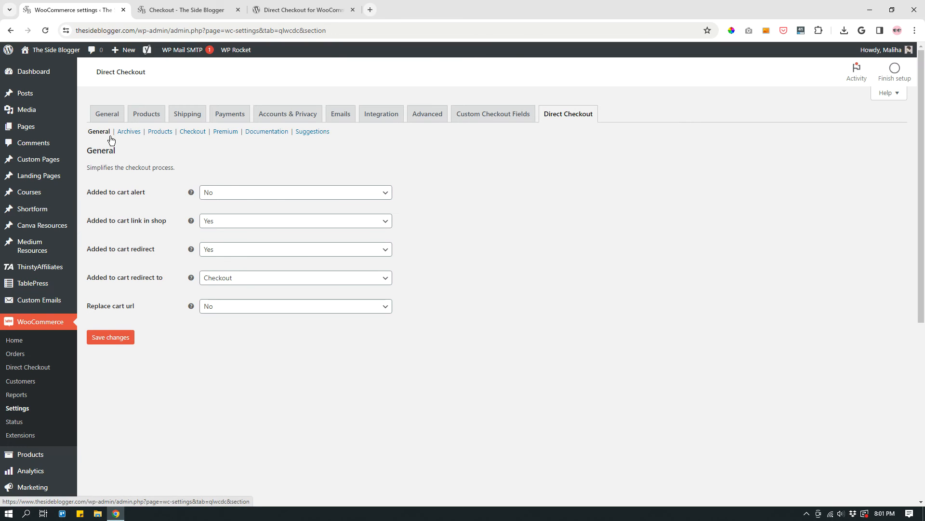
mouse_move(177, 182)
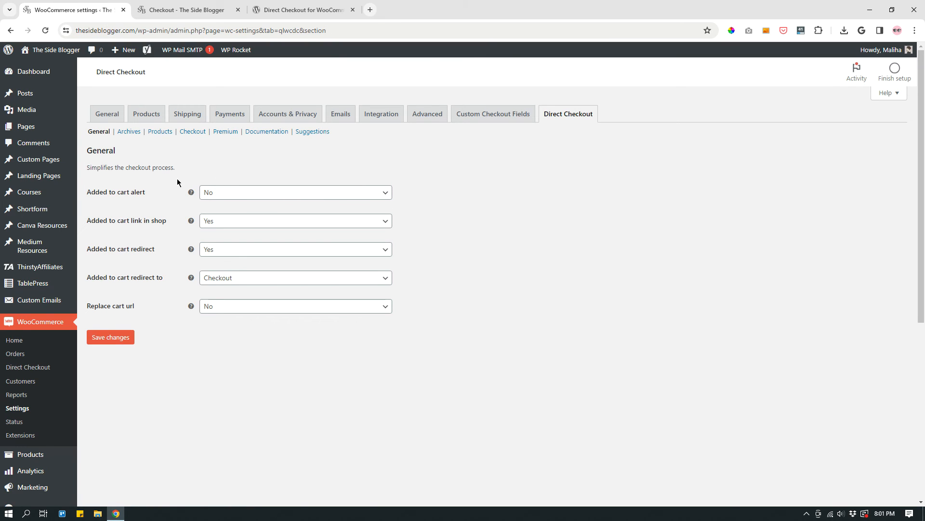
mouse_move(125, 203)
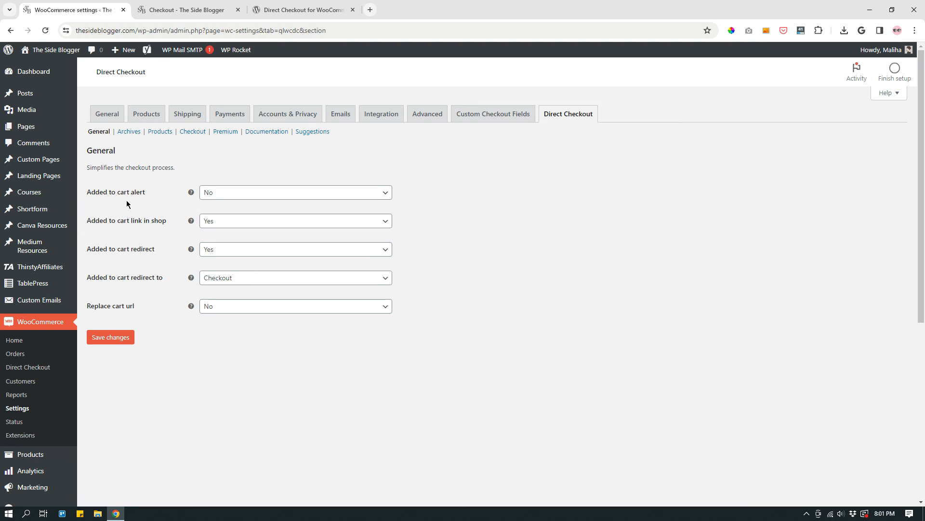
mouse_move(99, 267)
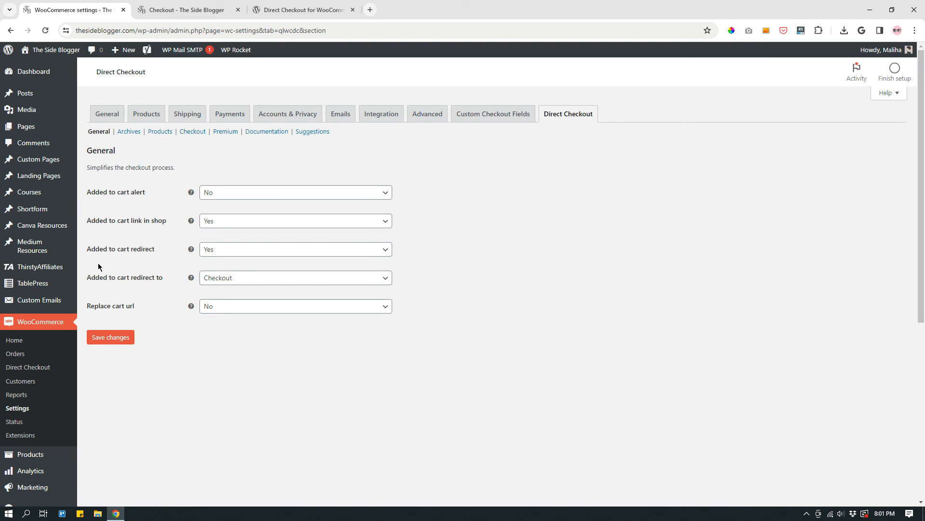
mouse_move(136, 286)
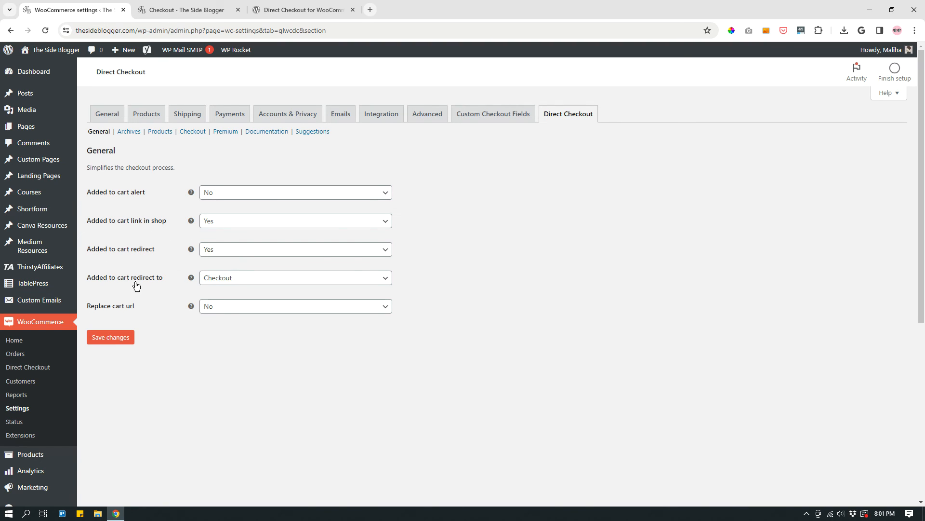
mouse_move(233, 288)
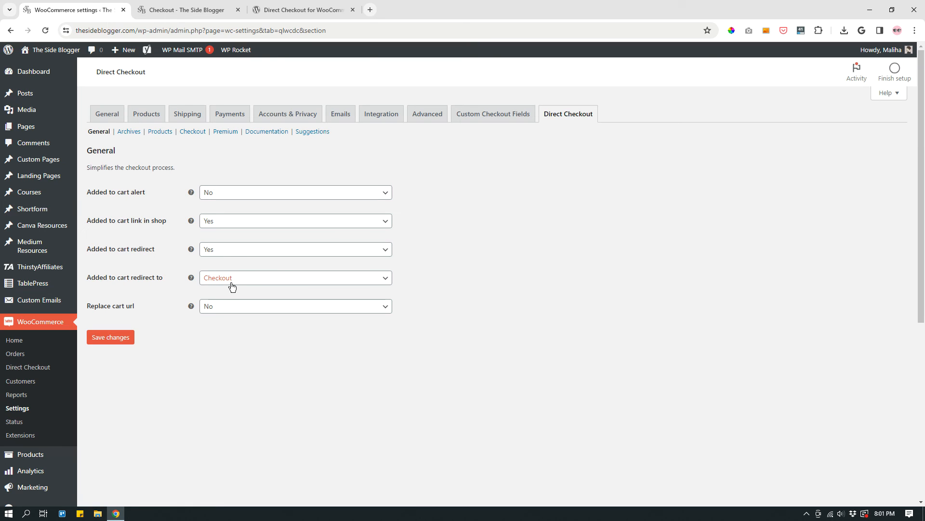
mouse_move(143, 317)
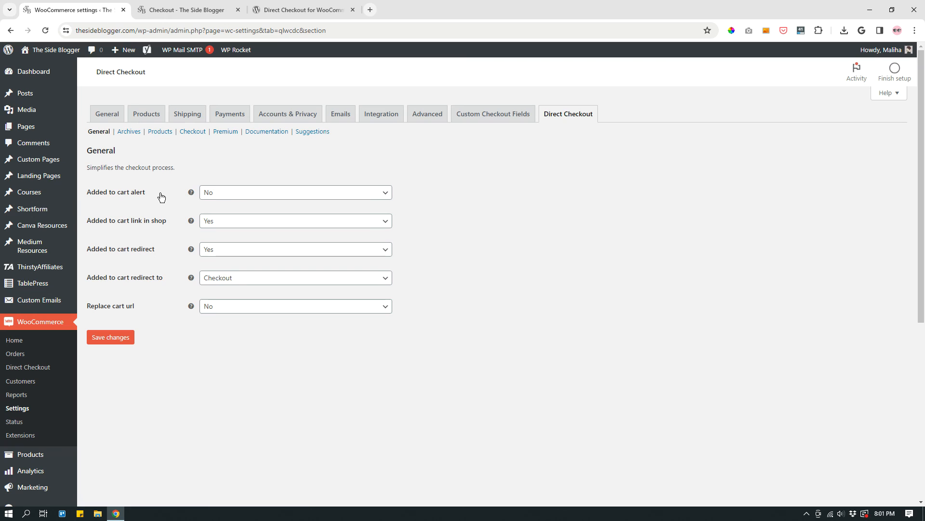
Step: Move from the General settings to the Archives section of Direct Checkout
left_click(129, 132)
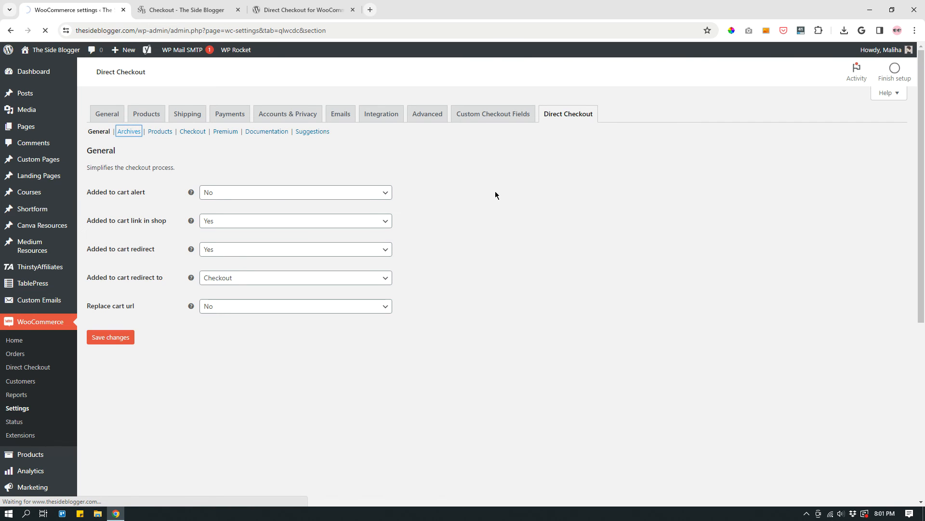
Step: Review Archives settings with Buy Now text, then go to the Products section
left_click(129, 131)
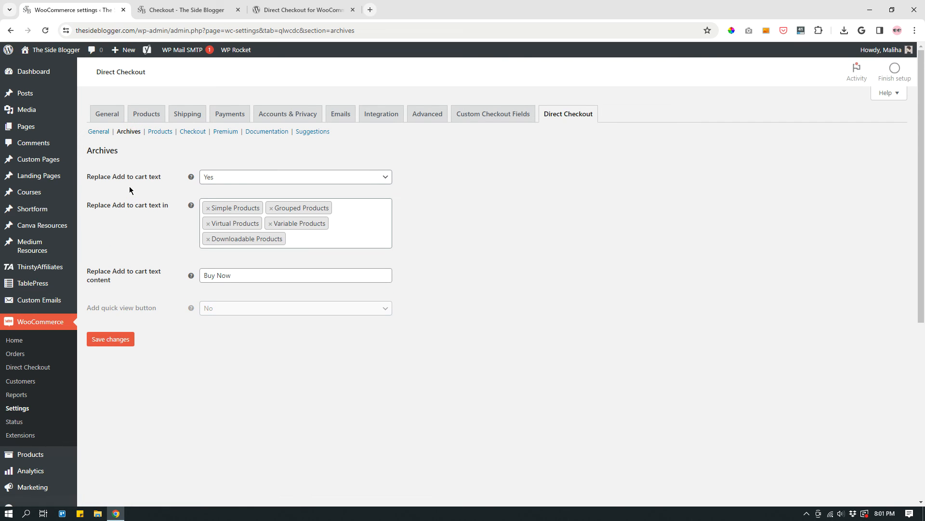
mouse_move(234, 183)
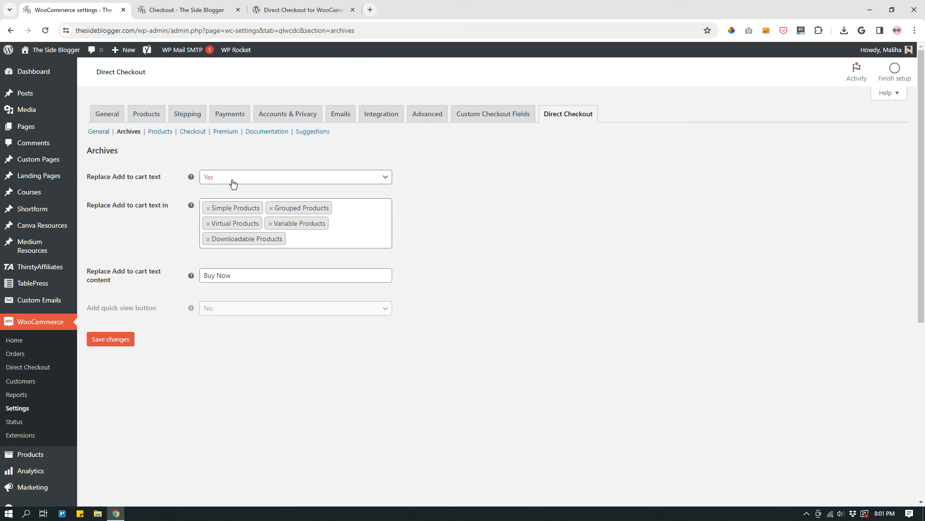
mouse_move(316, 209)
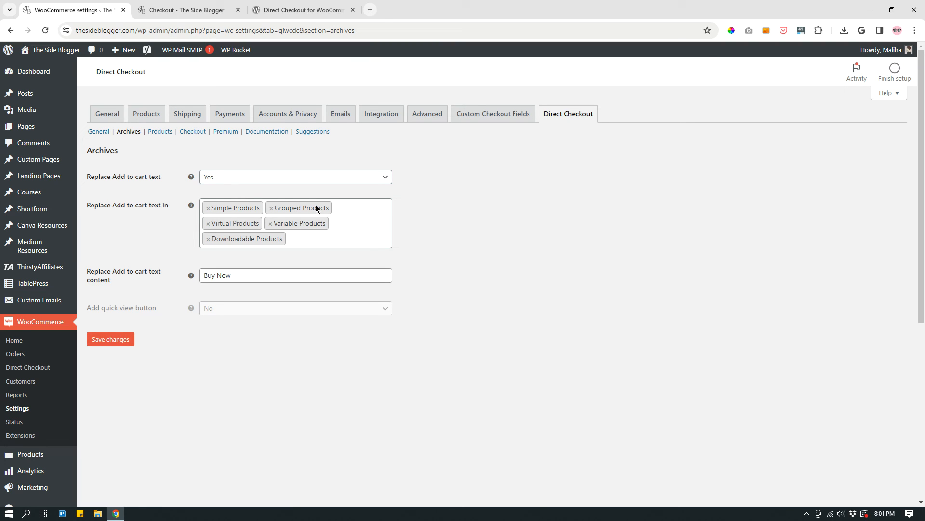
mouse_move(359, 237)
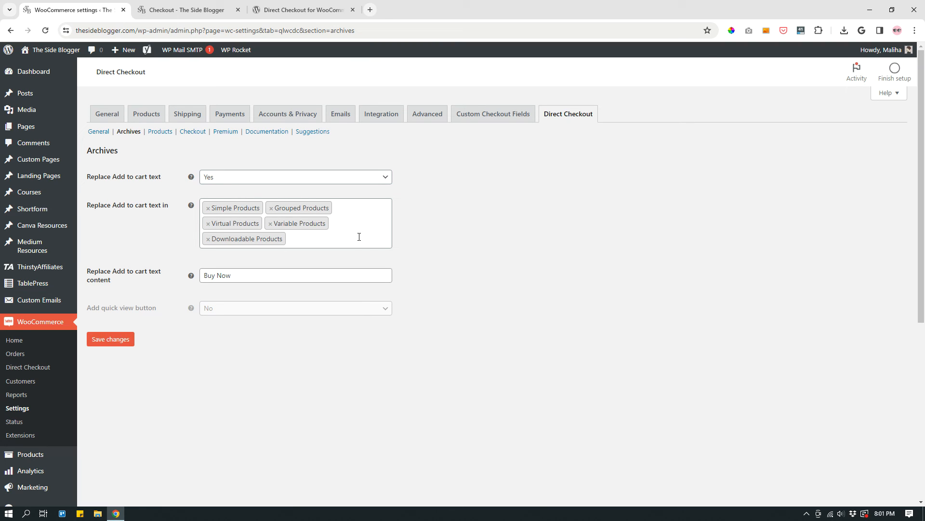
mouse_move(353, 229)
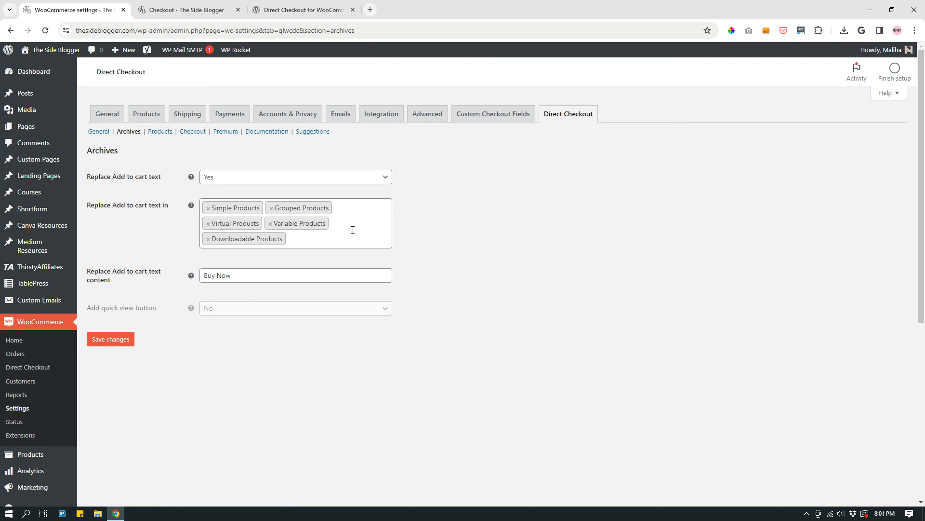
mouse_move(215, 290)
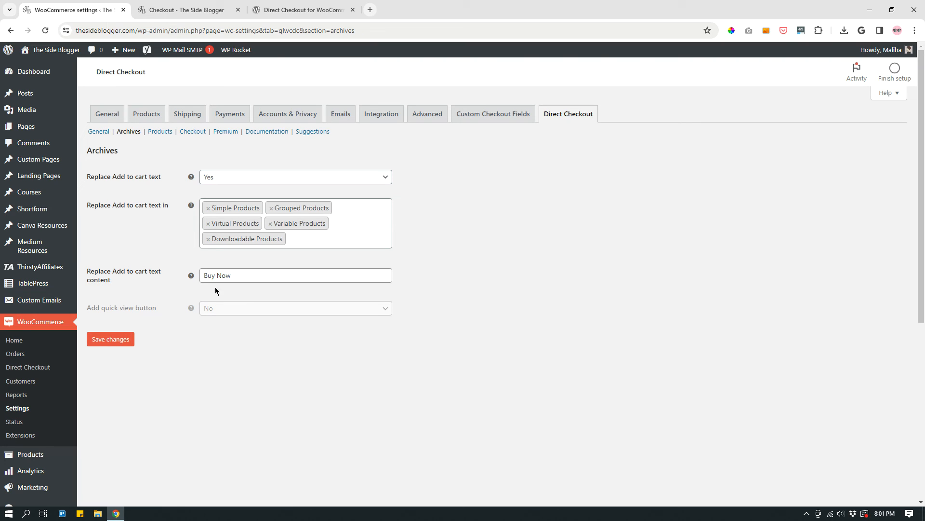
left_click(160, 131)
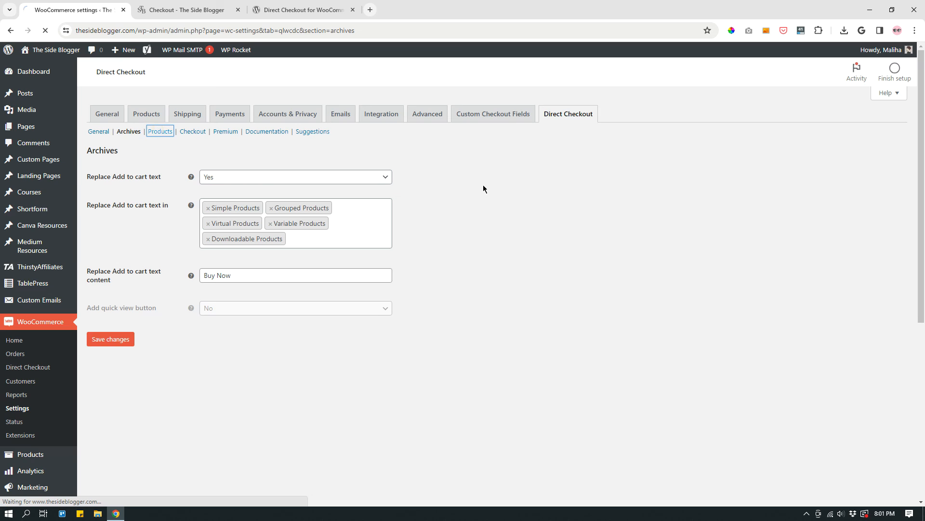
Step: Review Products settings (Replace Add to cart: Yes, Buy Now), then go to Checkout options
left_click(160, 131)
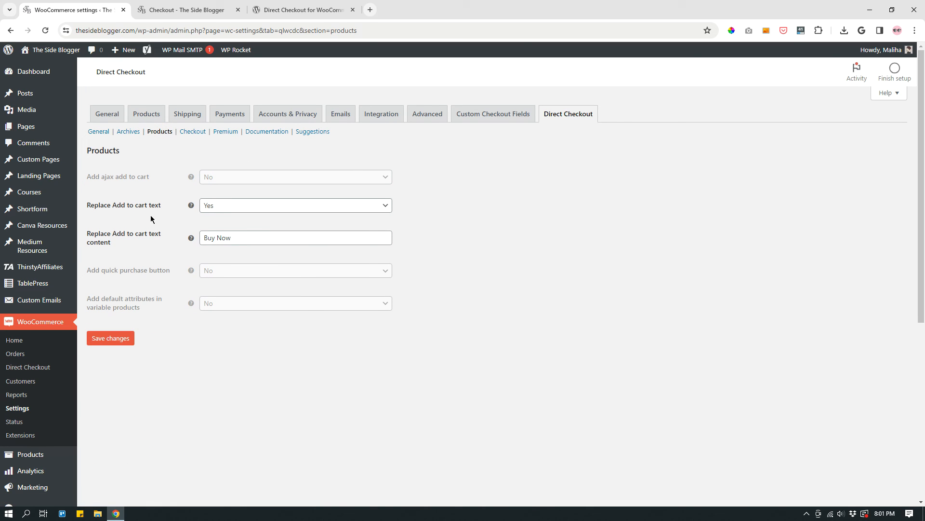
mouse_move(136, 231)
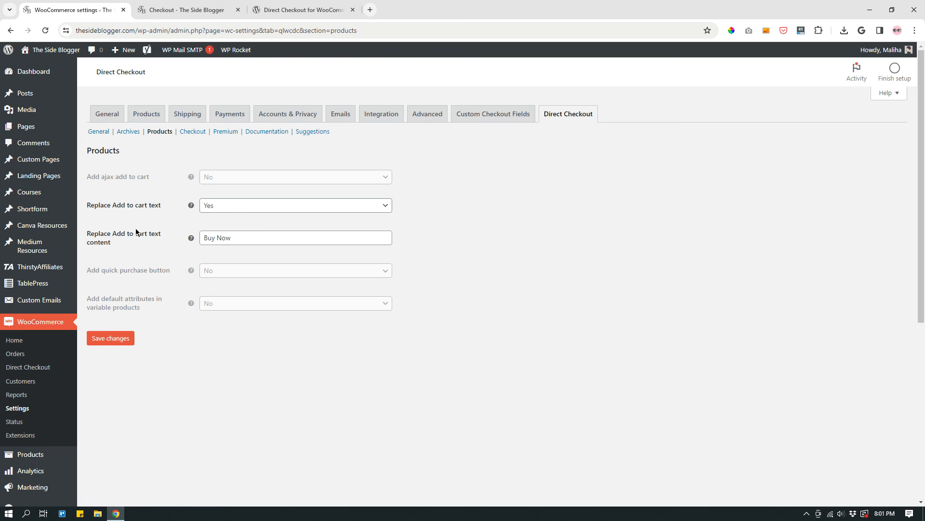
mouse_move(240, 249)
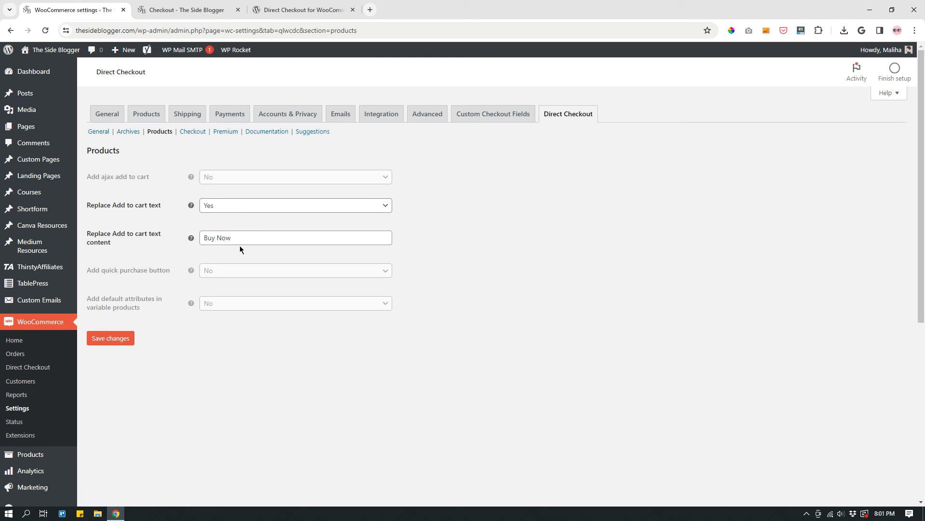
left_click(193, 131)
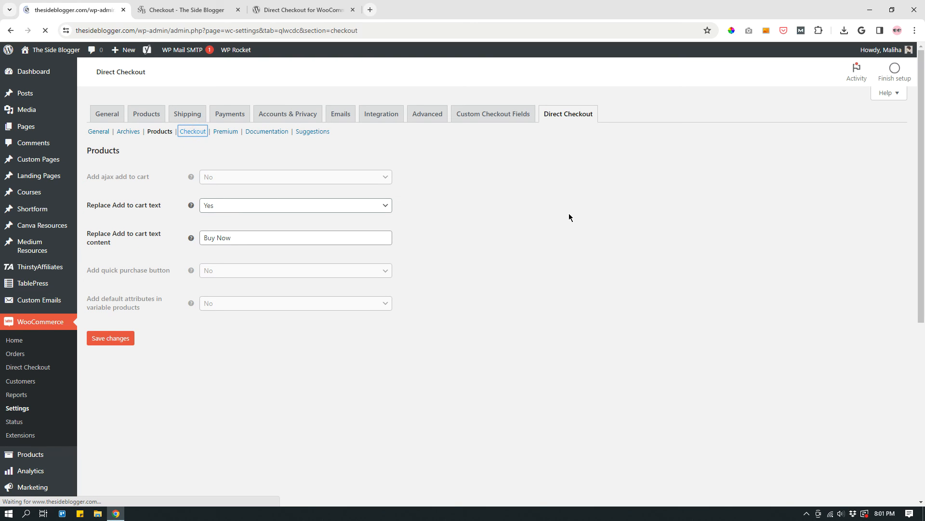
Step: Review the Checkout options removing Address 2, Company, Phone and shipping address
left_click(192, 131)
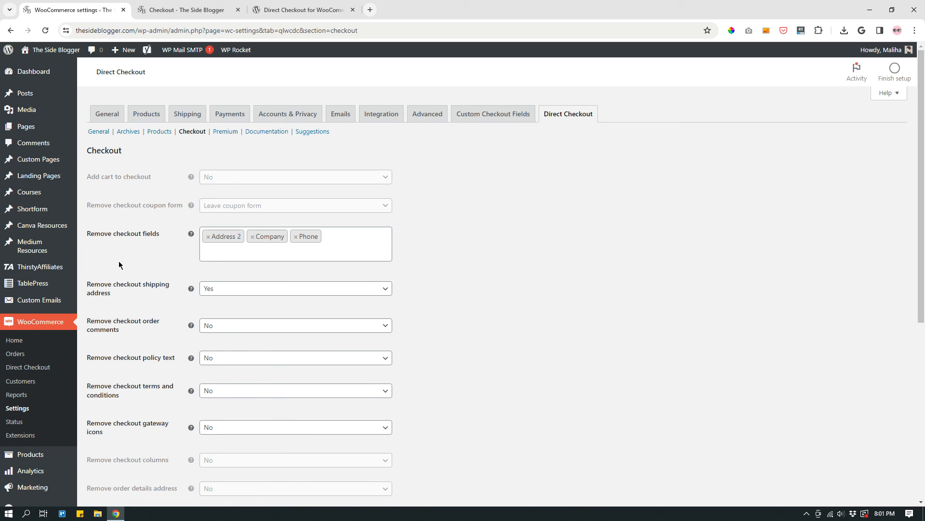
scroll("down", 3)
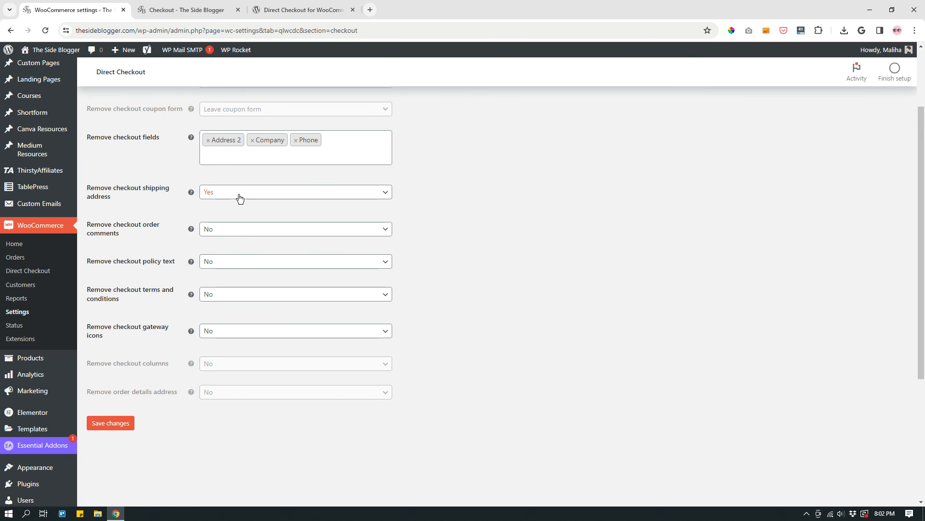
mouse_move(477, 184)
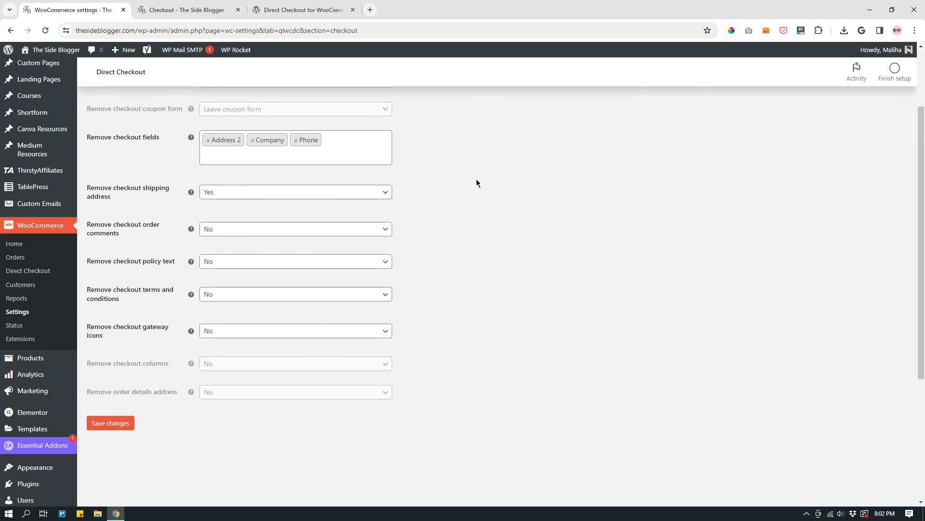
mouse_move(131, 238)
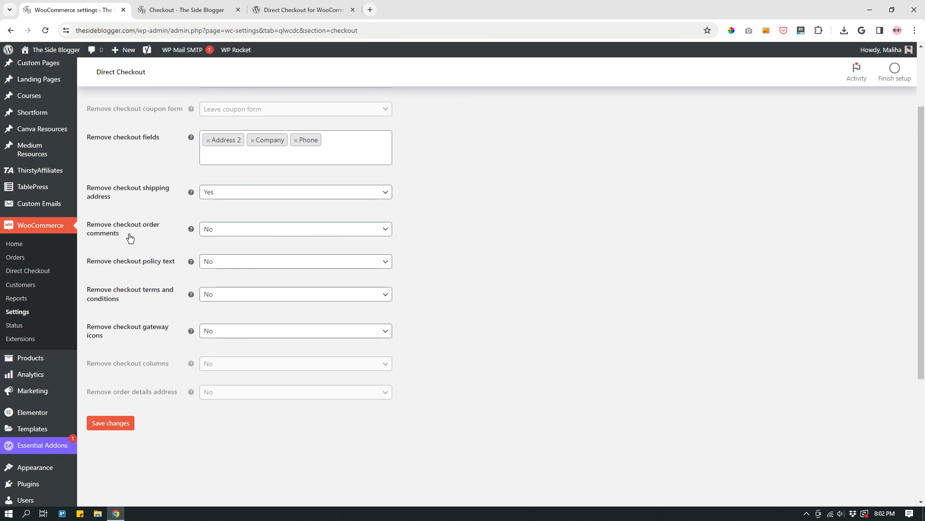
mouse_move(236, 229)
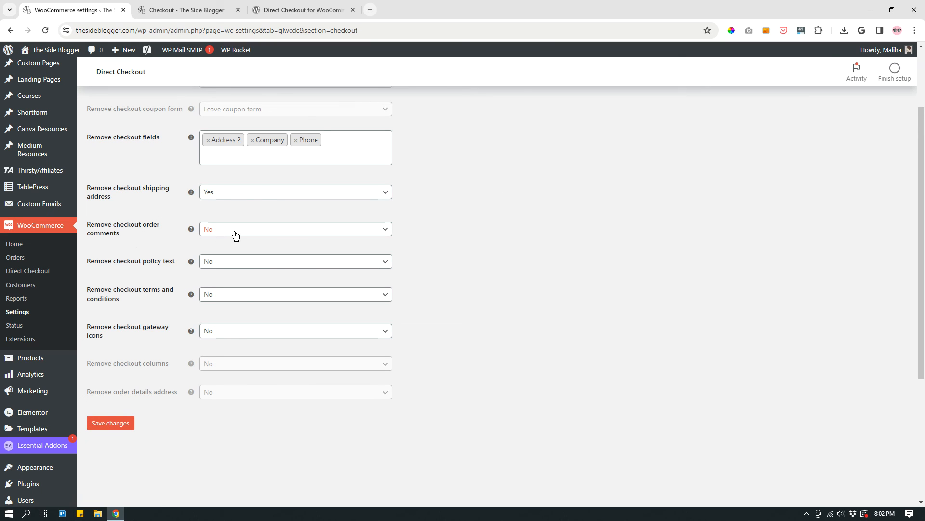
mouse_move(235, 273)
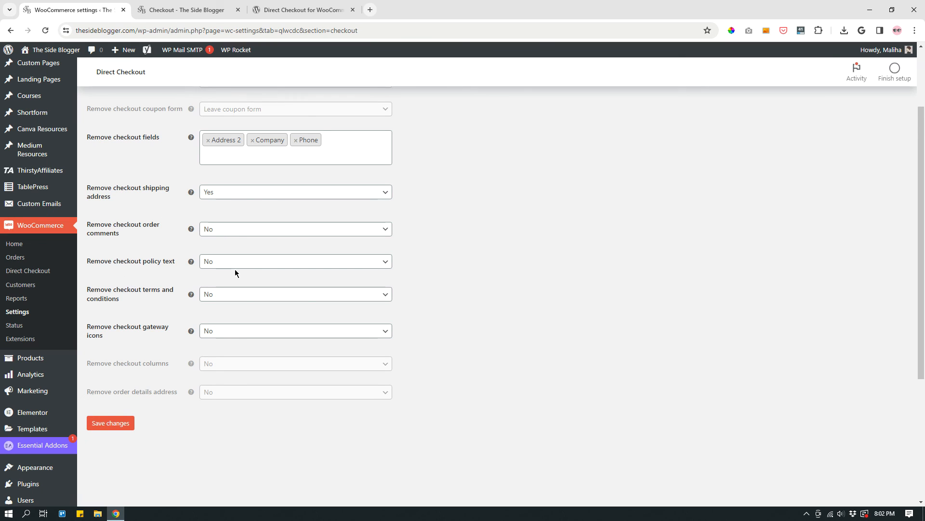
mouse_move(139, 306)
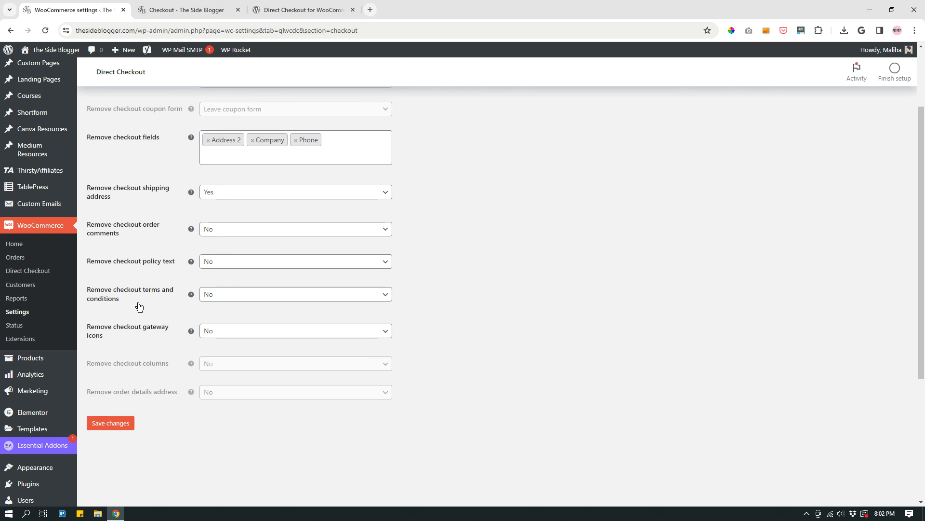
mouse_move(112, 336)
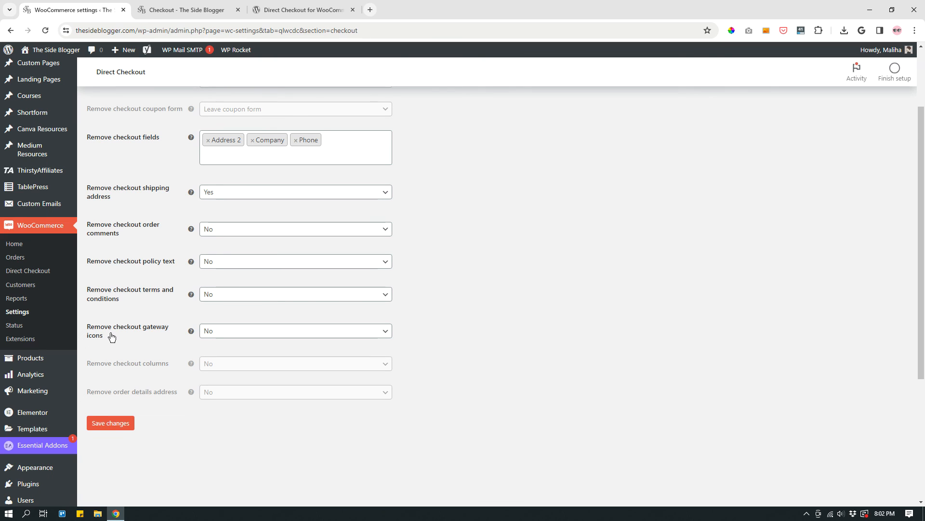
mouse_move(219, 386)
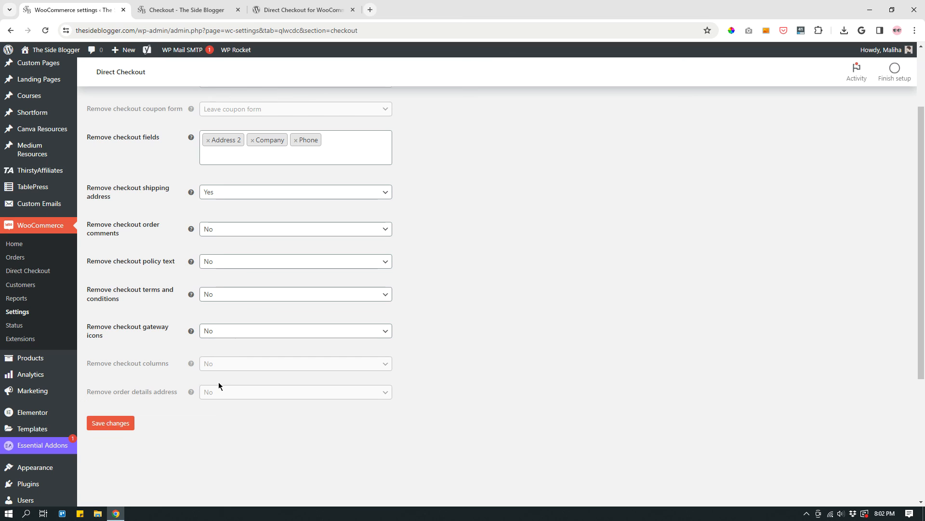
scroll("up", 3)
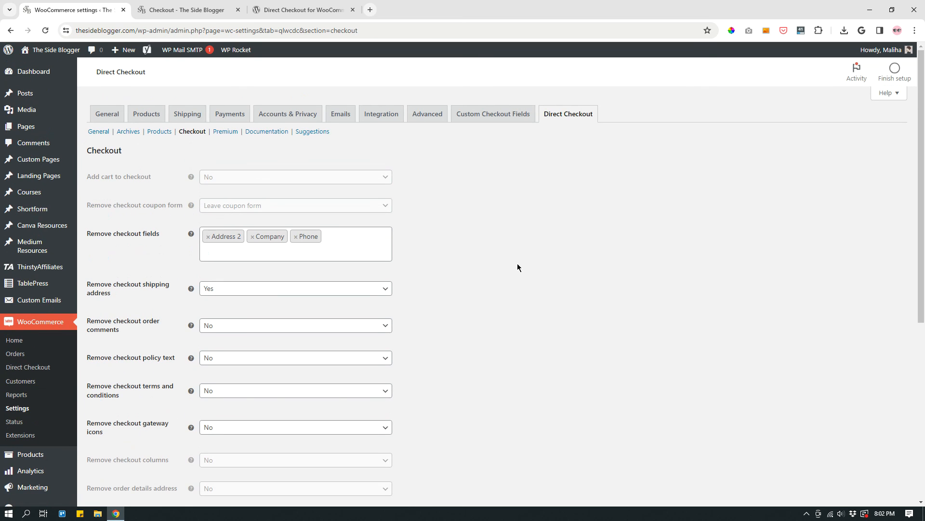
mouse_move(482, 247)
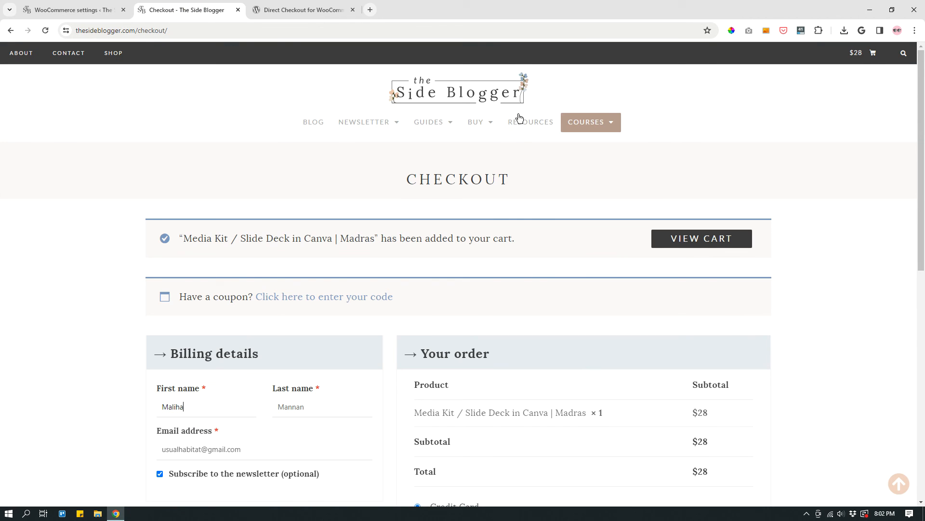
Step: Go to the shop and open the $28 Media Kit / Slide Deck product
left_click(476, 122)
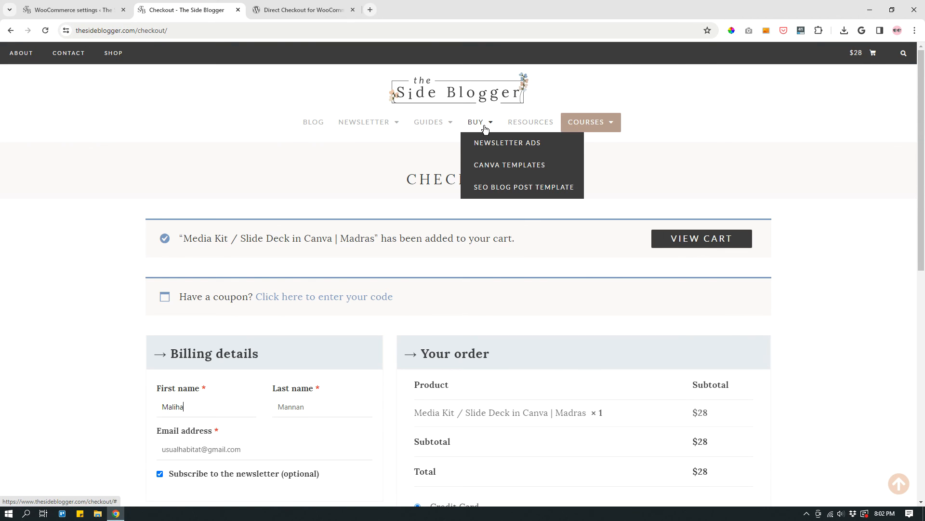
left_click(113, 52)
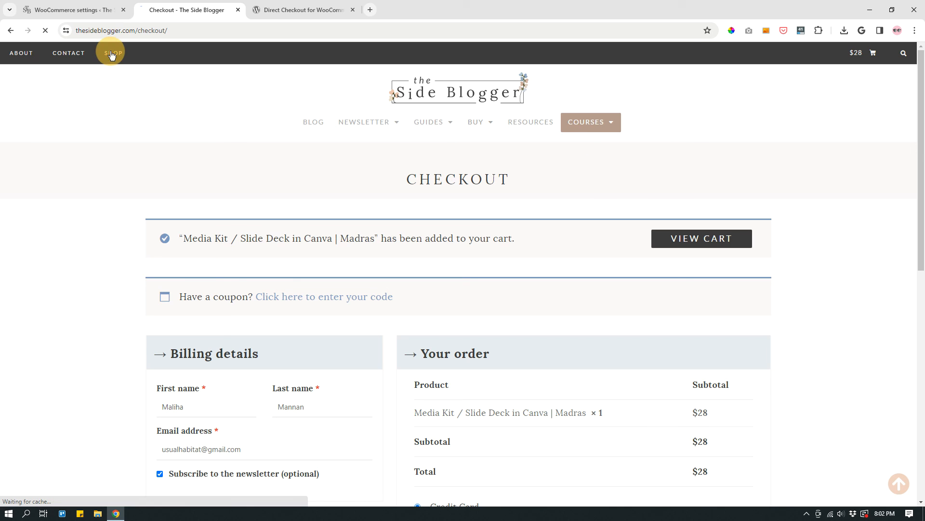
left_click(111, 52)
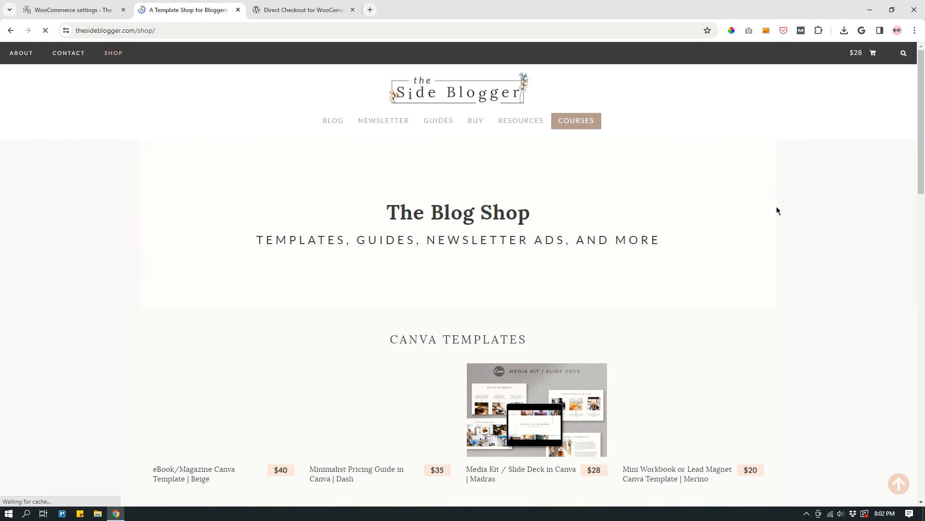
scroll("down", 3)
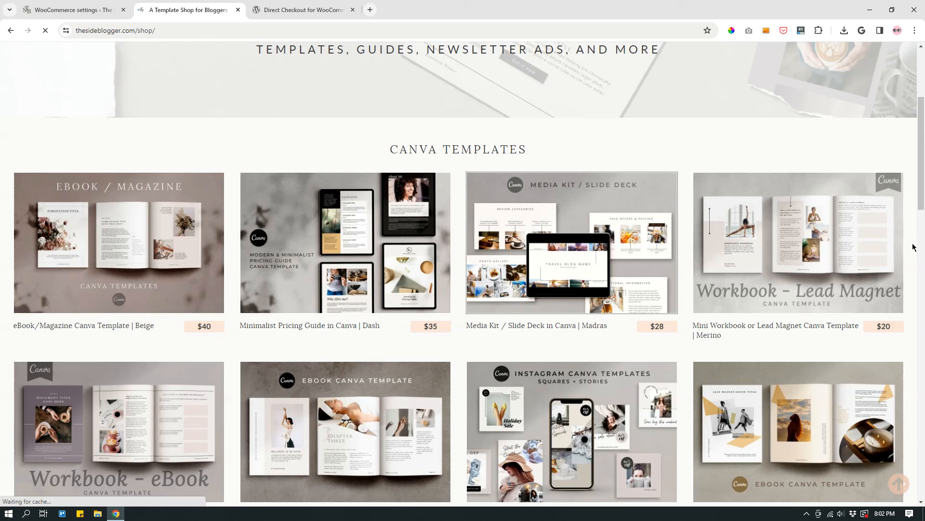
left_click(571, 242)
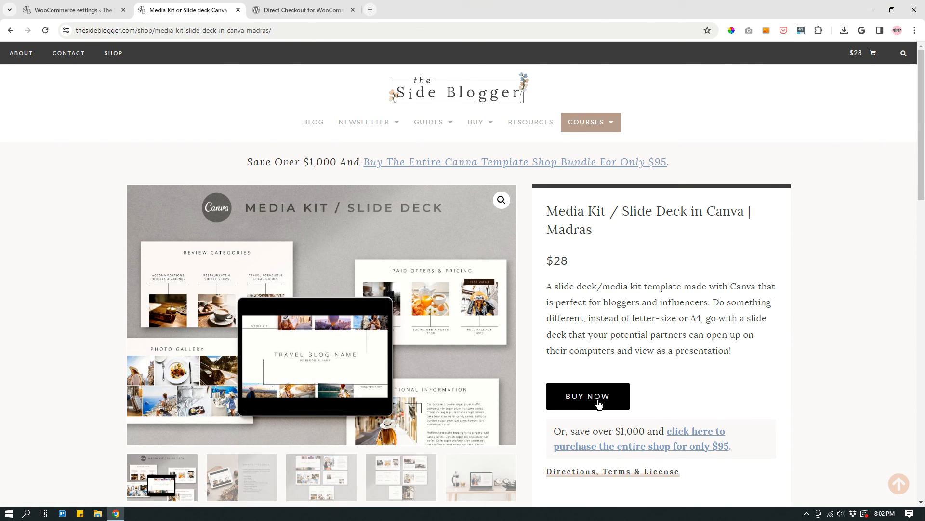
Step: Buy Now the media kit straight to checkout and review the two-item $56 order summary
scroll("down", 3)
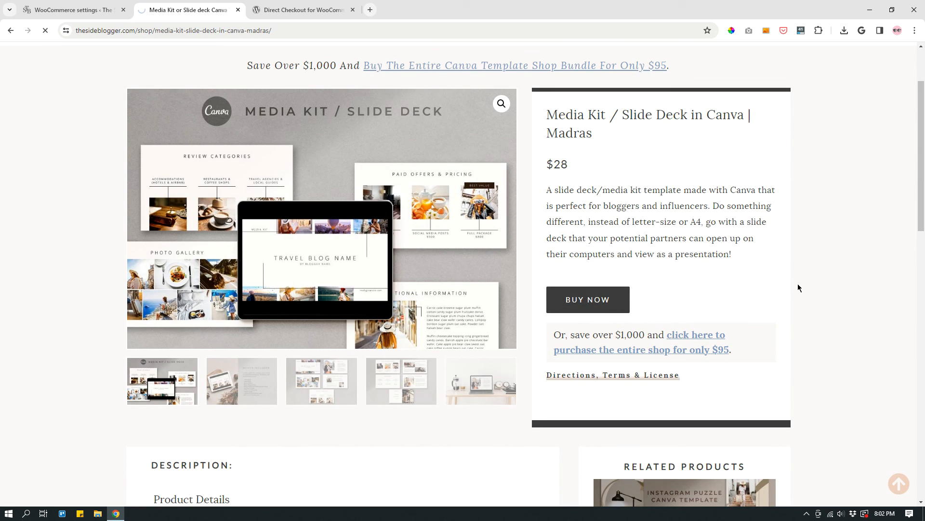
left_click(587, 299)
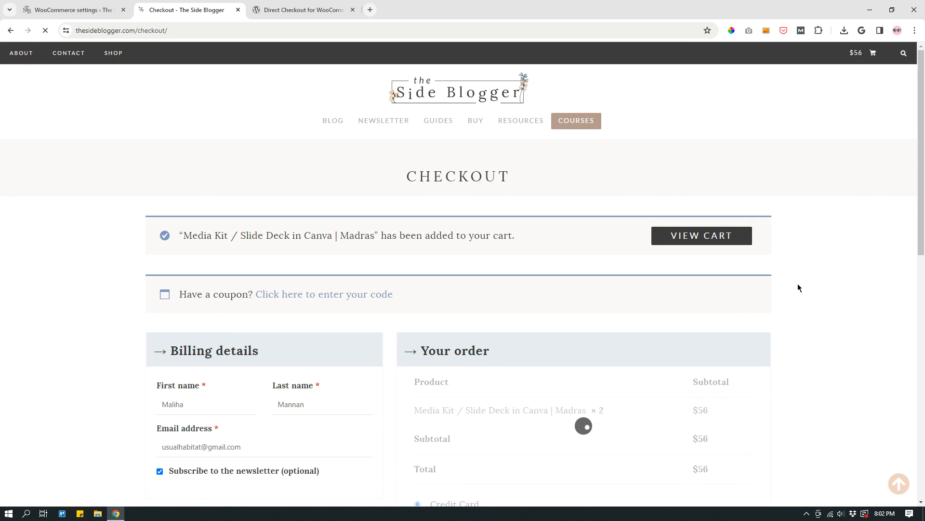
scroll("down", 3)
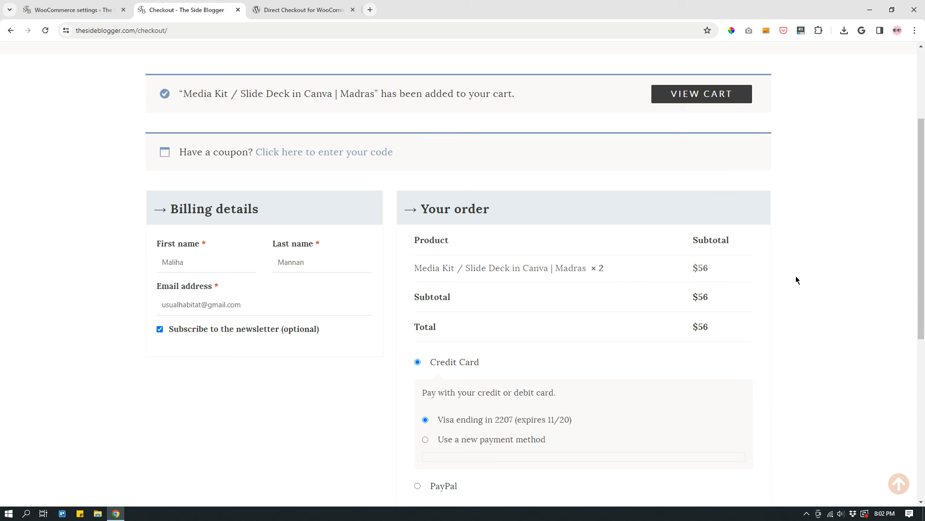
scroll("down", 3)
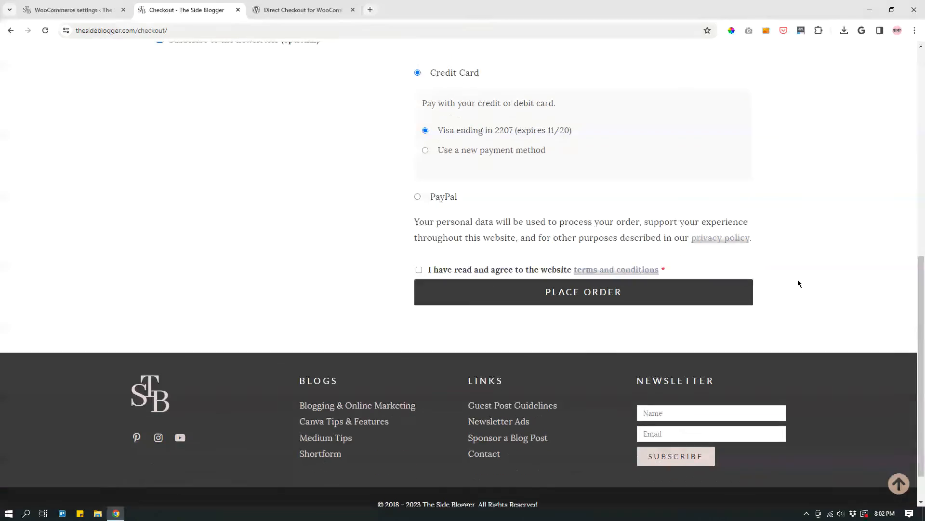
scroll("up", 3)
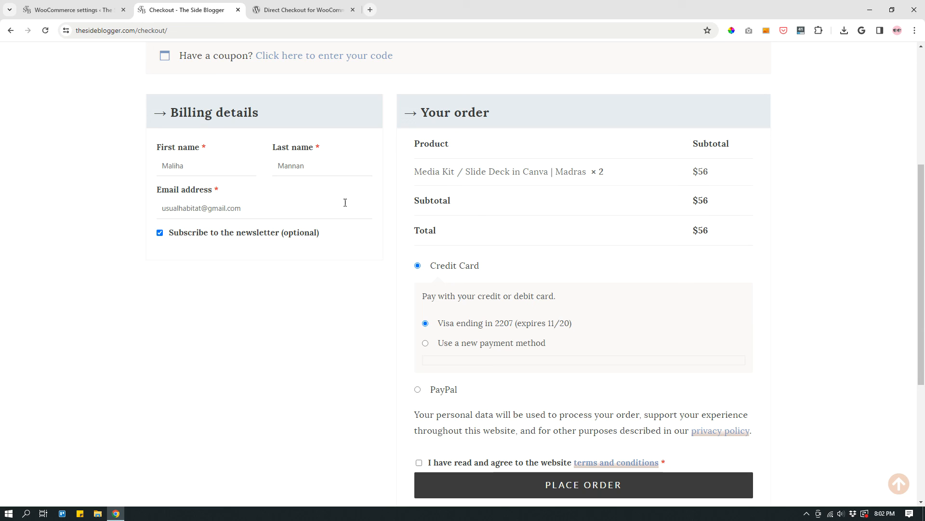
mouse_move(617, 290)
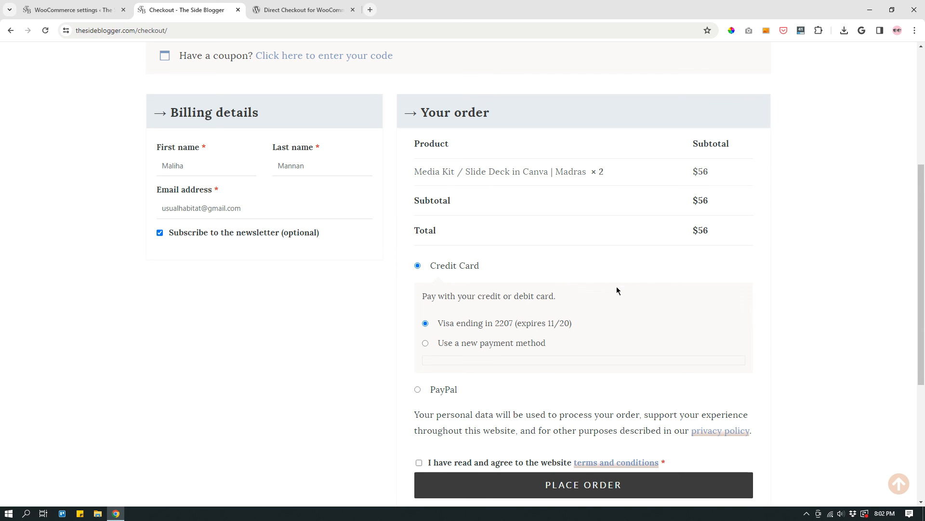
scroll("down", 3)
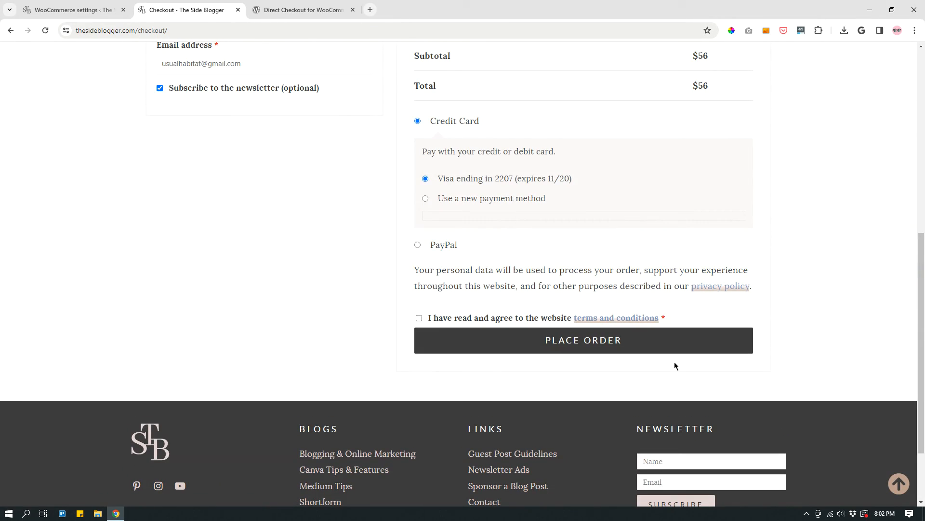
scroll("up", 3)
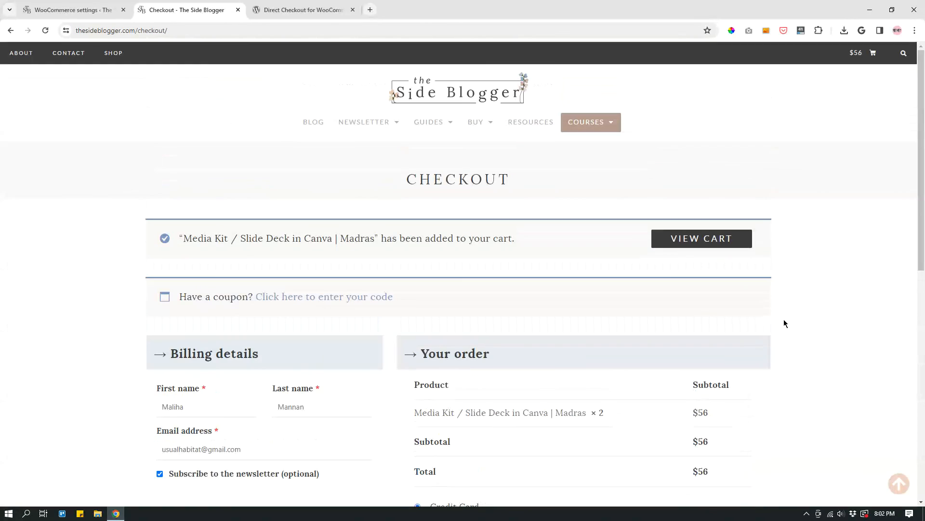
mouse_move(880, 314)
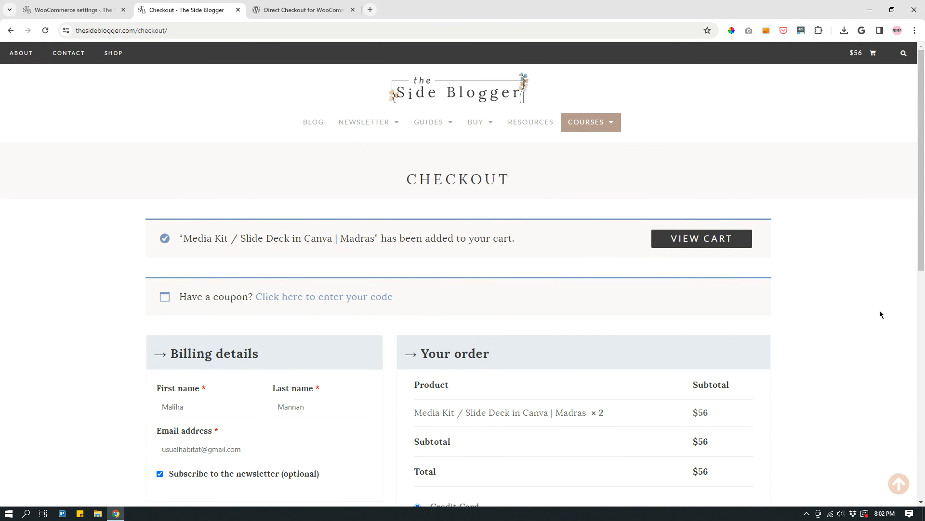